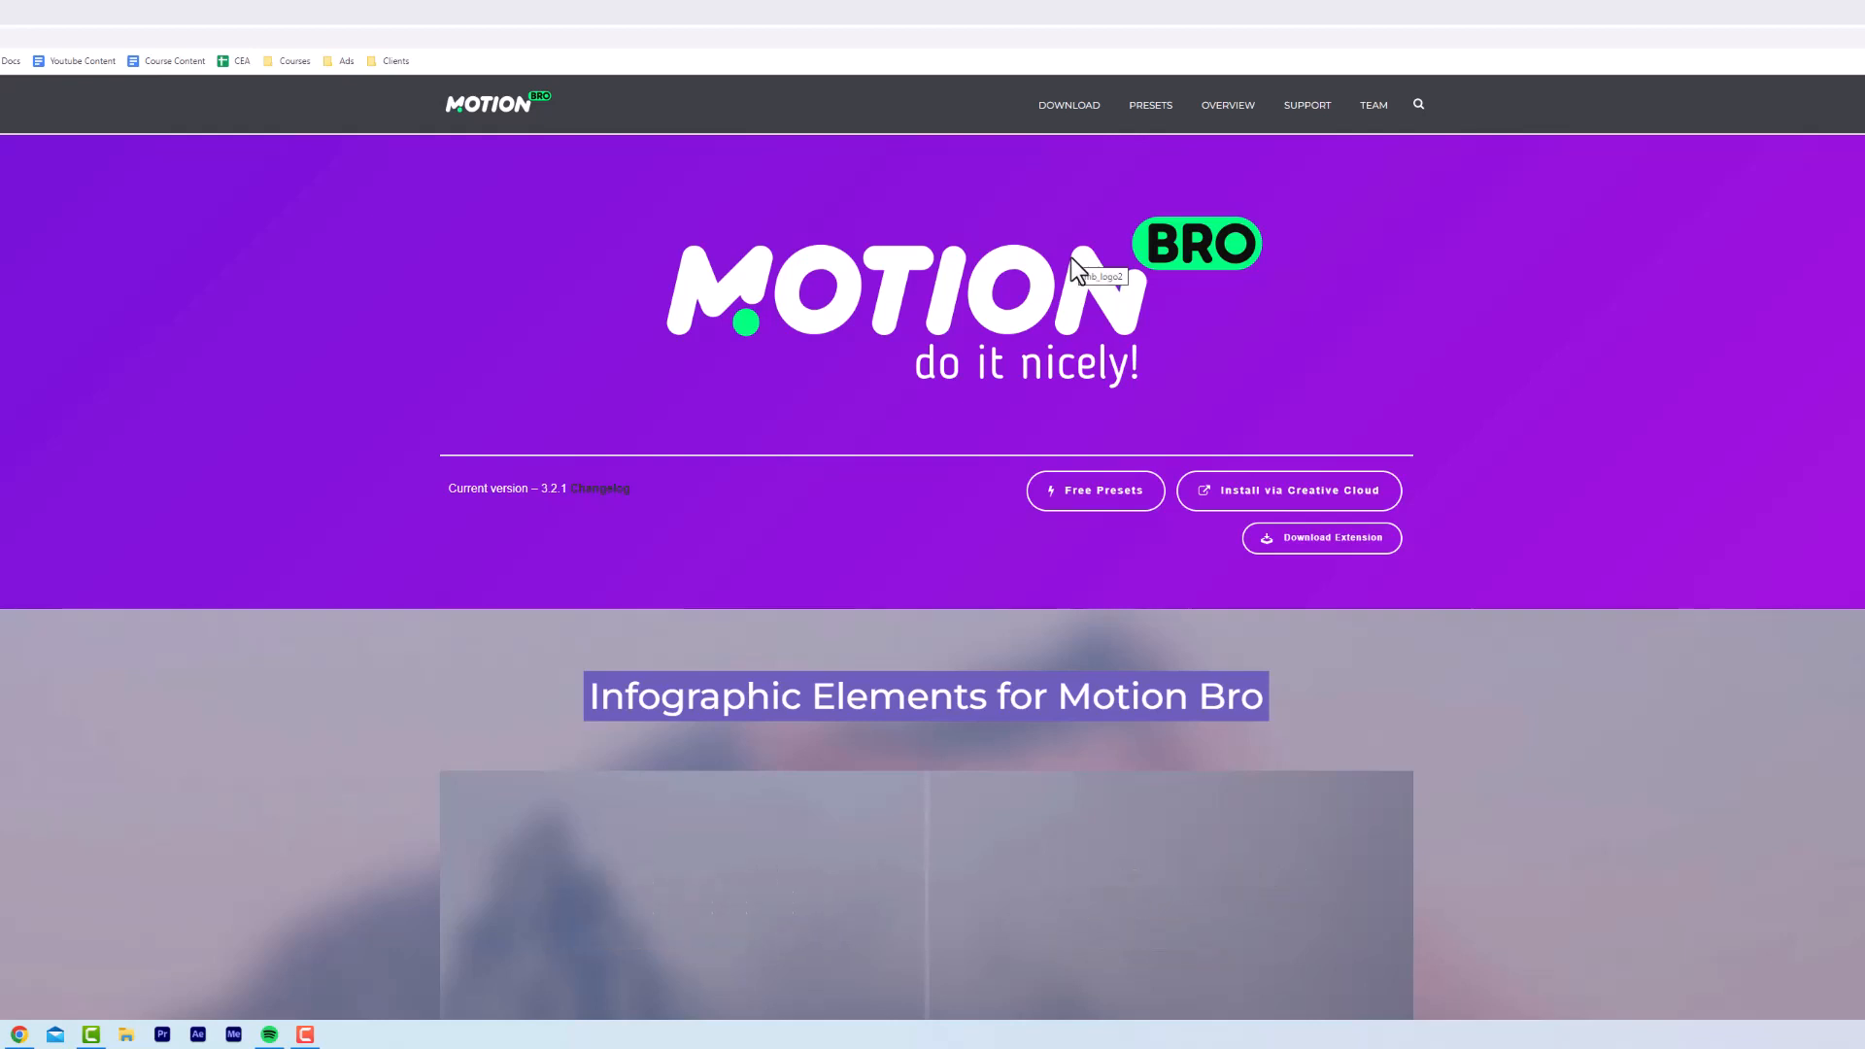
- Create a MotionBro folder on drive D and choose it as the zip's extraction destination
scroll("down", 3)
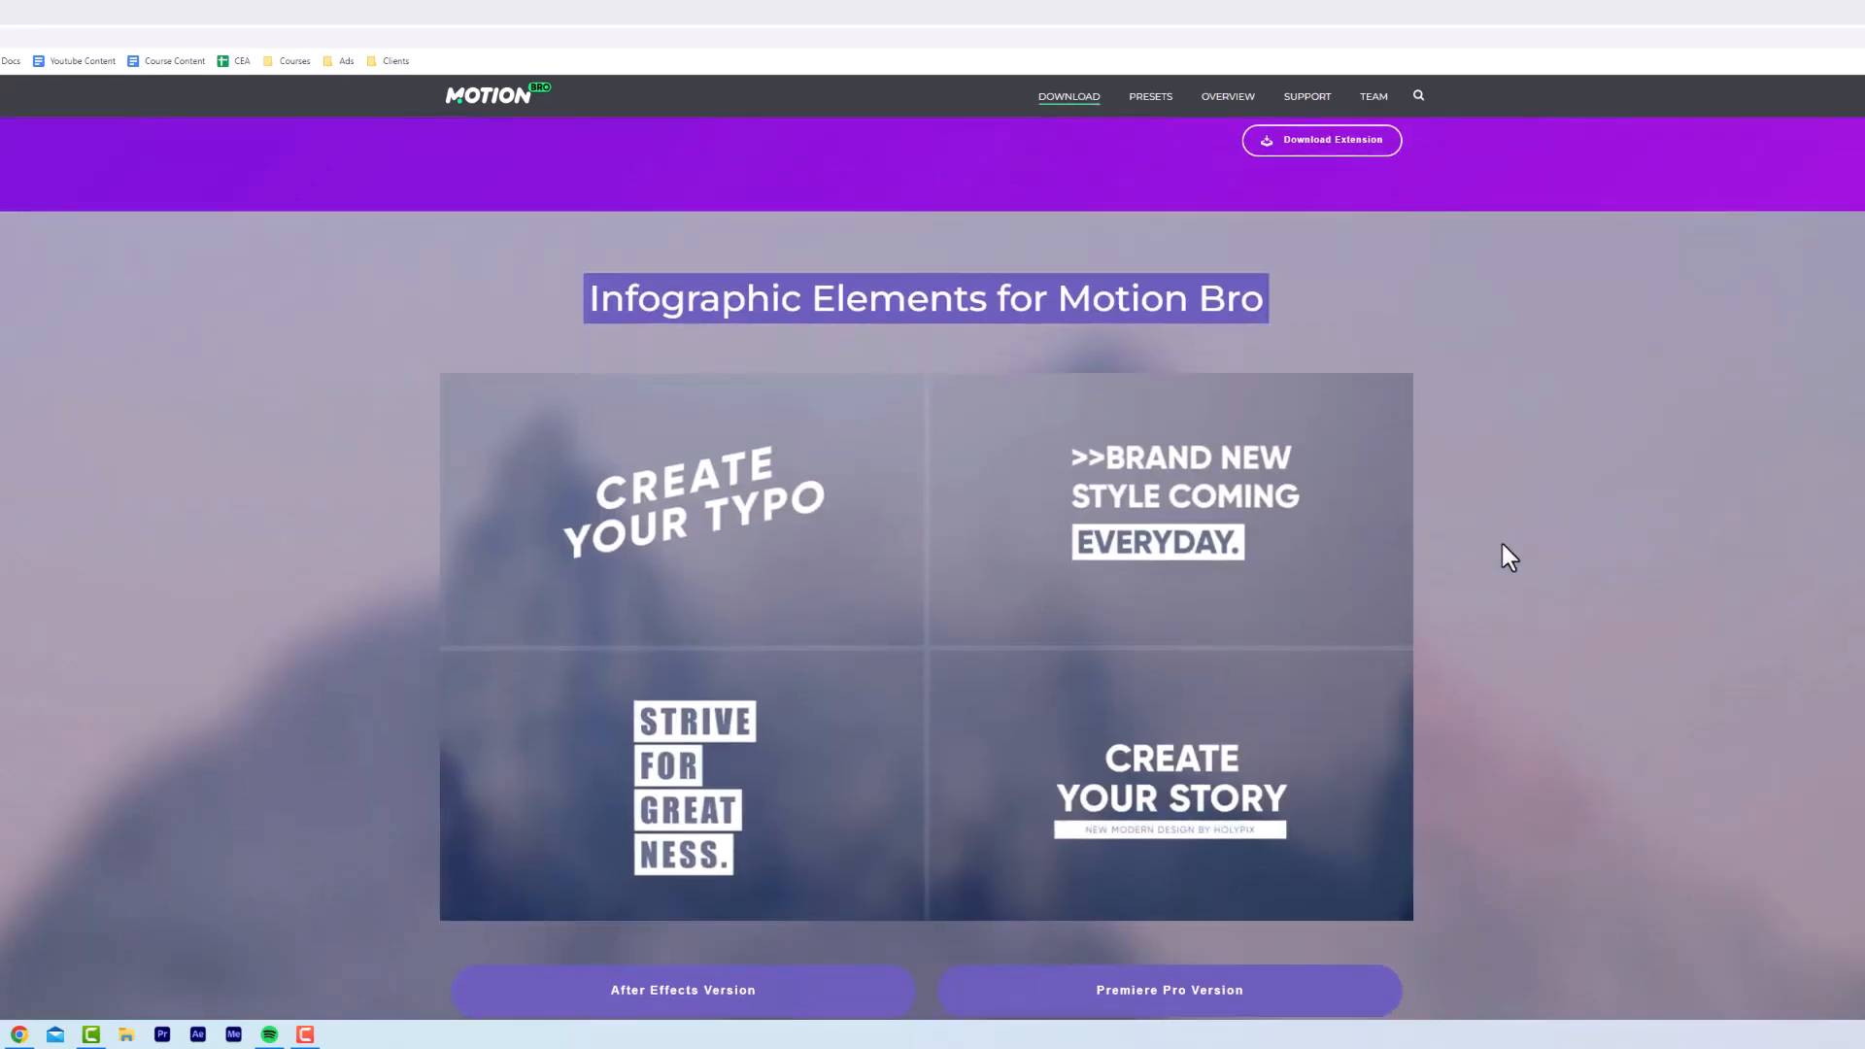
scroll("down", 3)
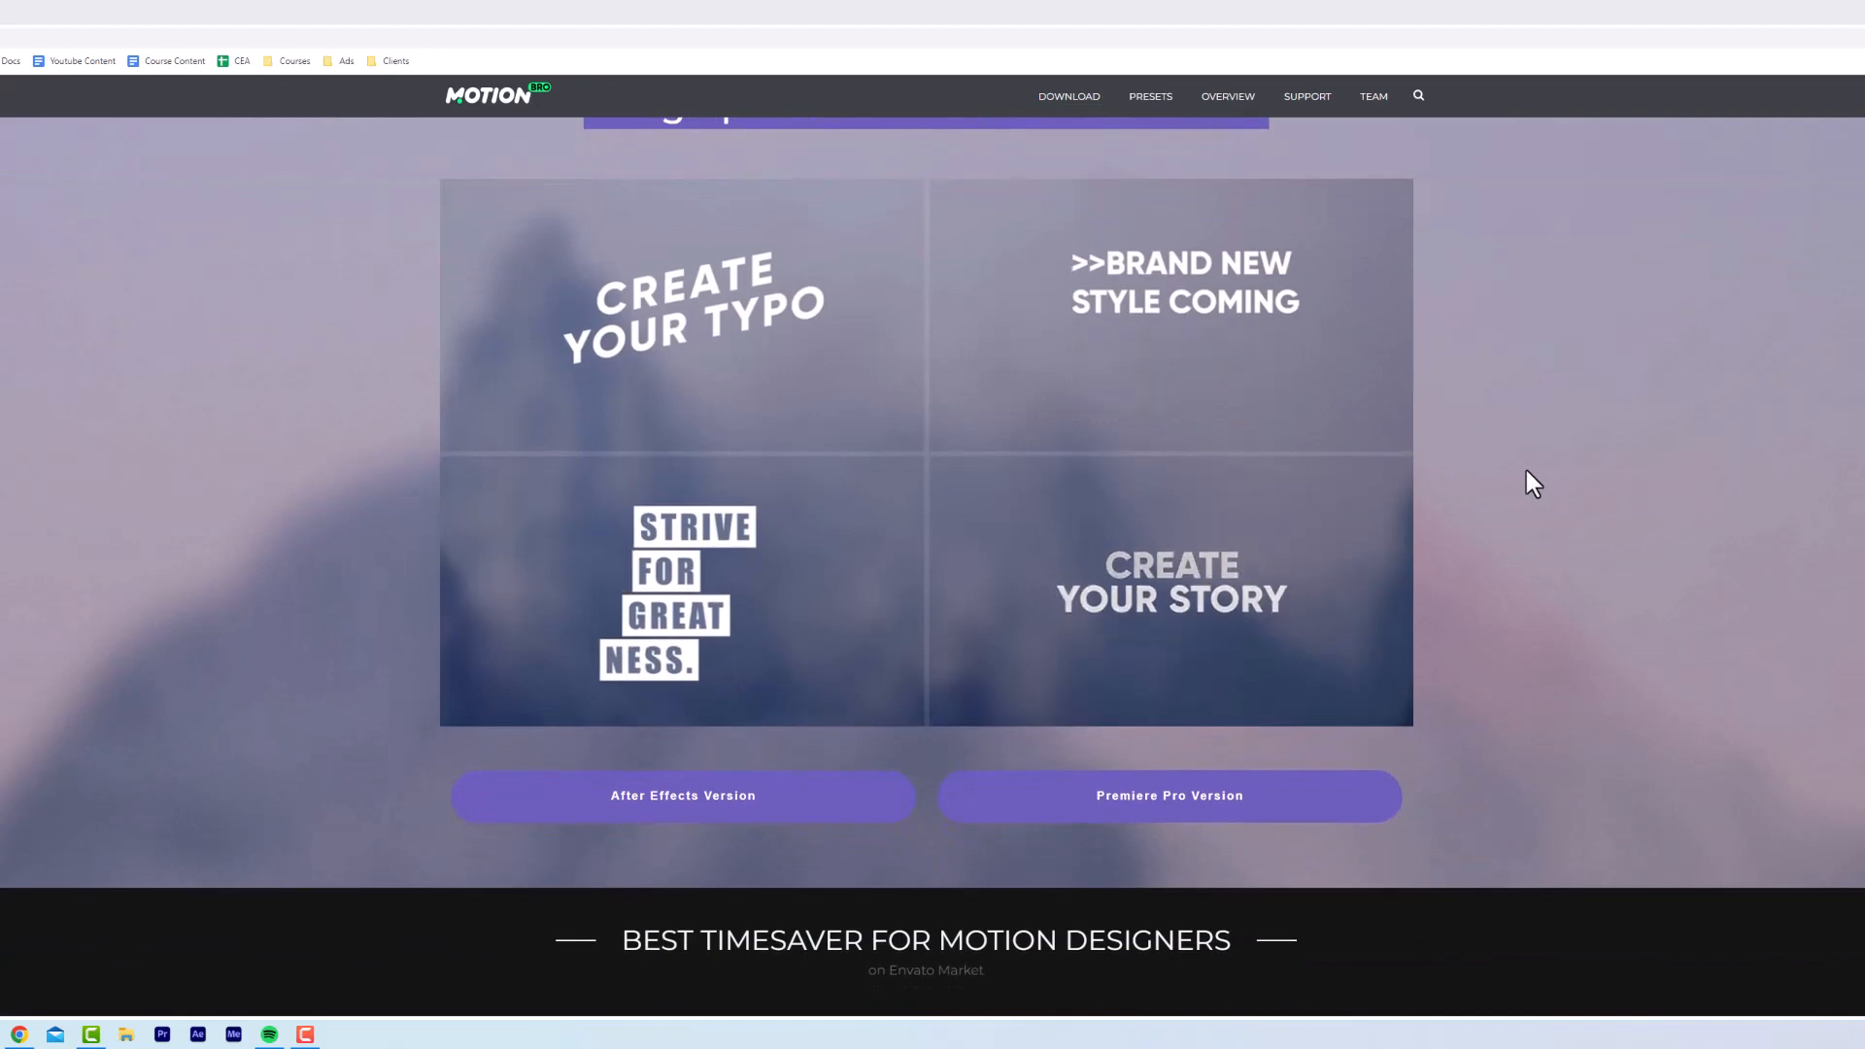
scroll("down", 3)
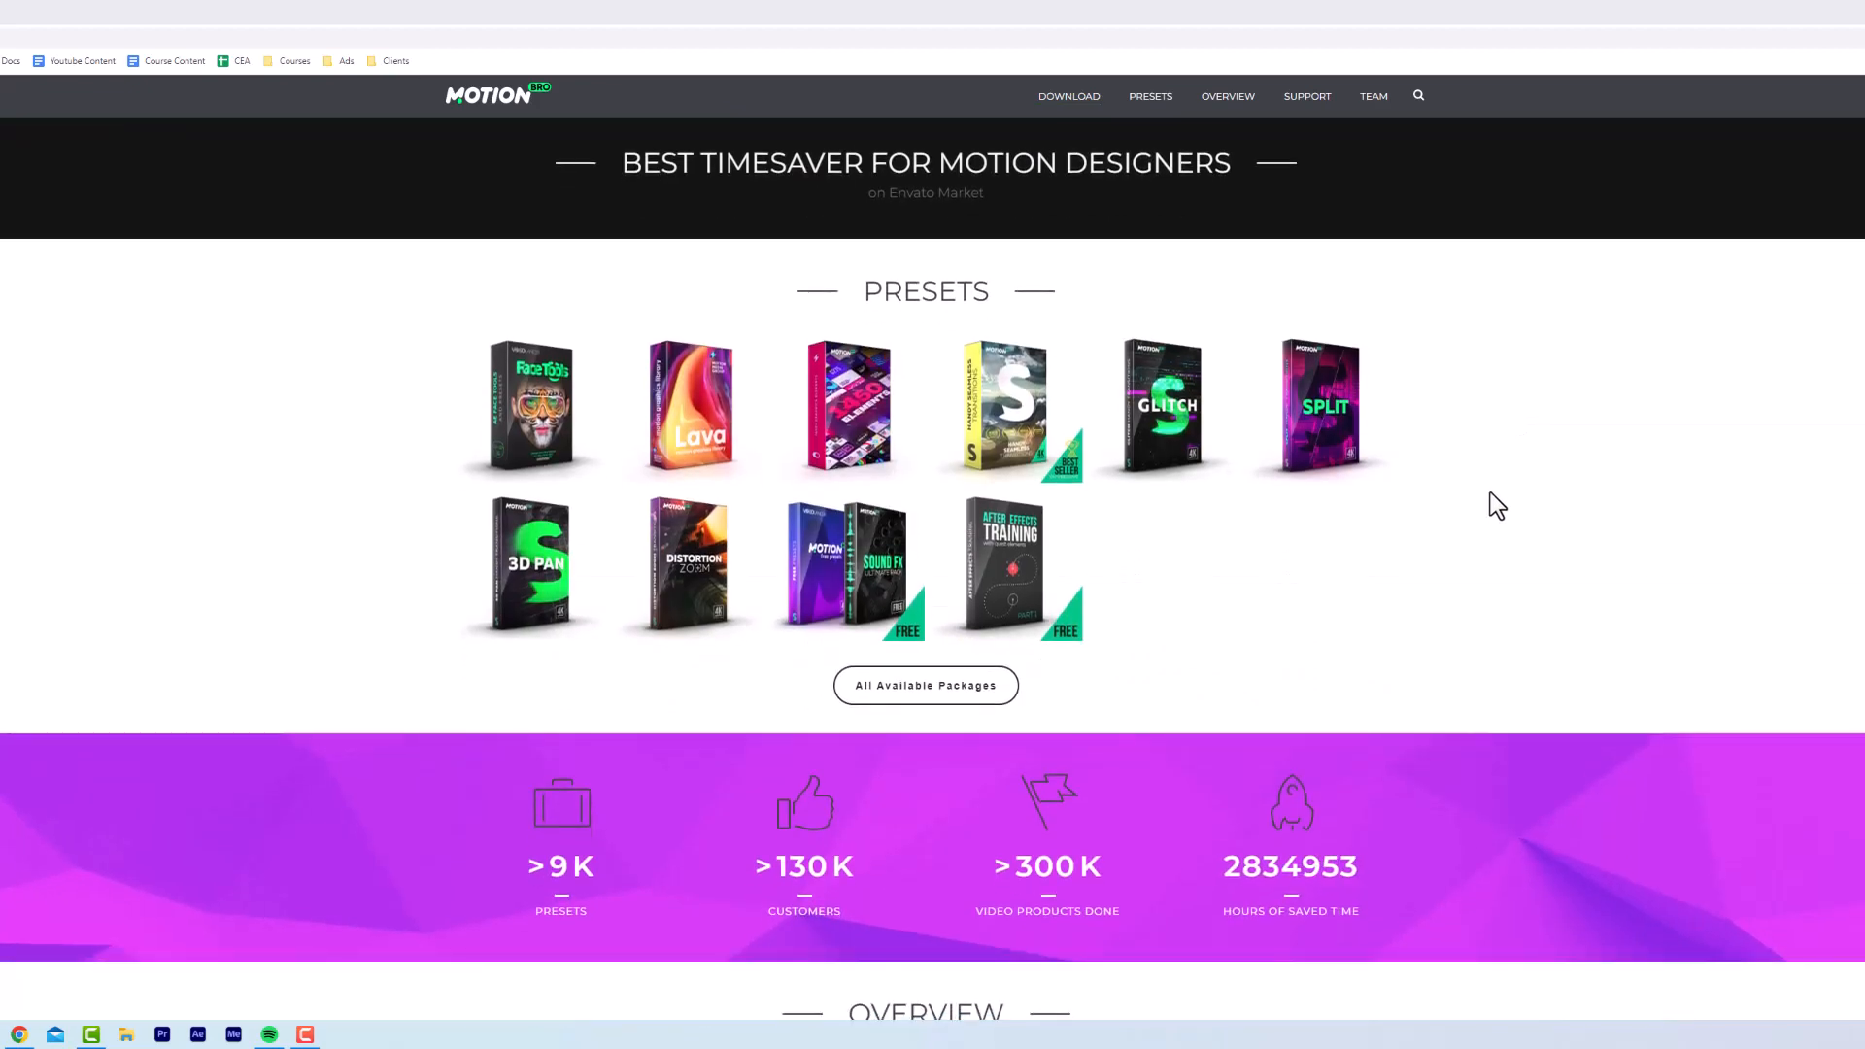
scroll("down", 3)
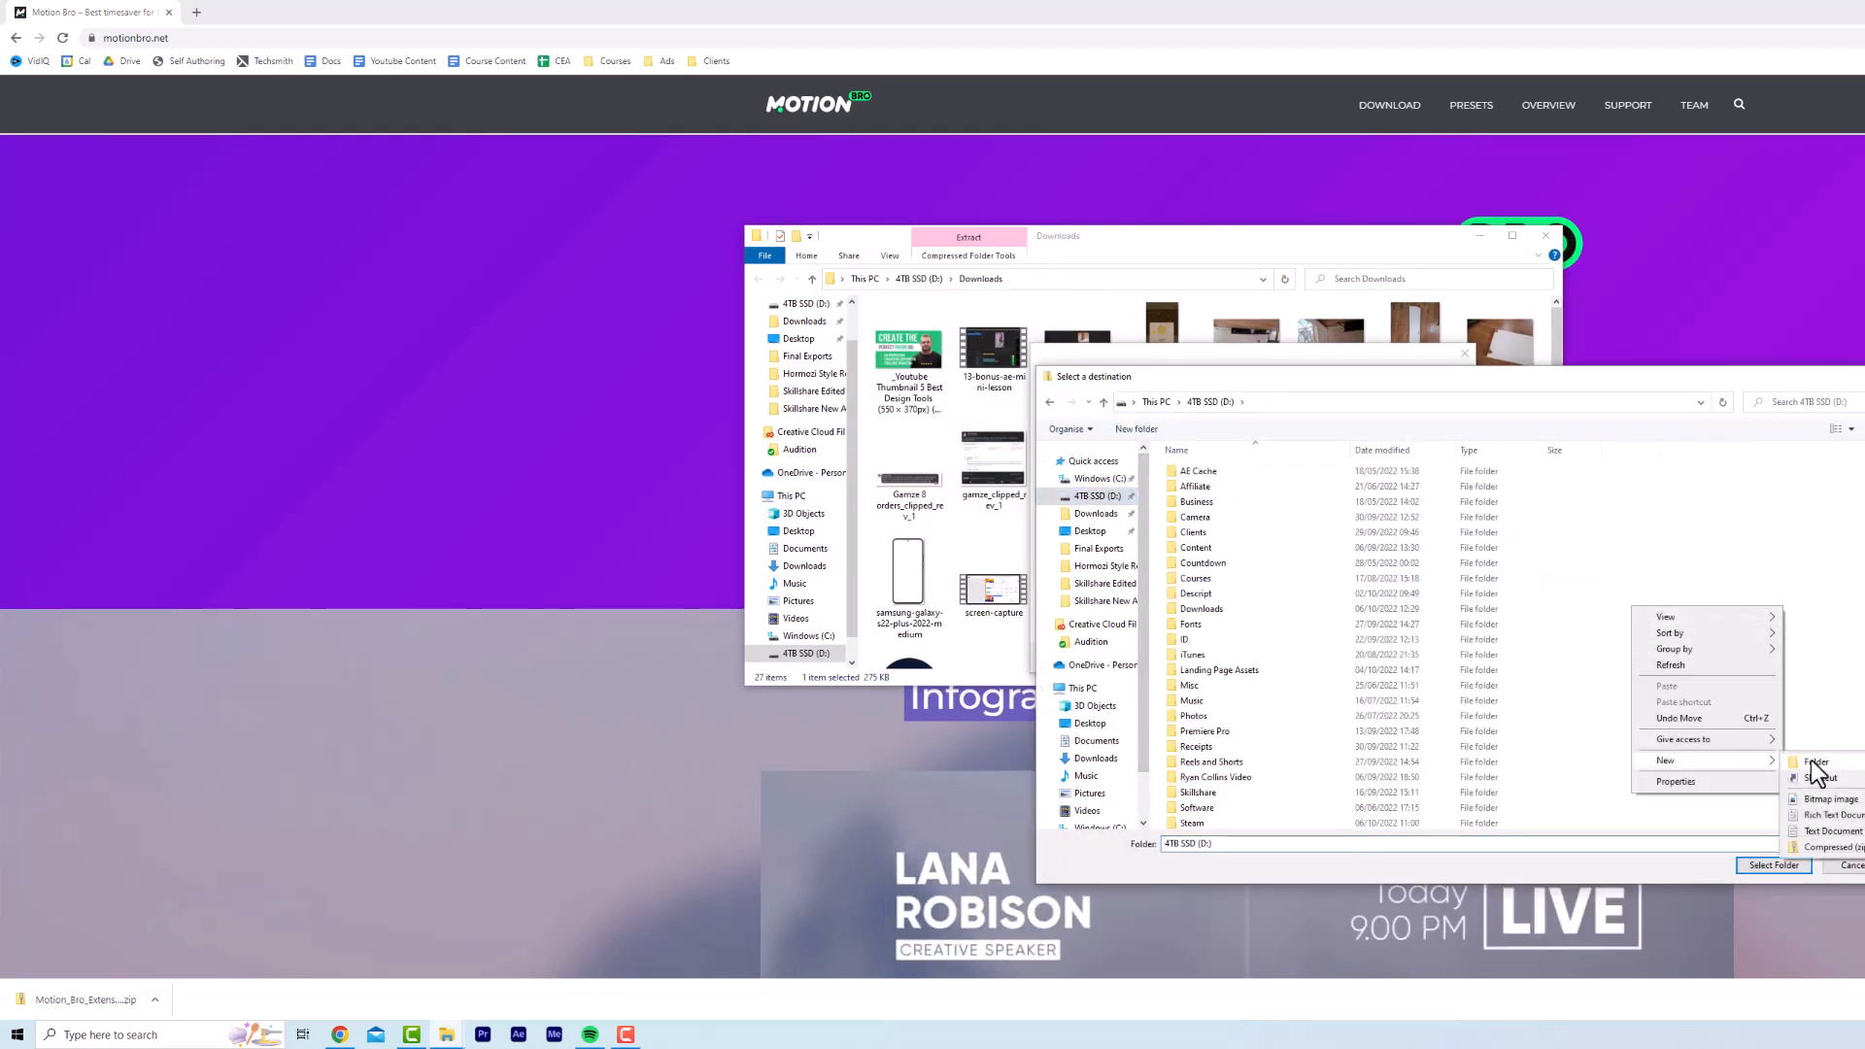
left_click(1814, 762)
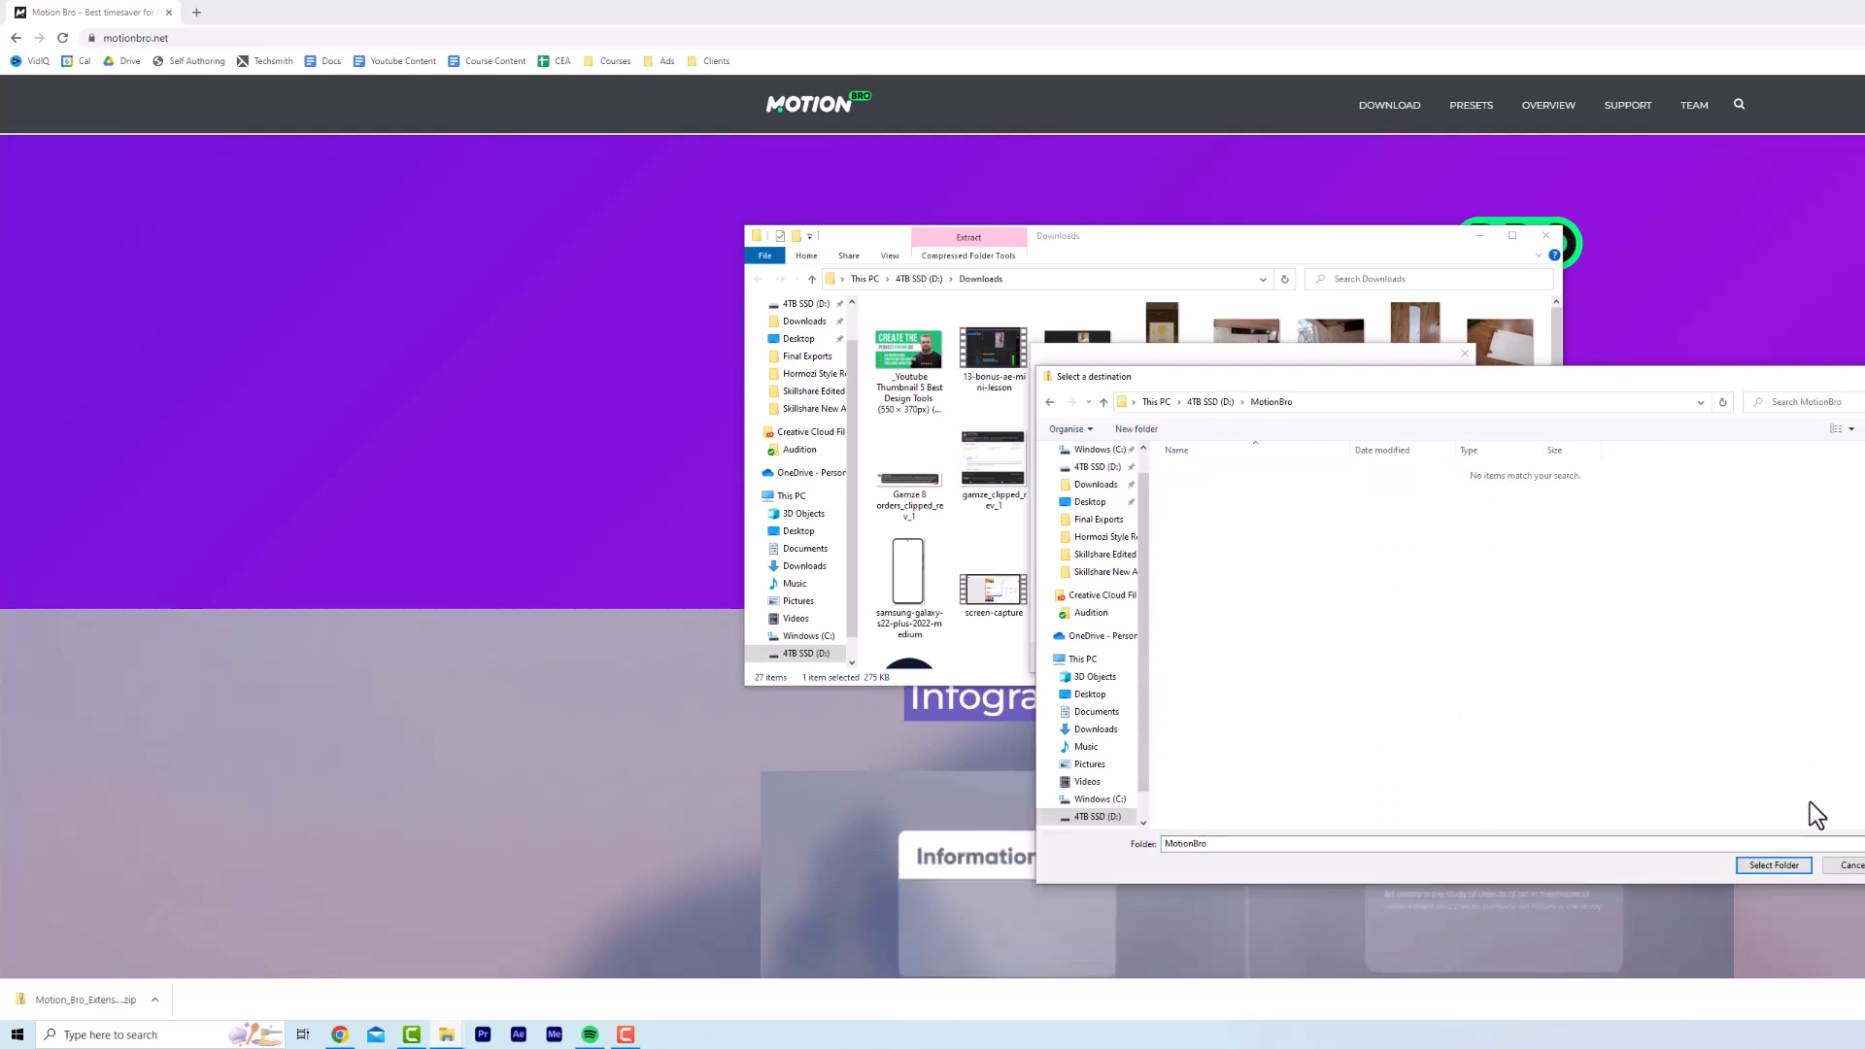
left_click(1774, 865)
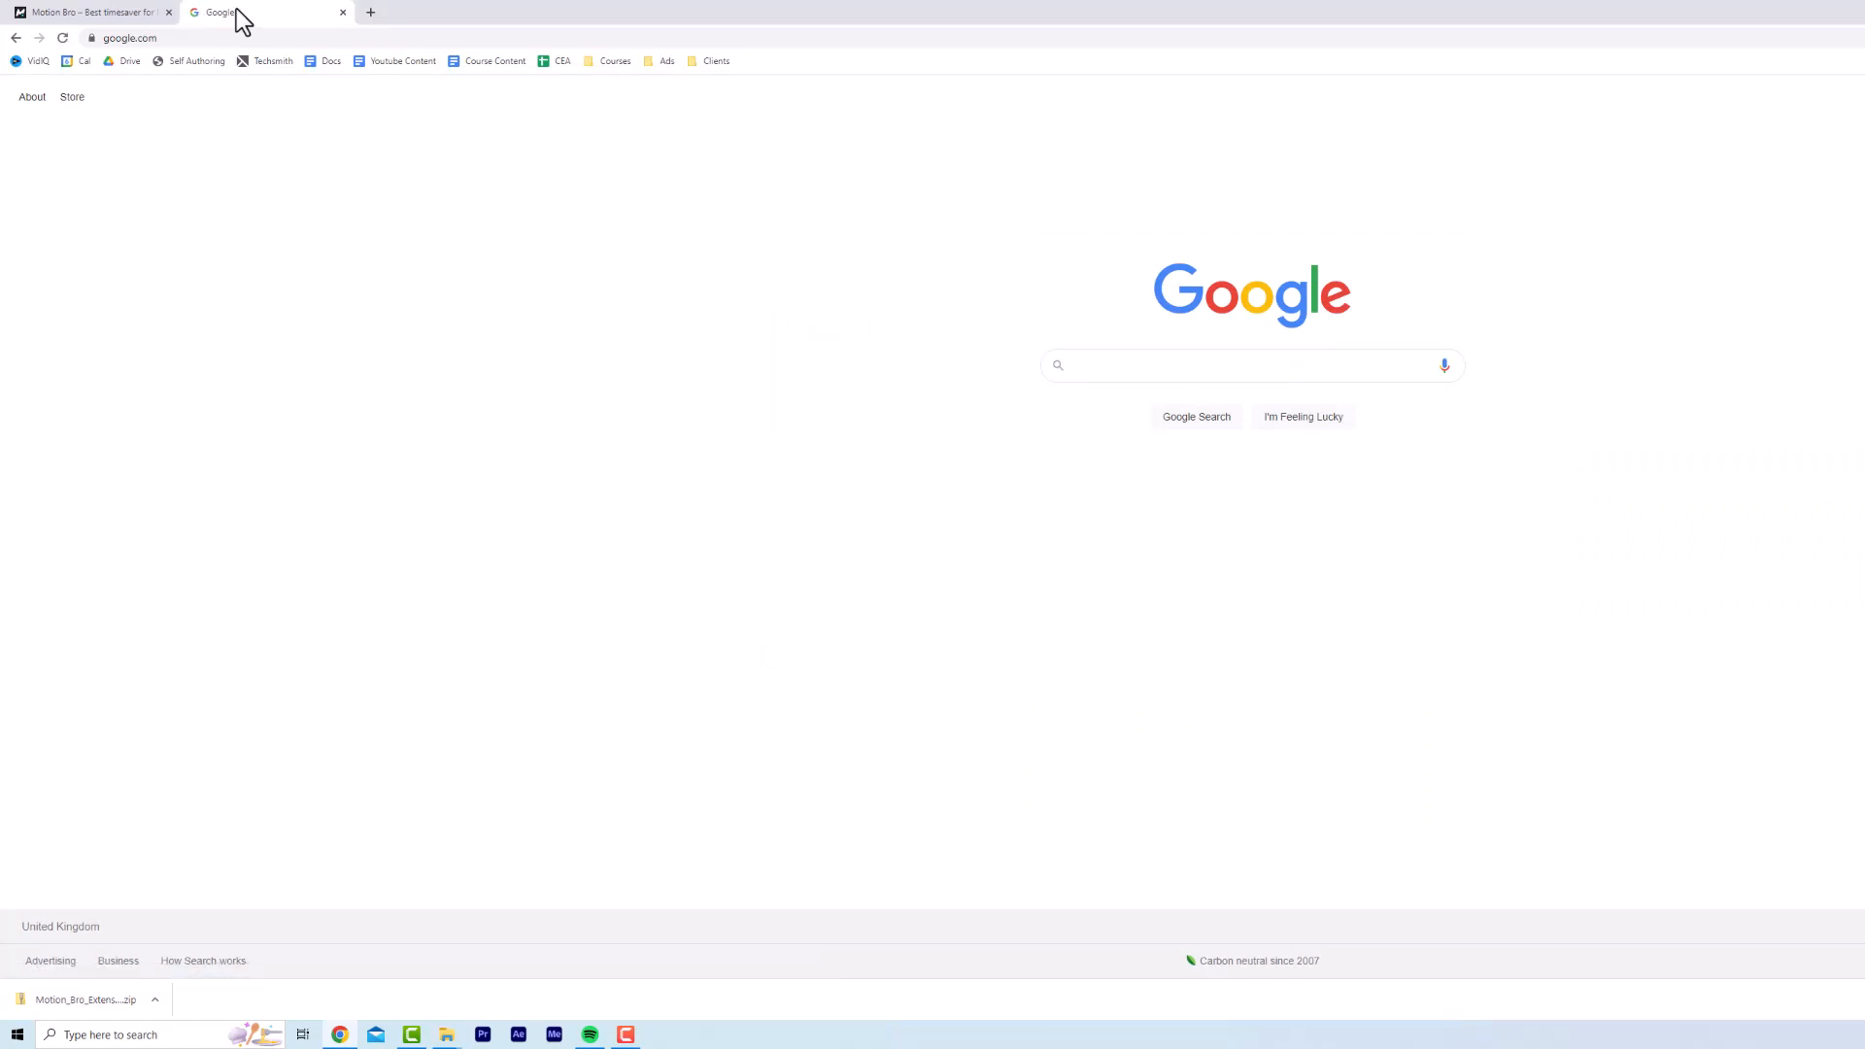
- Search 'zxp installer' in Chrome and download ZXPInstaller for Windows
type("zxp installer")
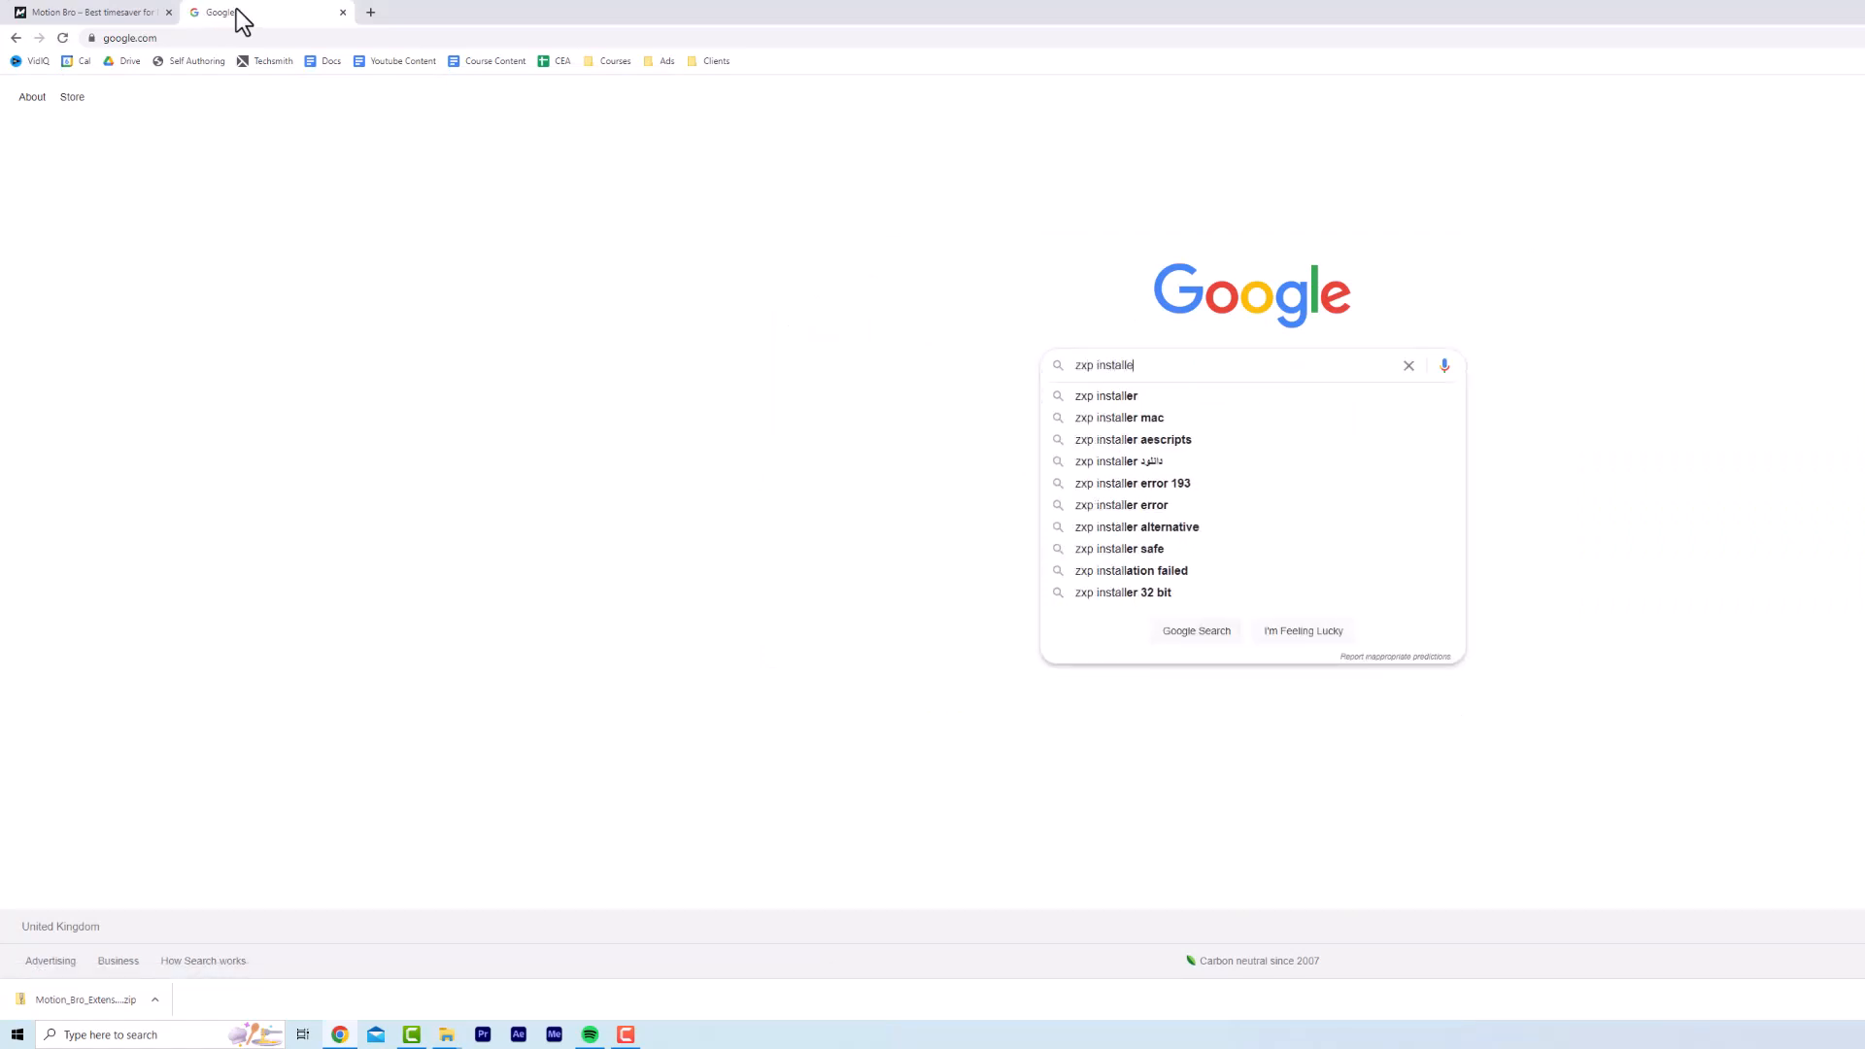
left_click(1105, 395)
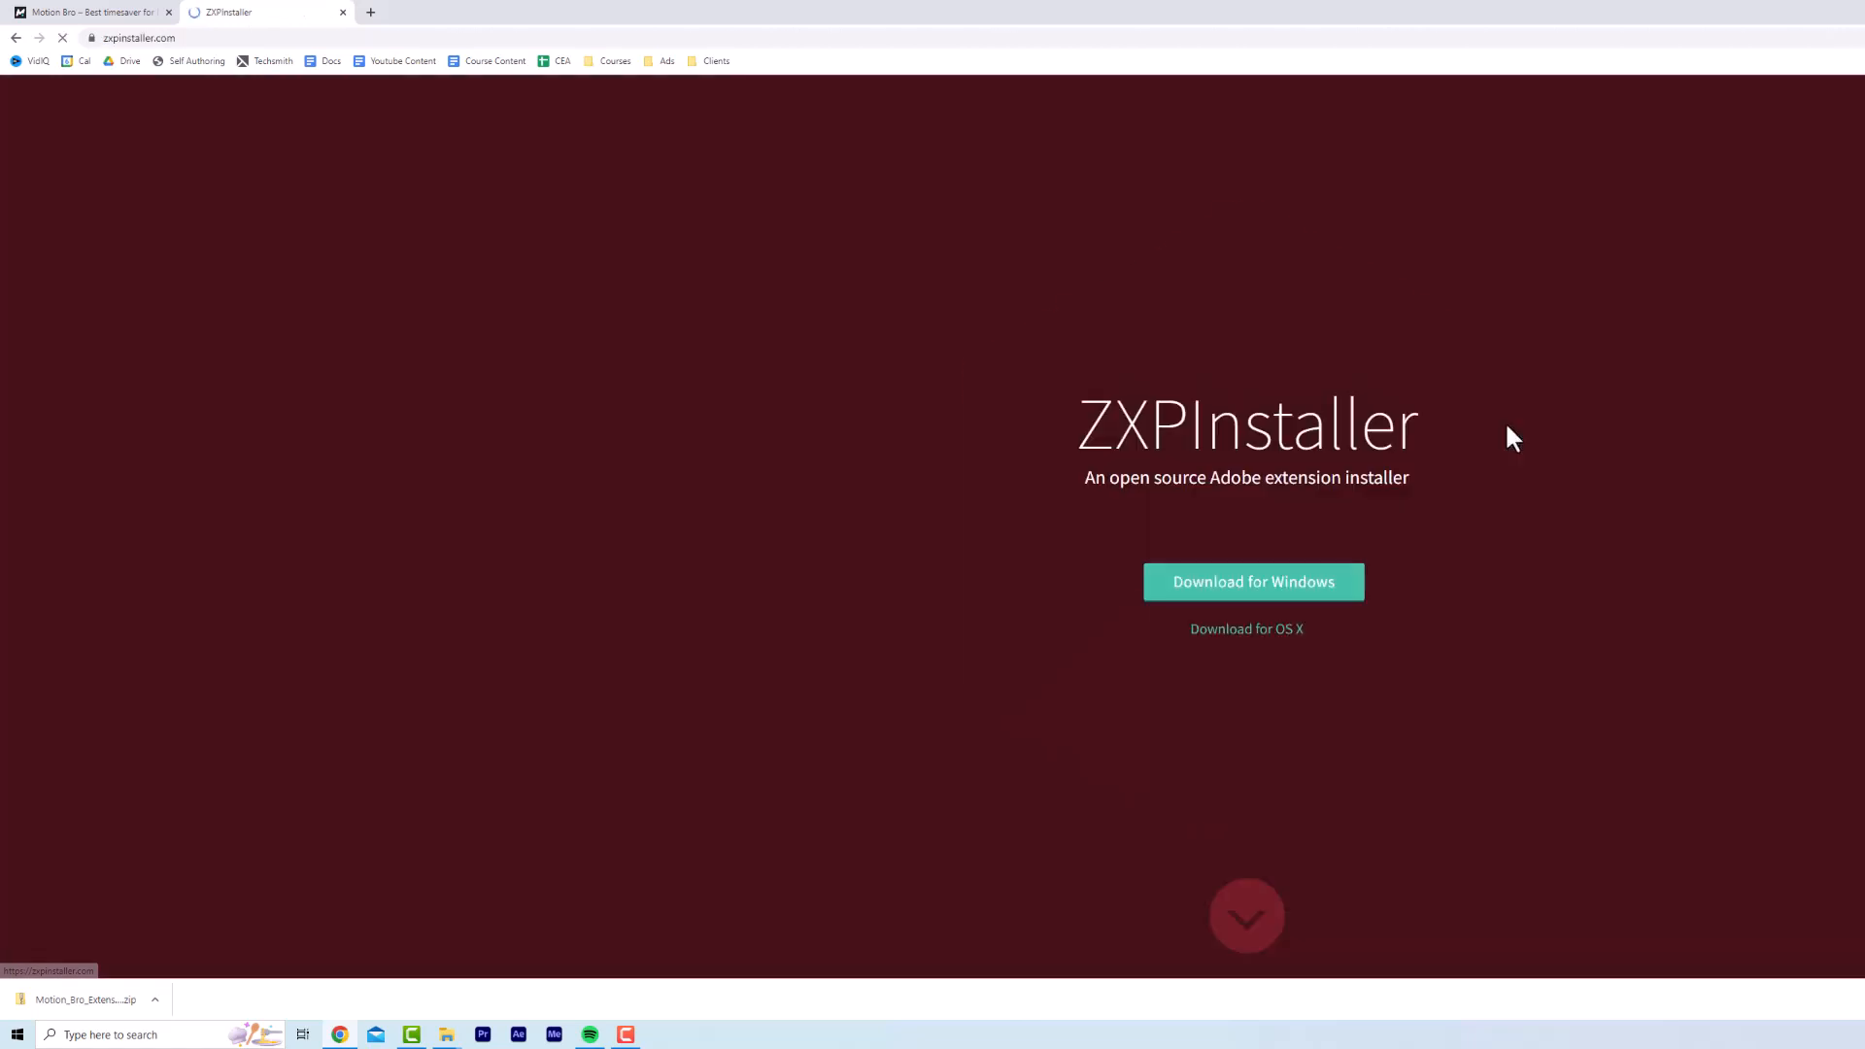
left_click(1253, 581)
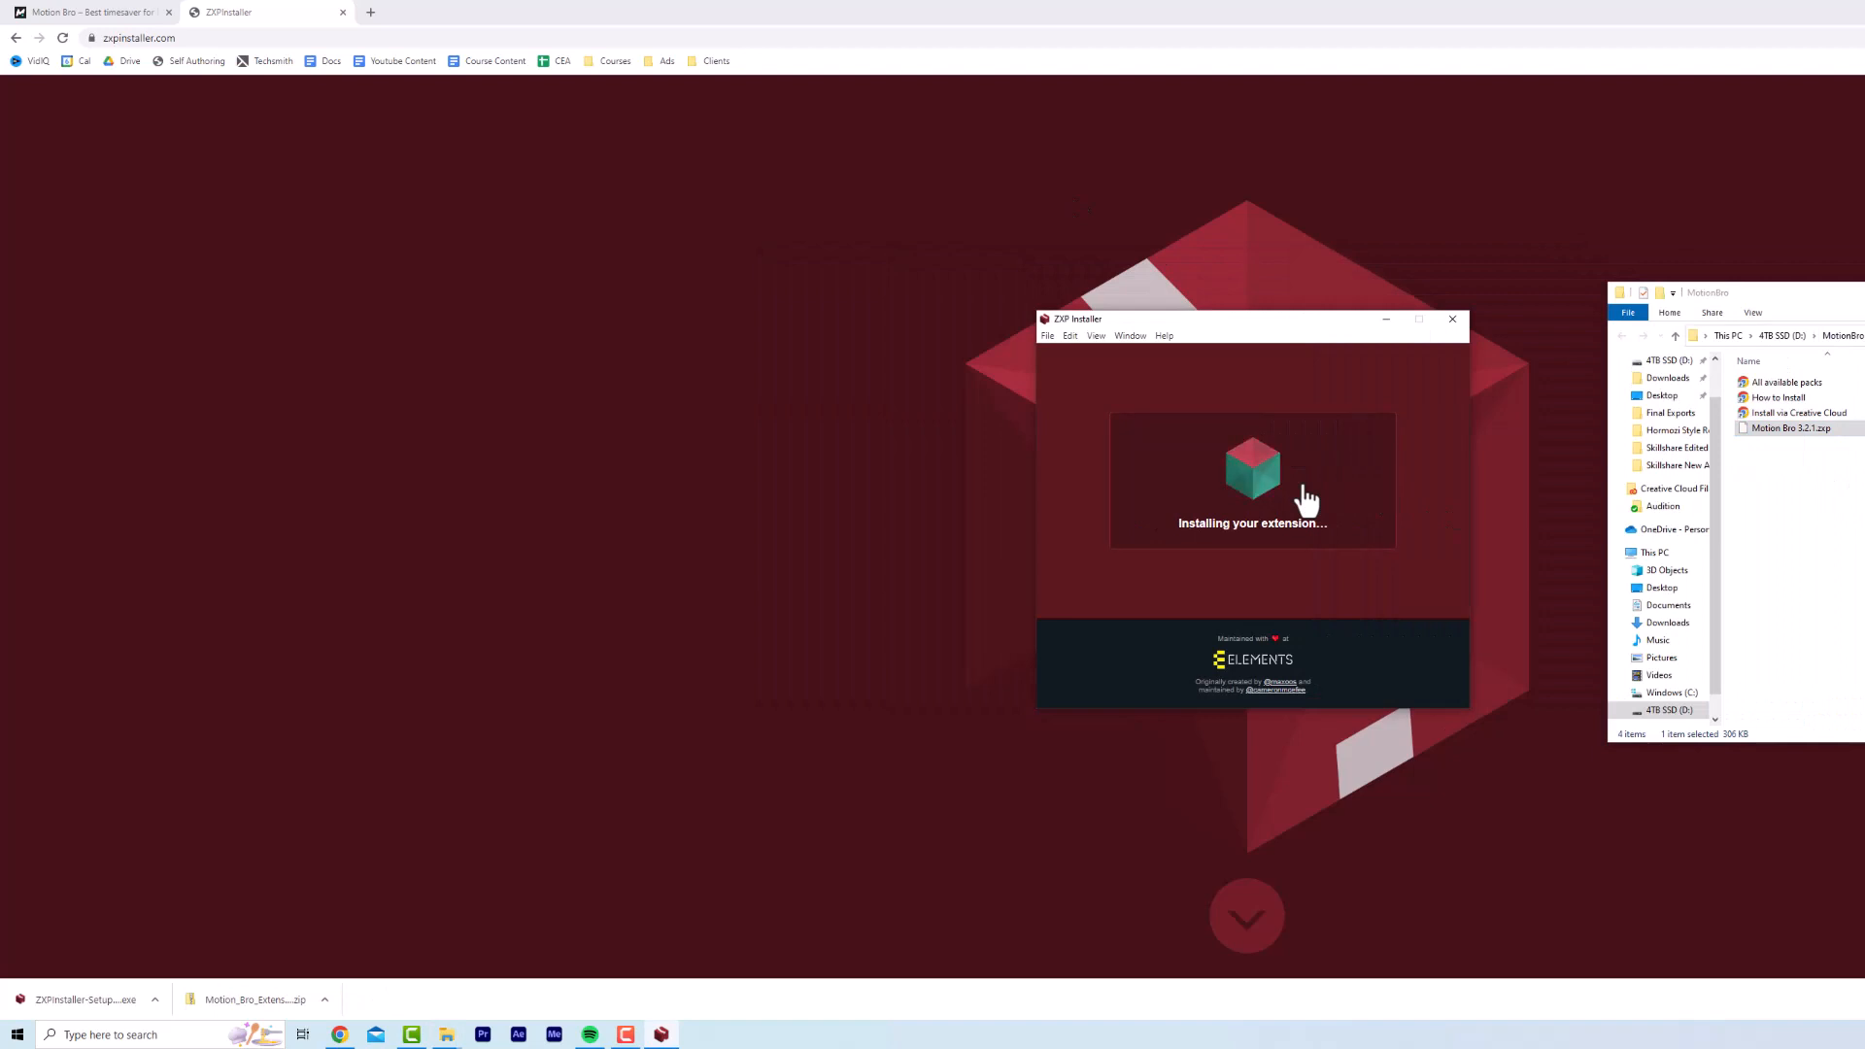
mouse_move(1199, 633)
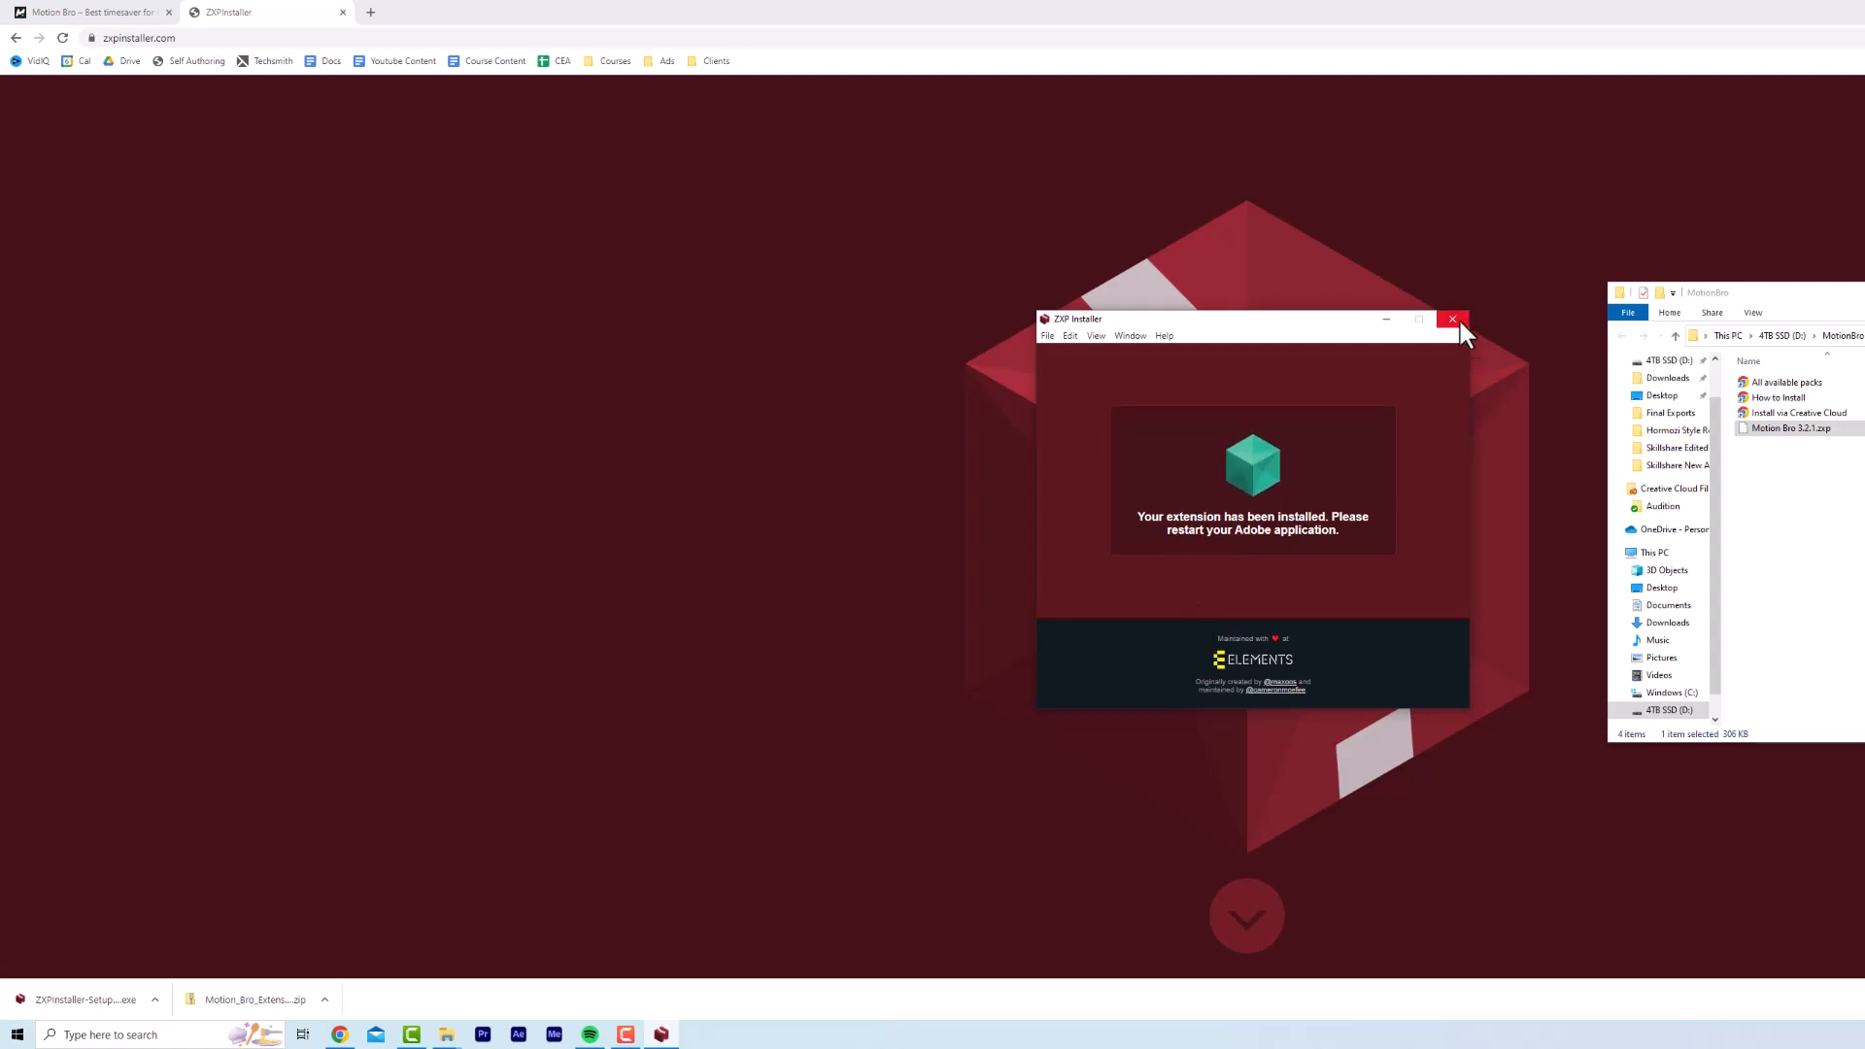
- Close ZXP Installer after the Motion Bro extension reports as installed
left_click(1451, 319)
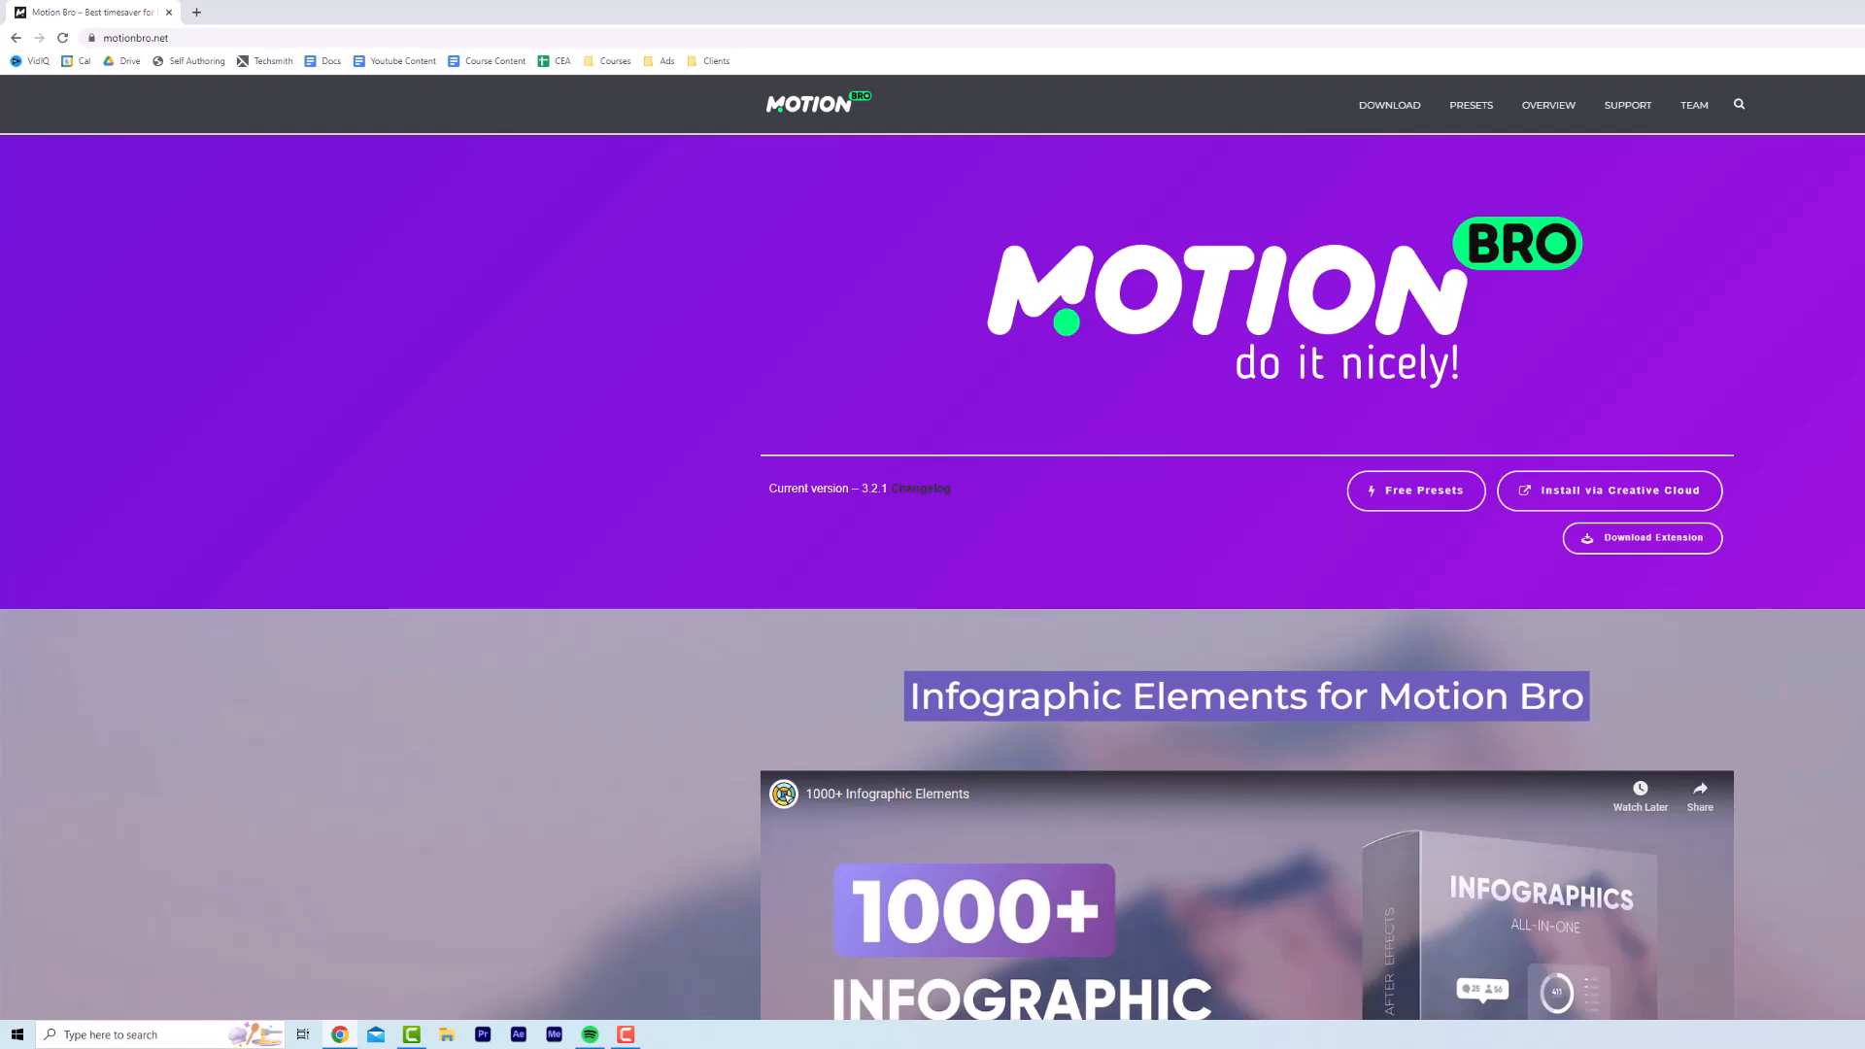
- Add the free Premiere Pro presets pack, Commercial use at $15, to the Gumroad cart
left_click(1416, 490)
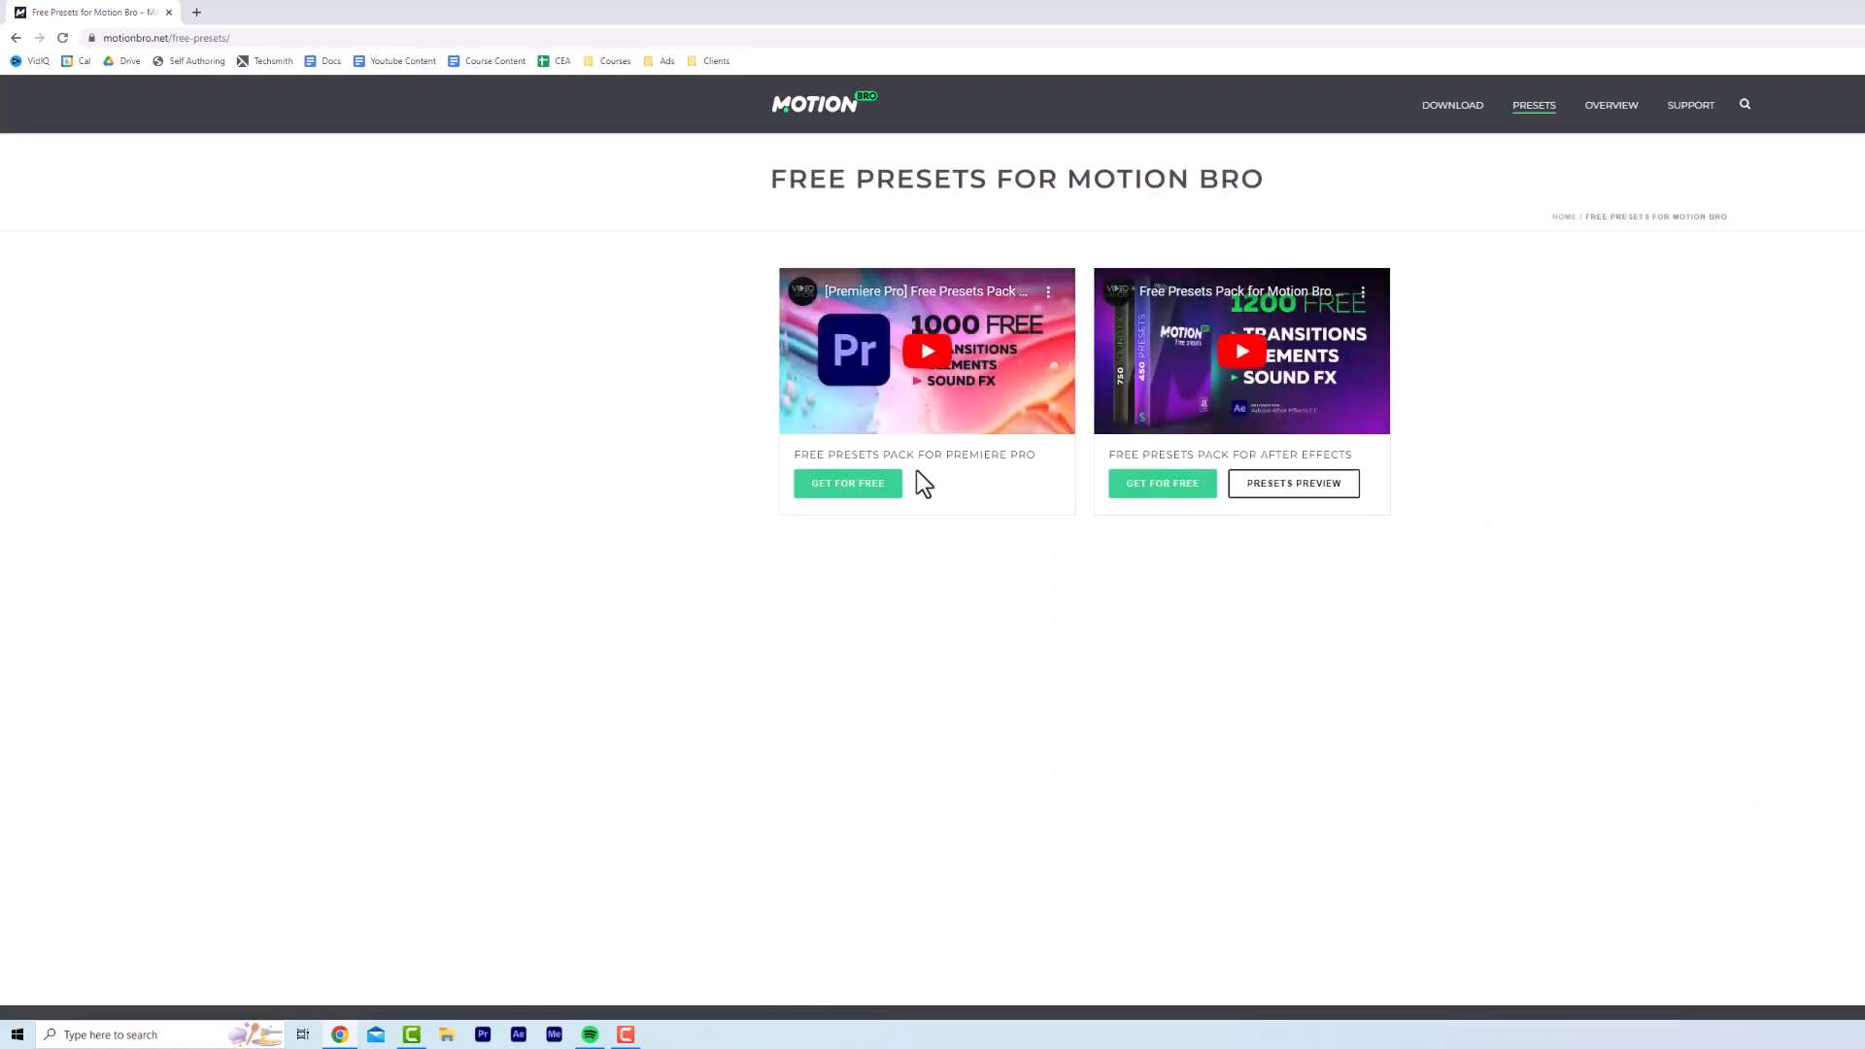
left_click(847, 484)
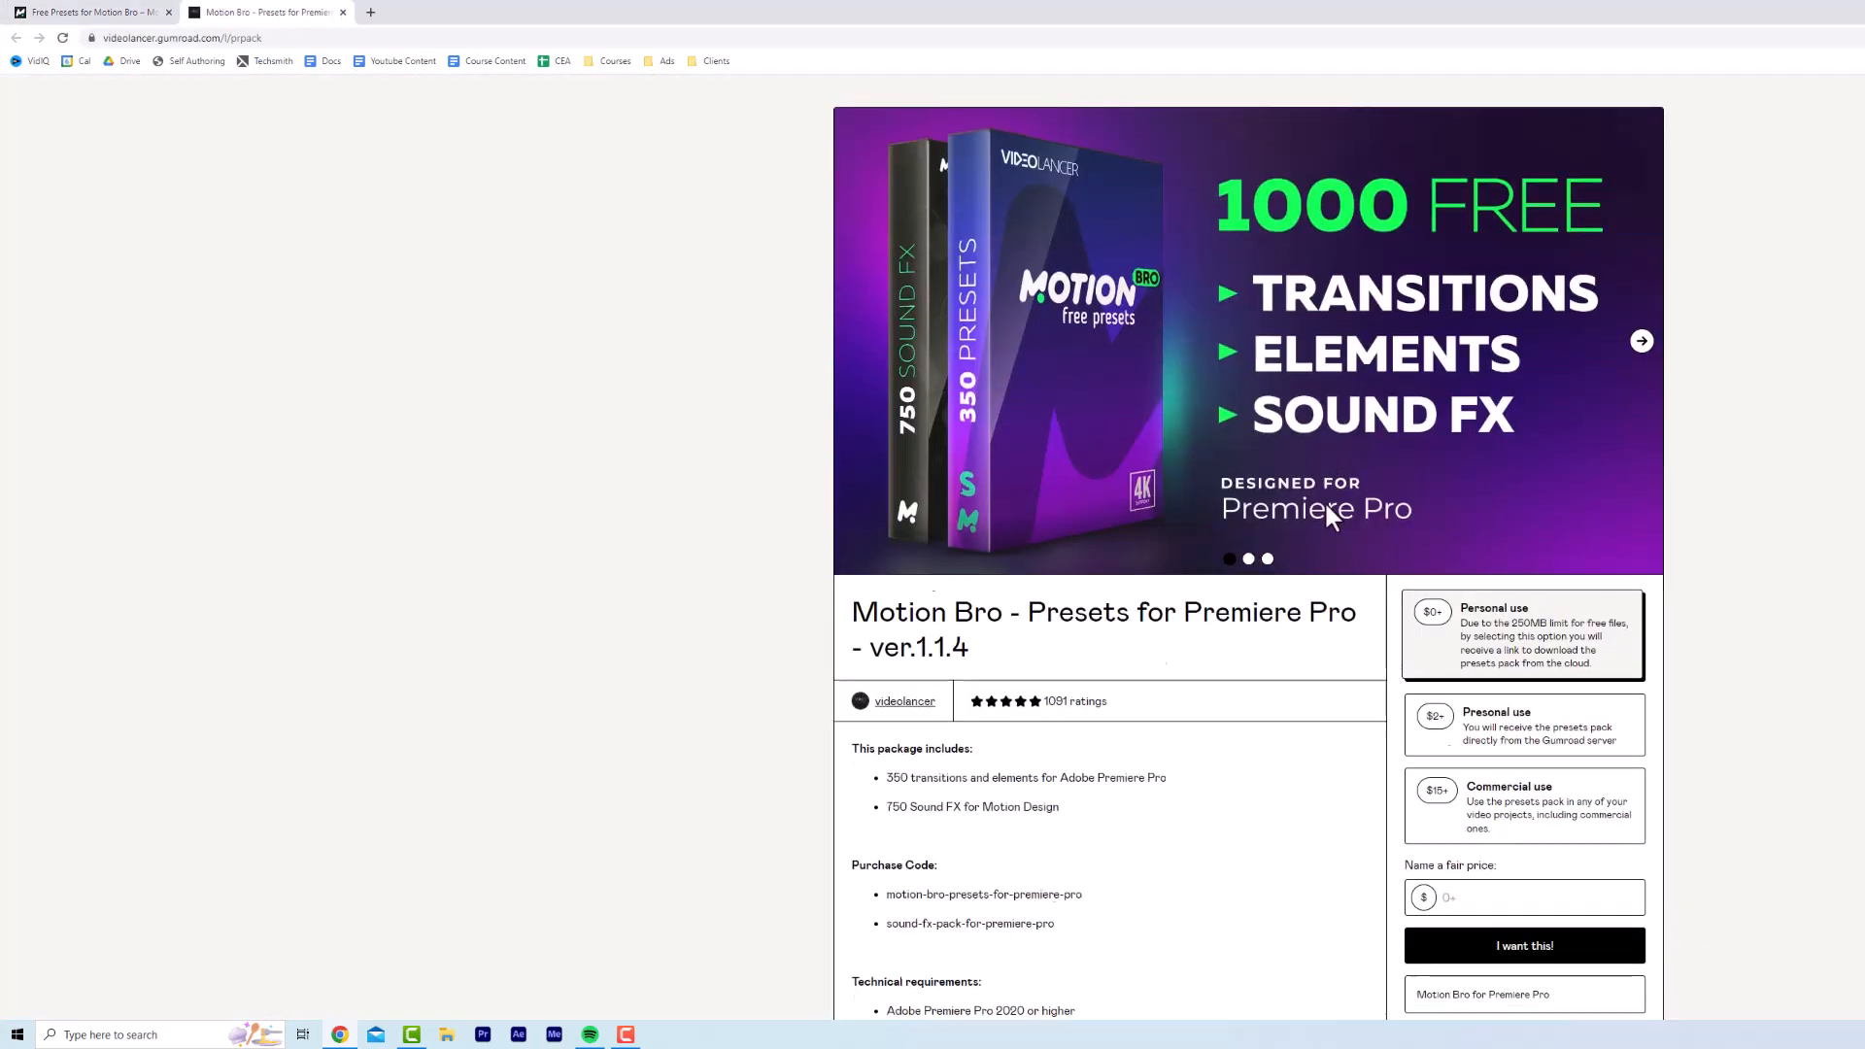
scroll("down", 3)
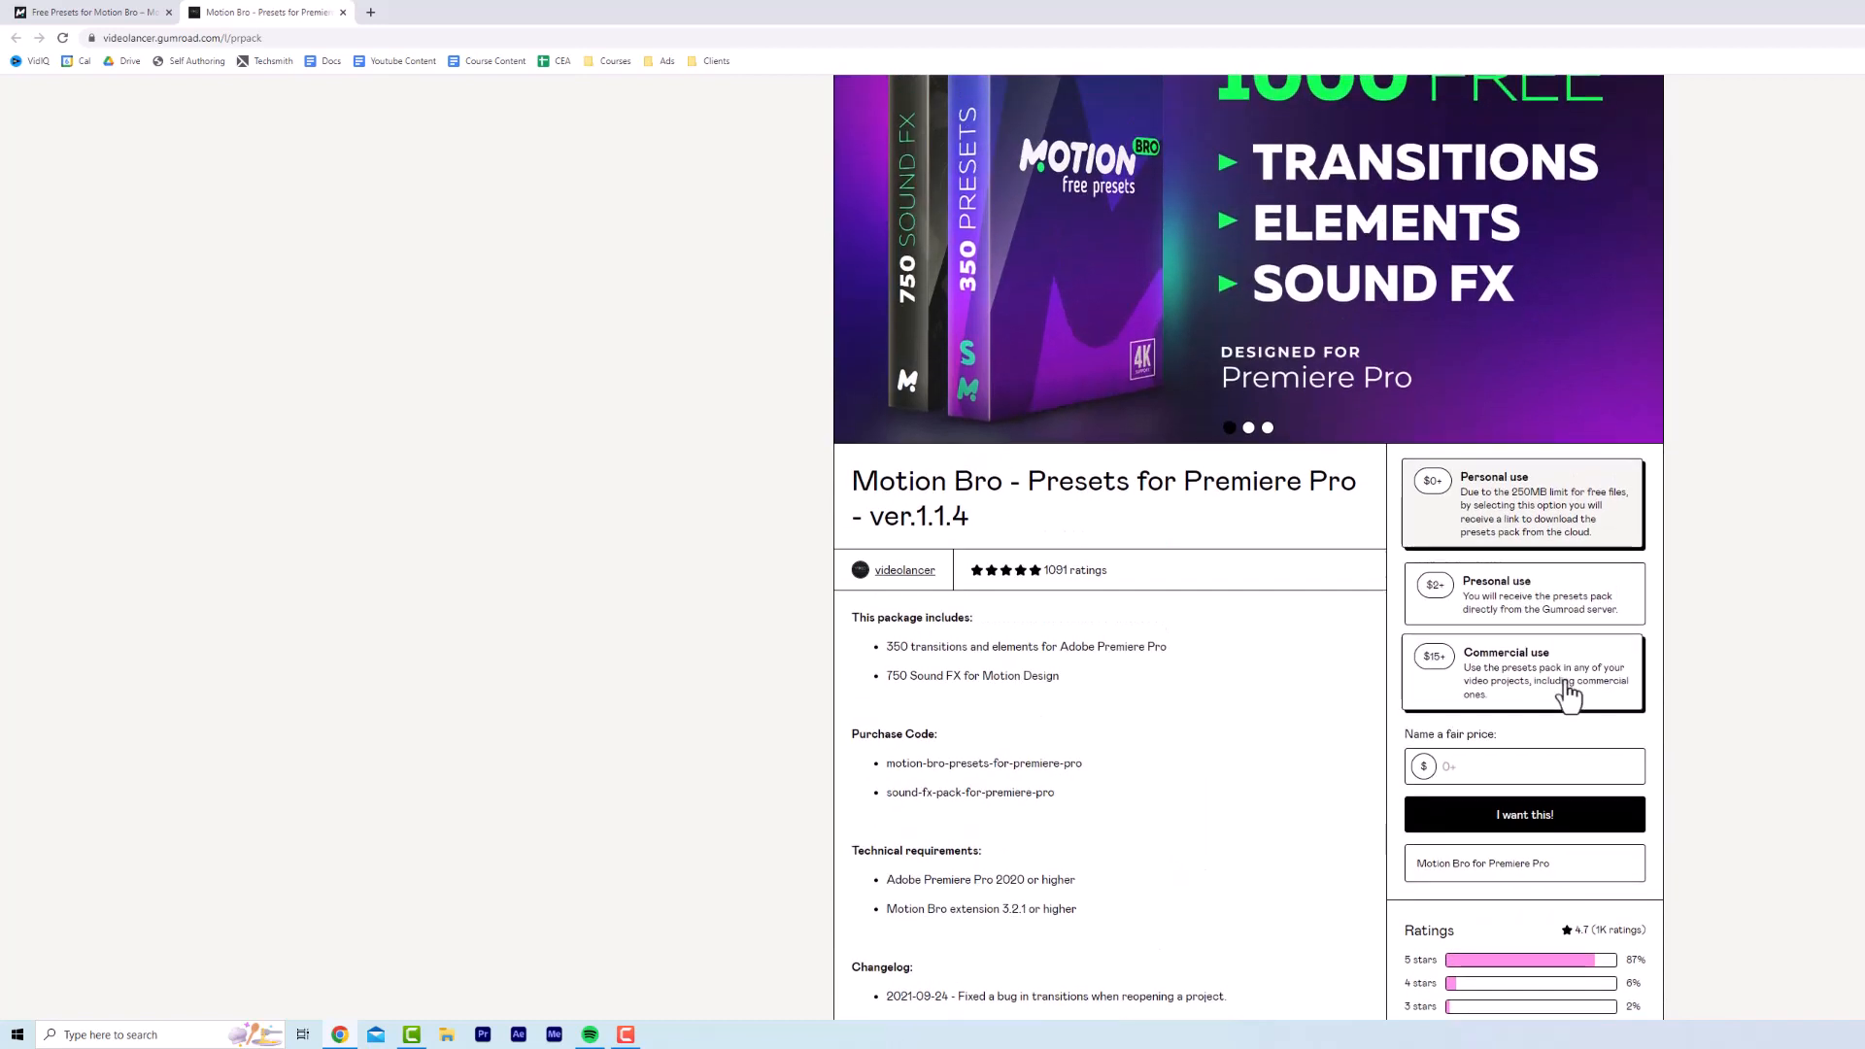
scroll("down", 3)
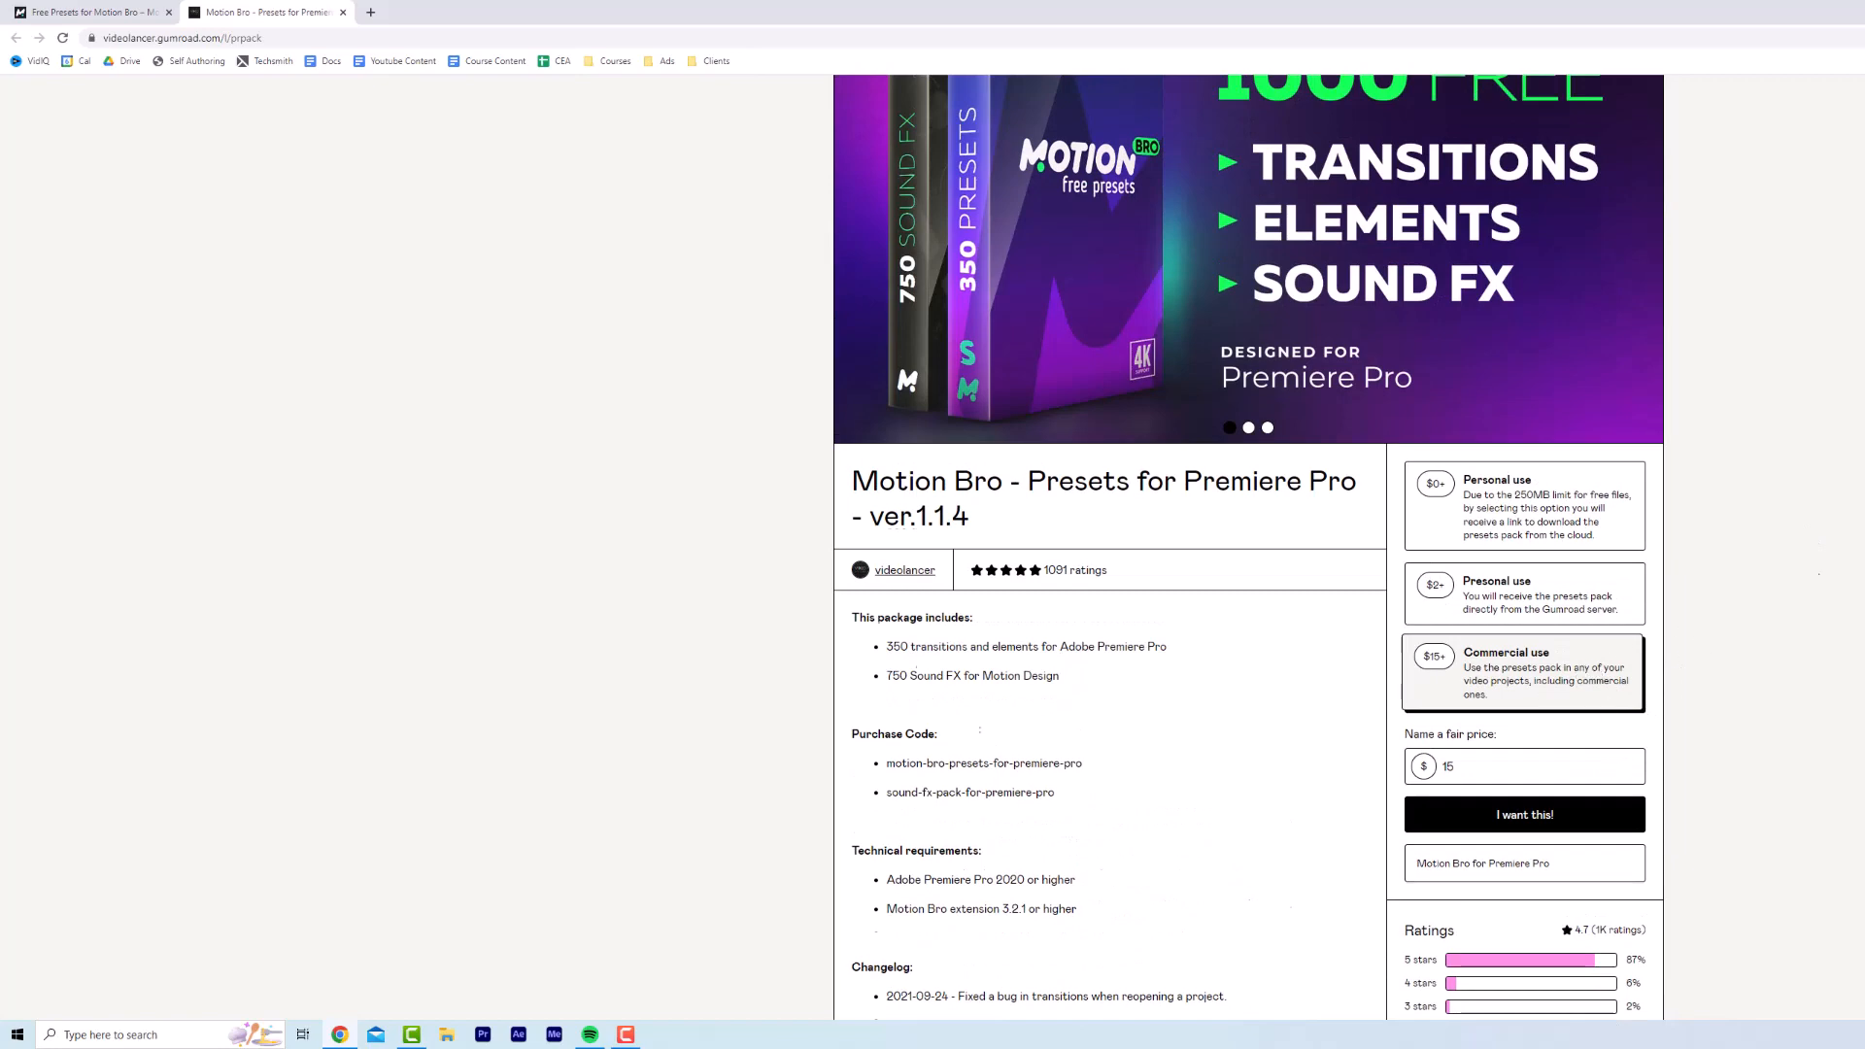
left_click(1523, 814)
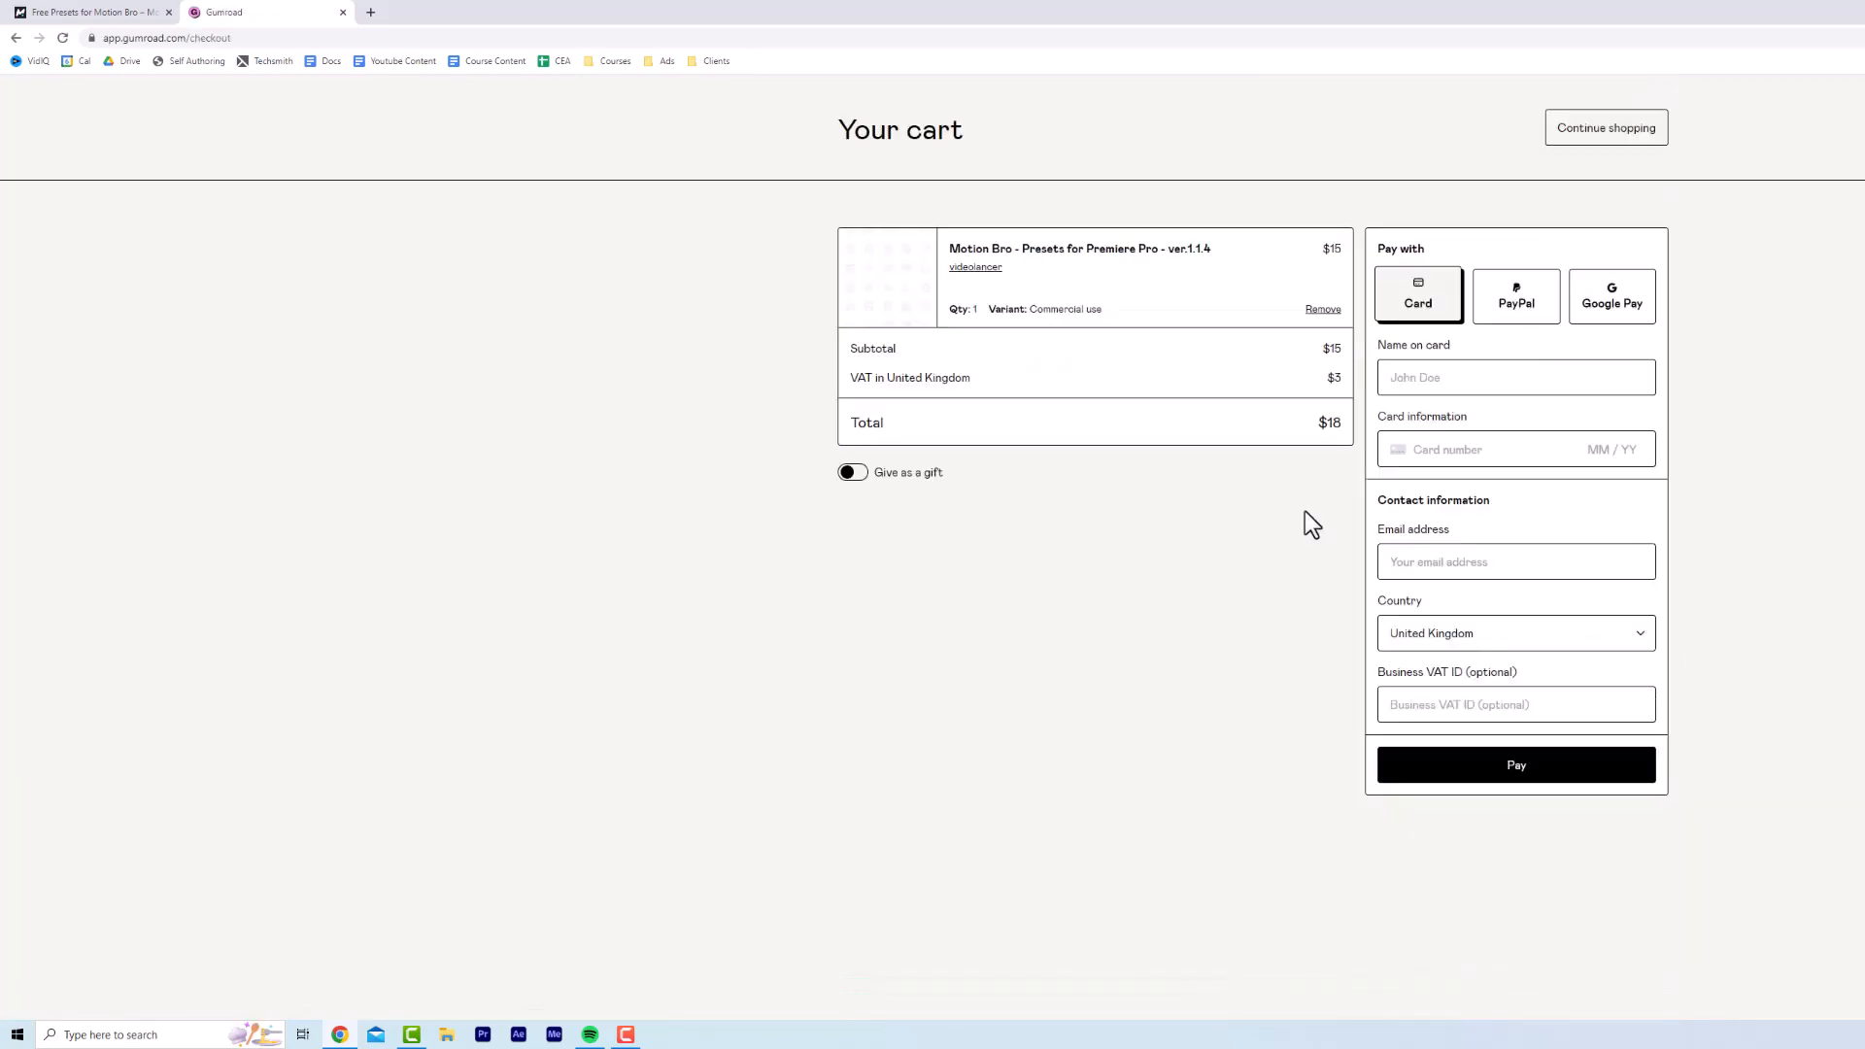
left_click(89, 12)
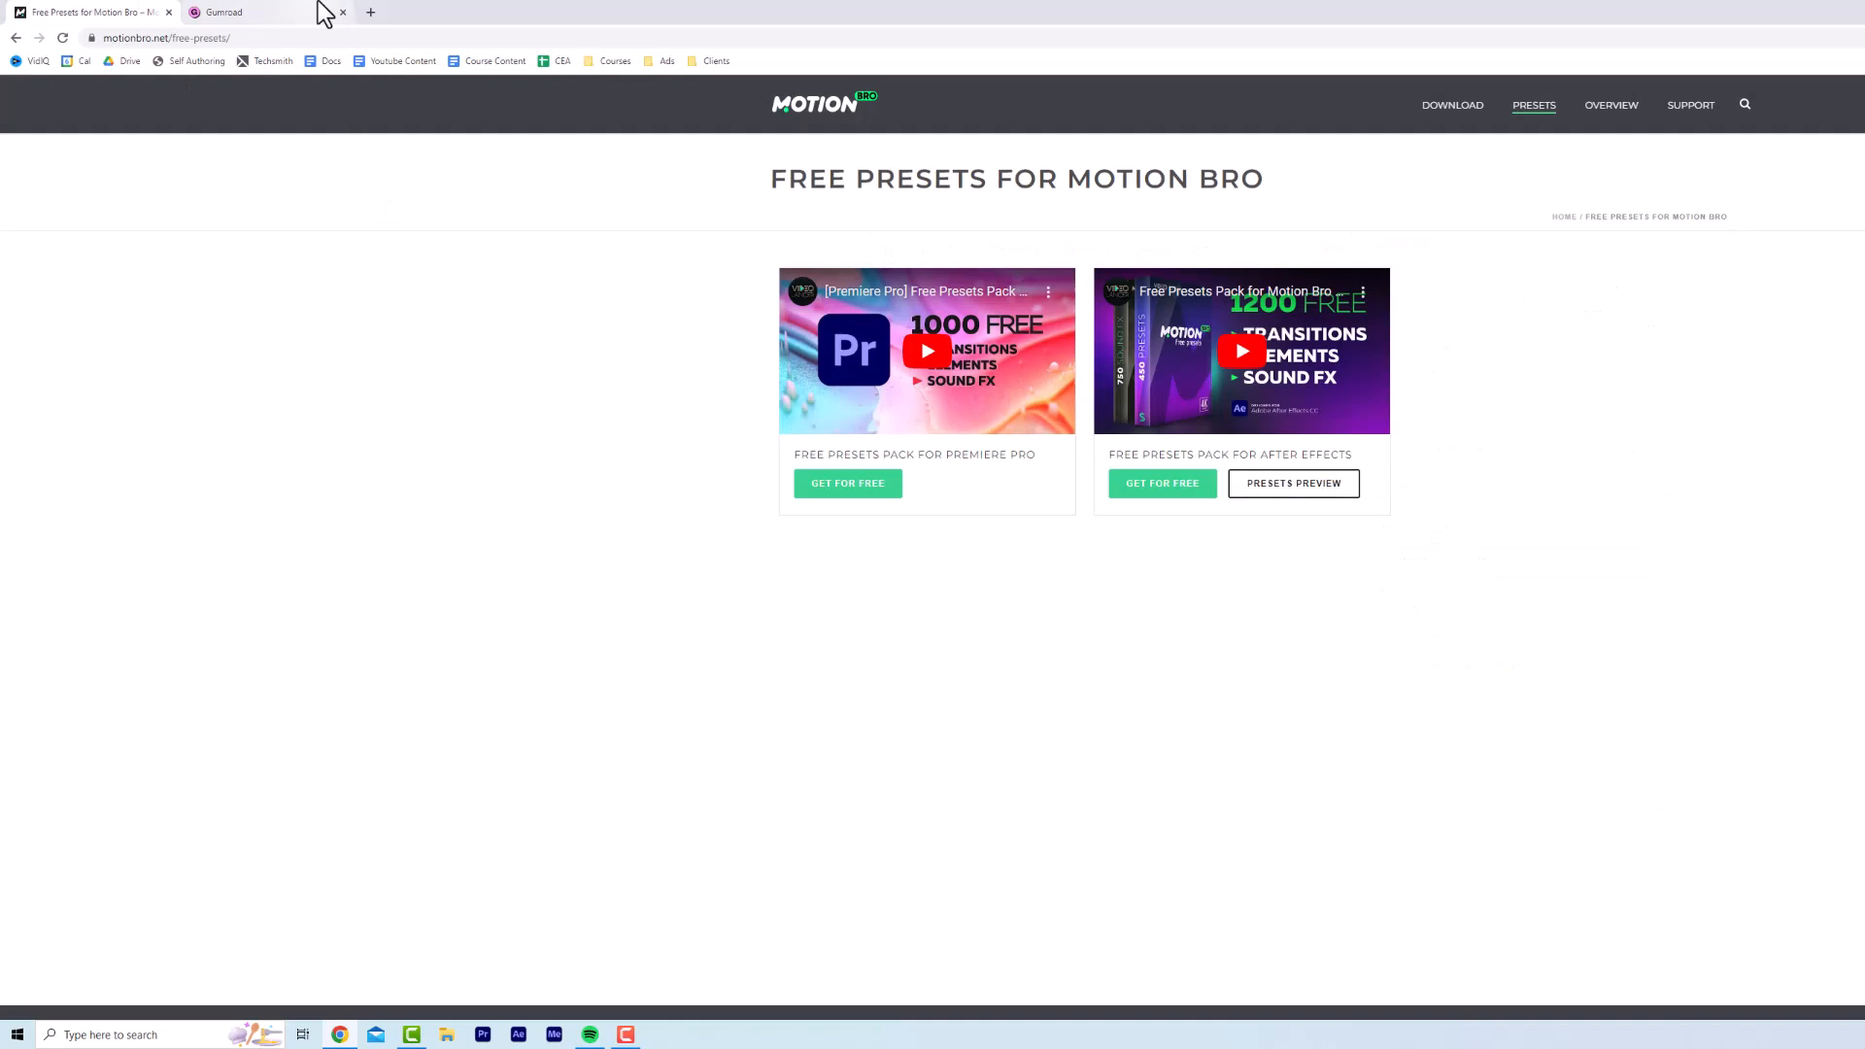
- Download the Motion Bro Presets for Premiere Pro 1.1.4 zip from the Gumroad purchase page
left_click(237, 12)
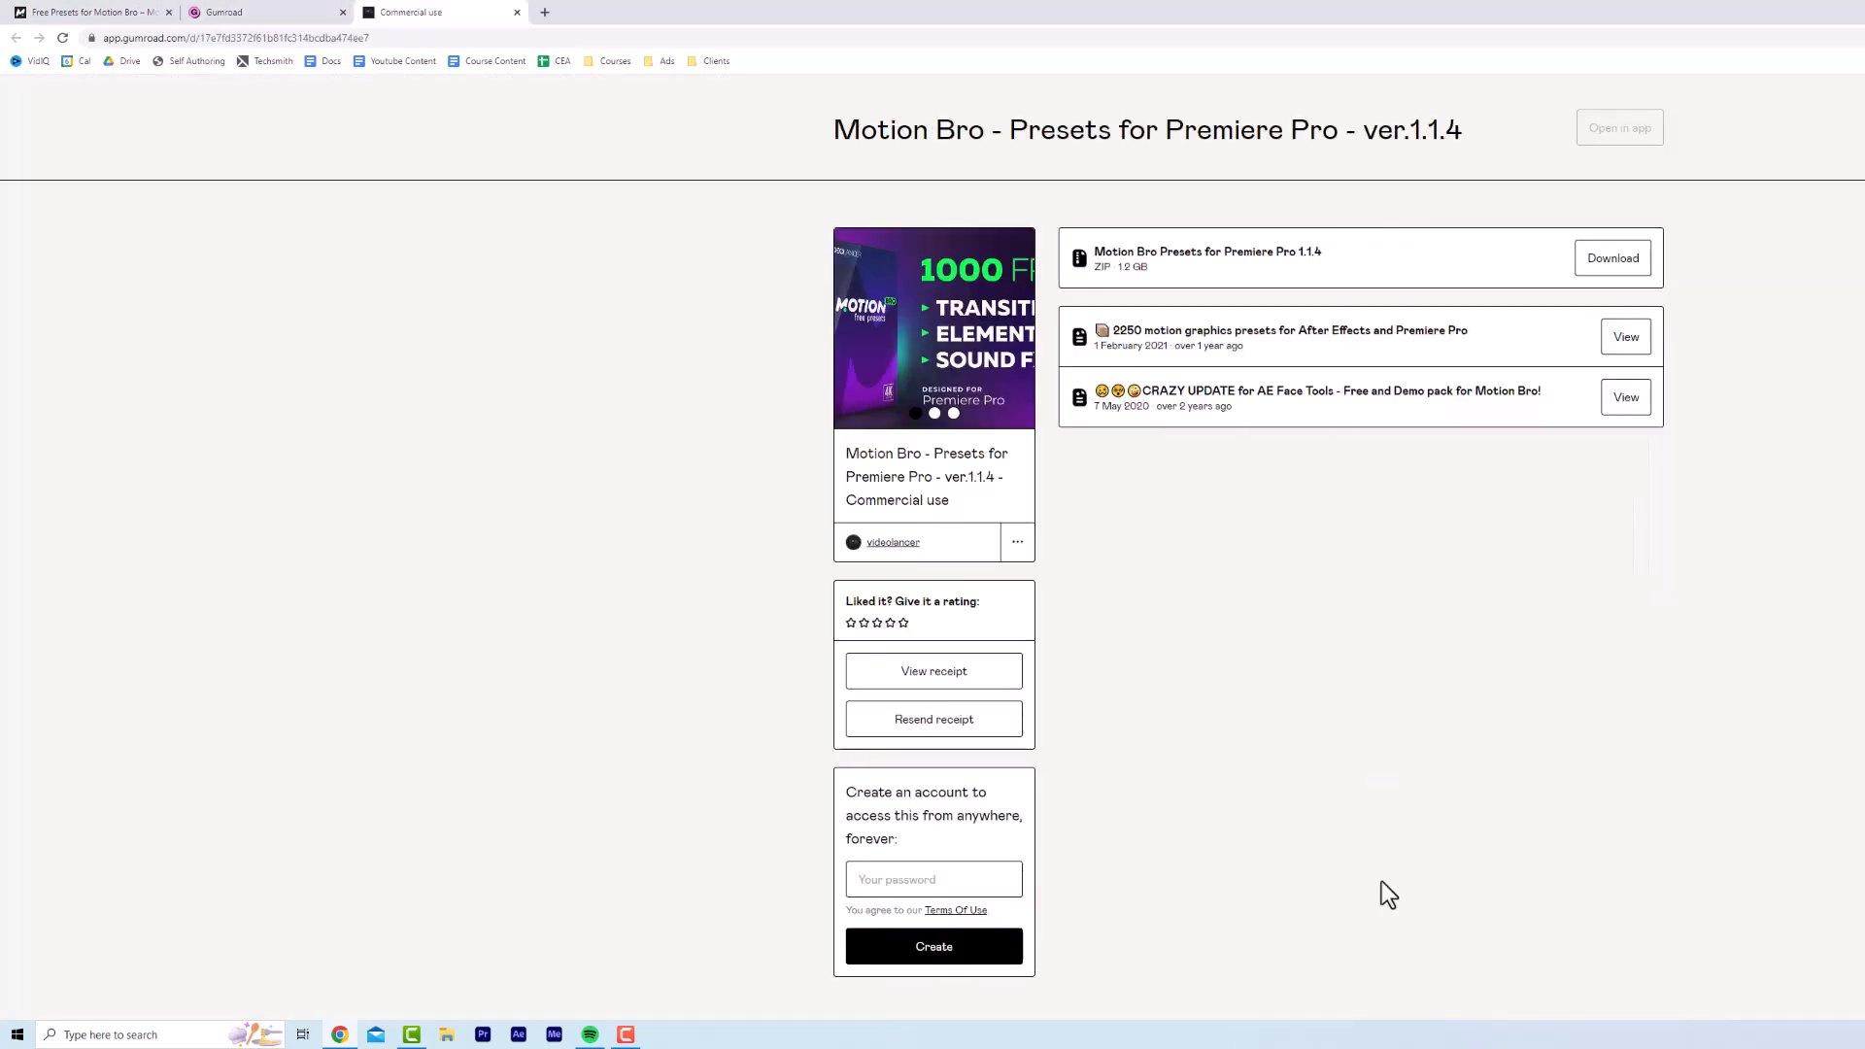
mouse_move(1314, 559)
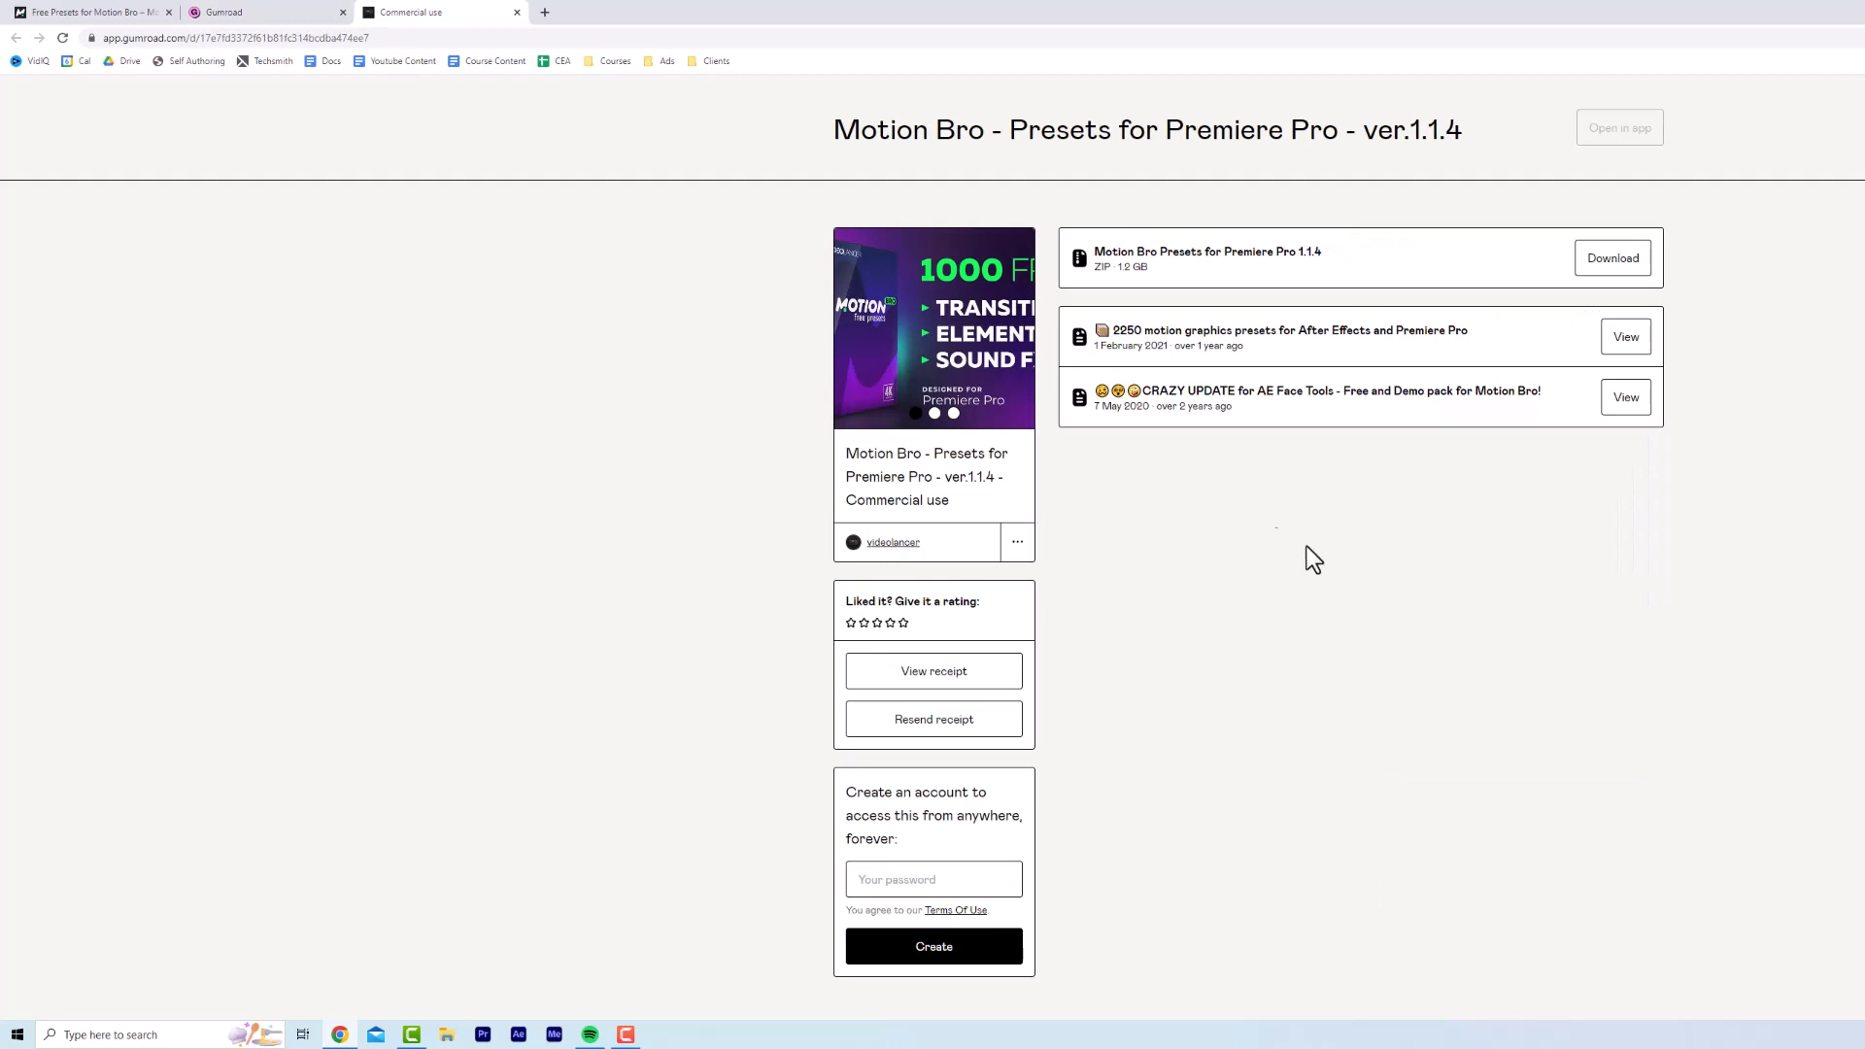
mouse_move(1613, 259)
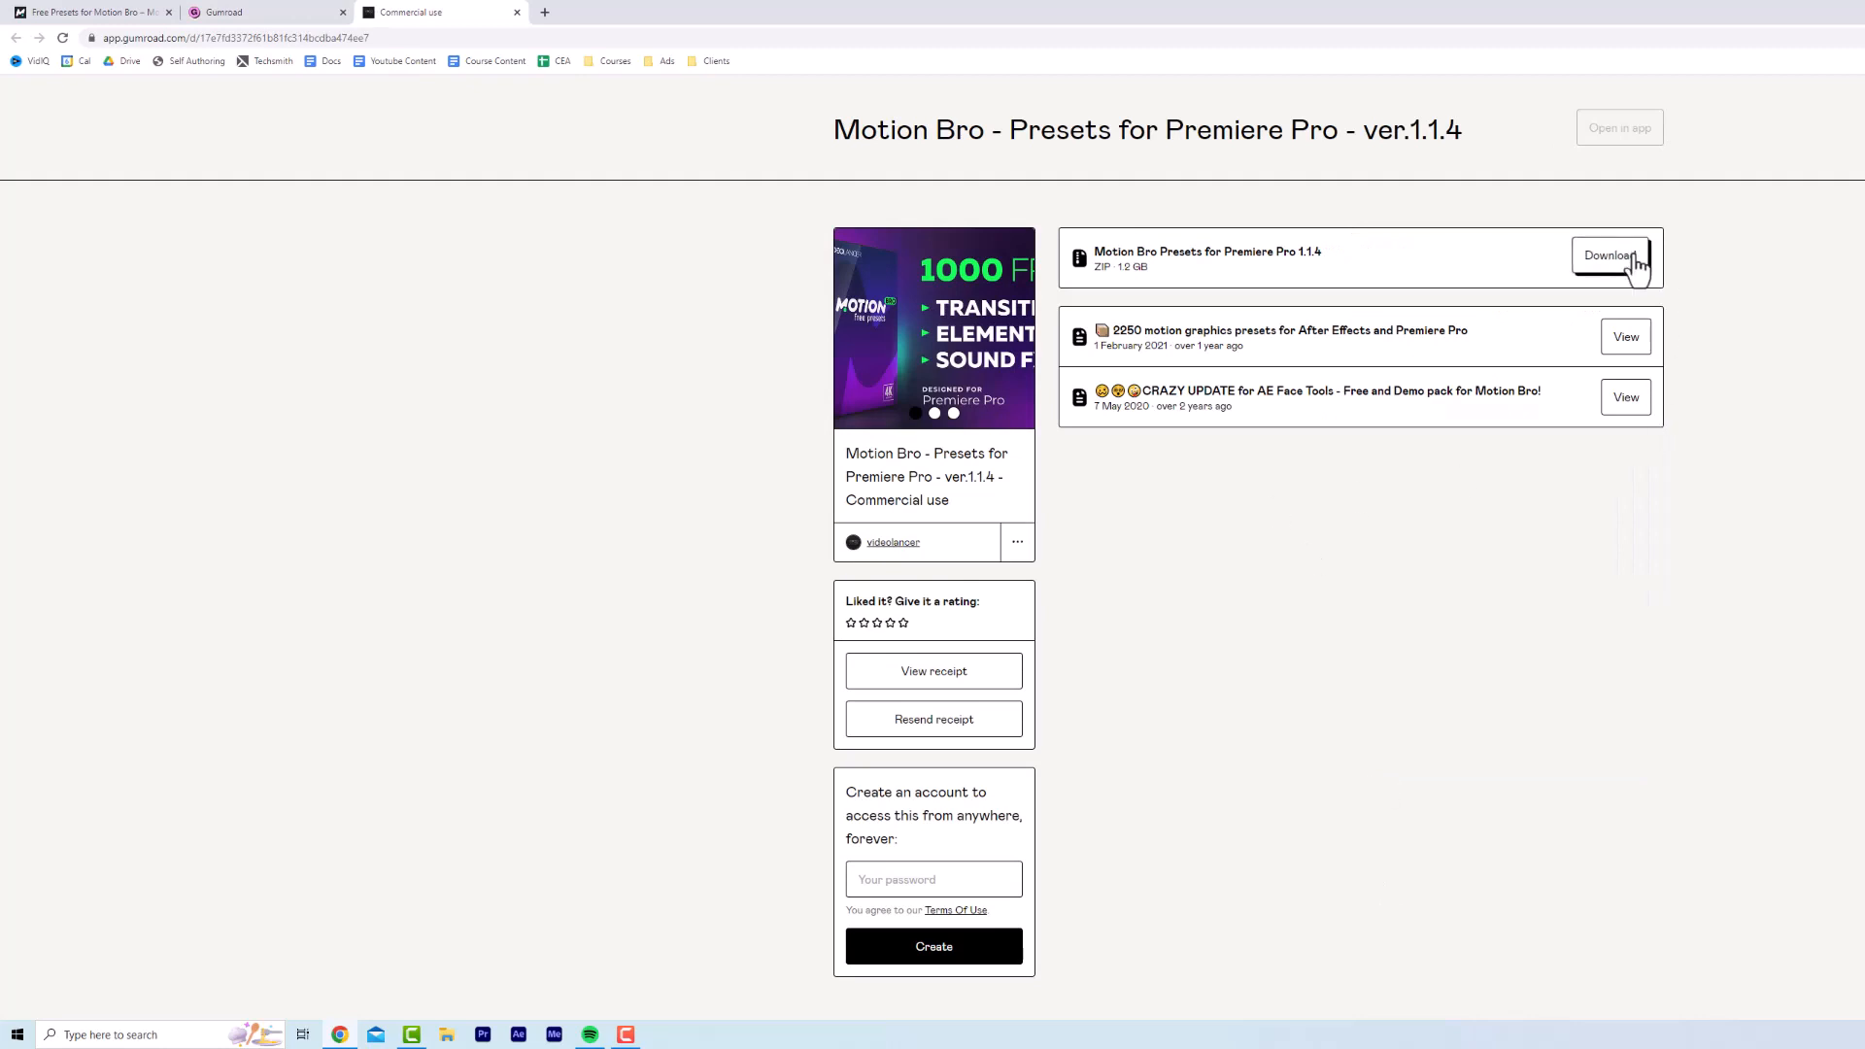
left_click(1612, 256)
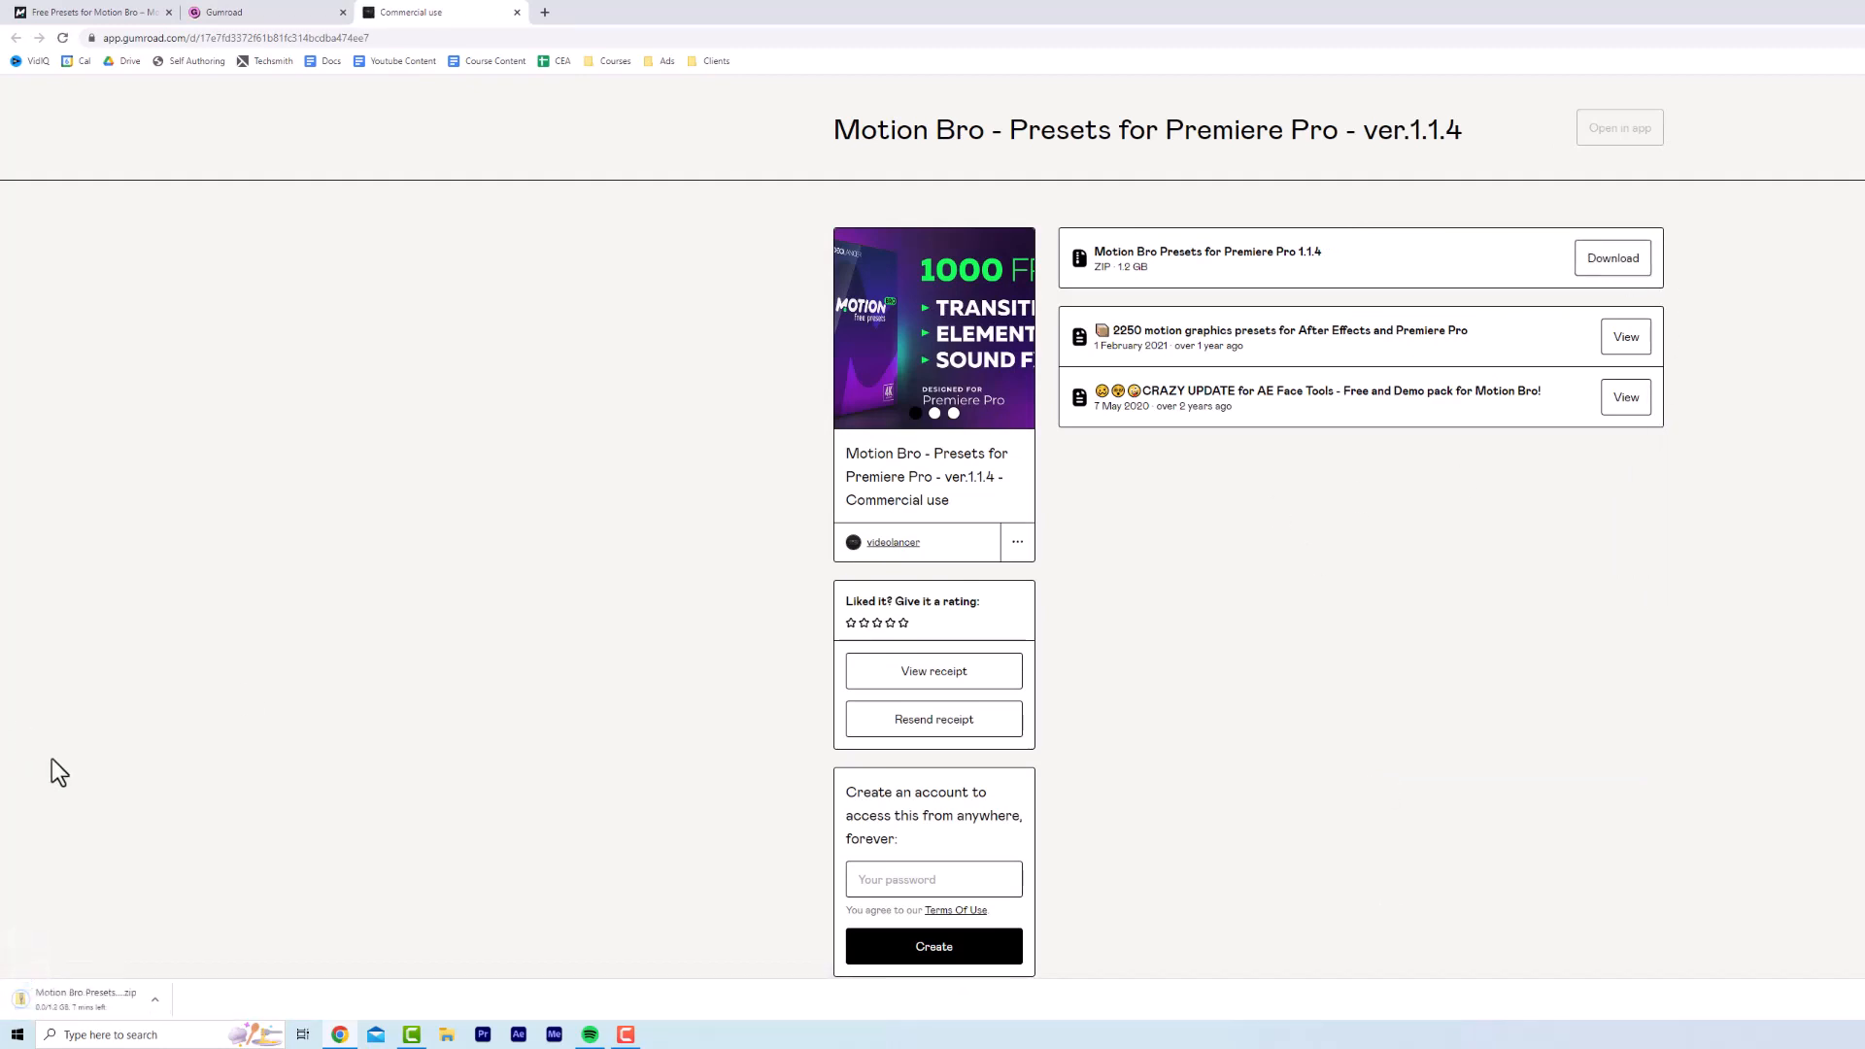
mouse_move(590, 752)
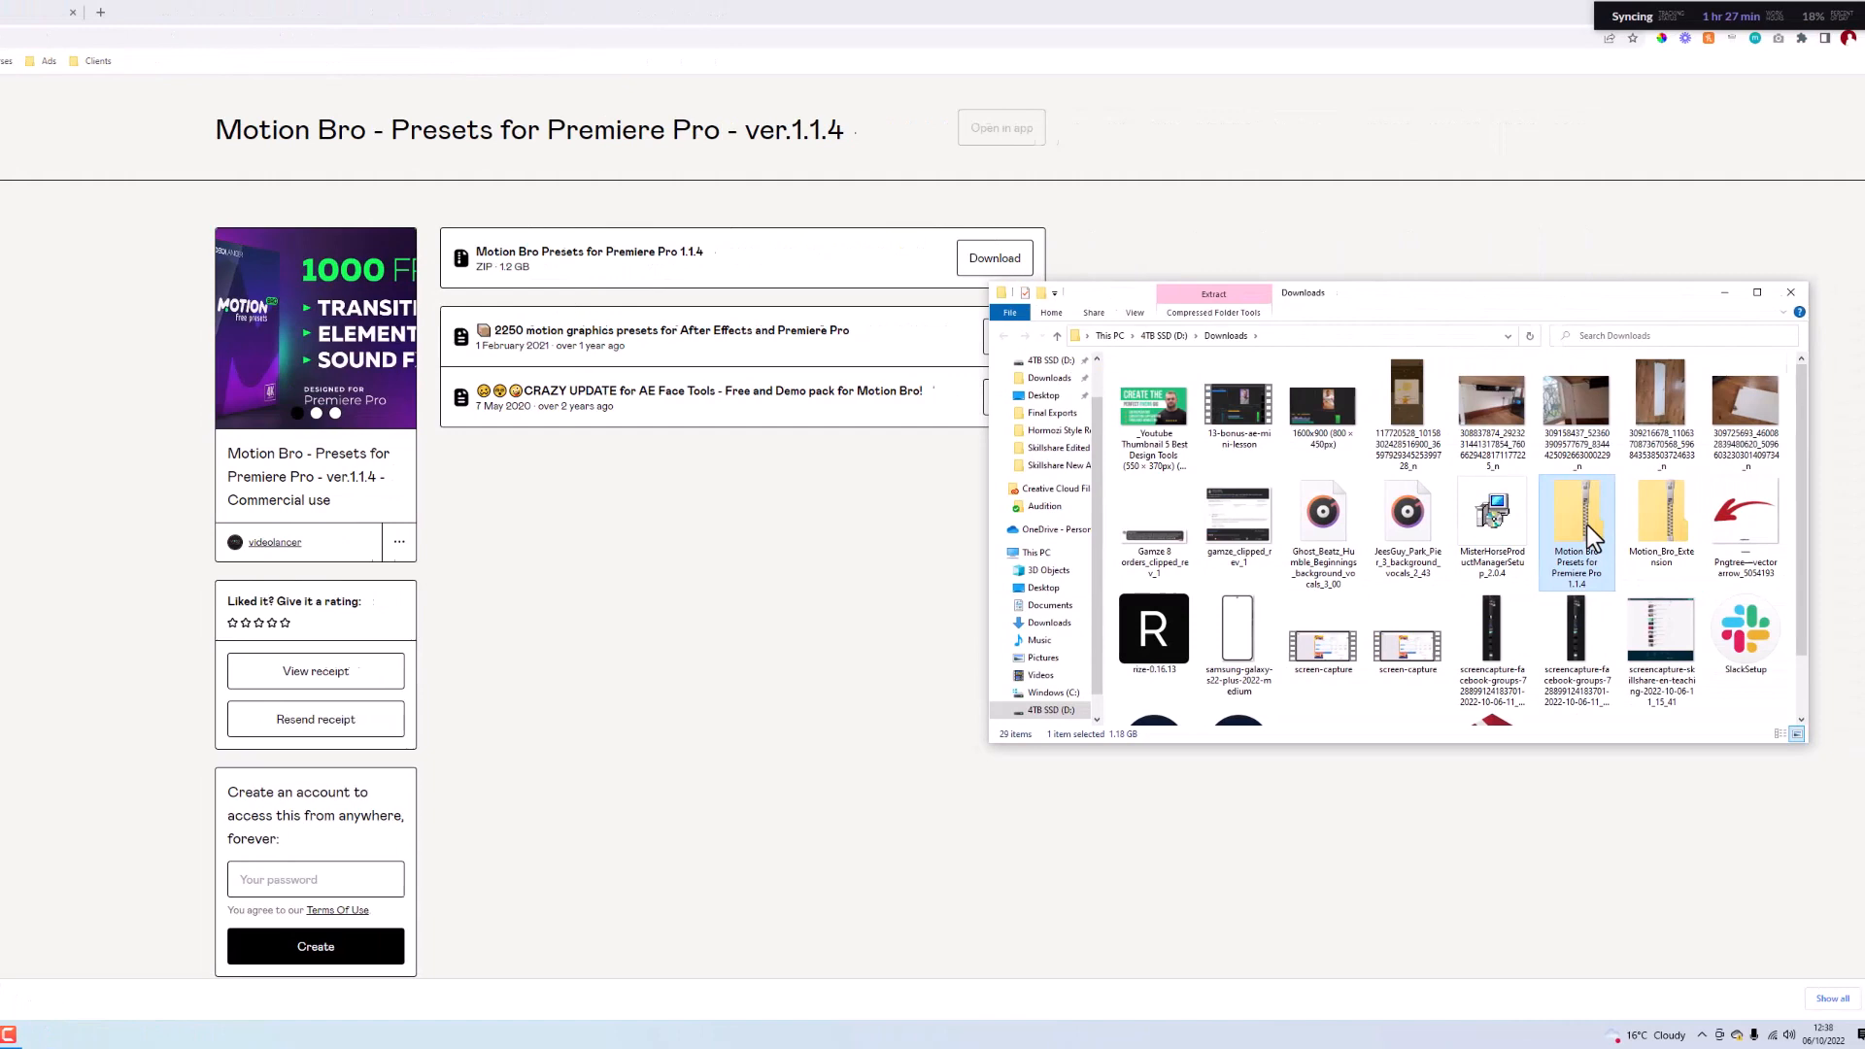
- Extract the downloaded presets zip into D:\MotionBro and view the extracted FREE PRESETS folder
right_click(1576, 536)
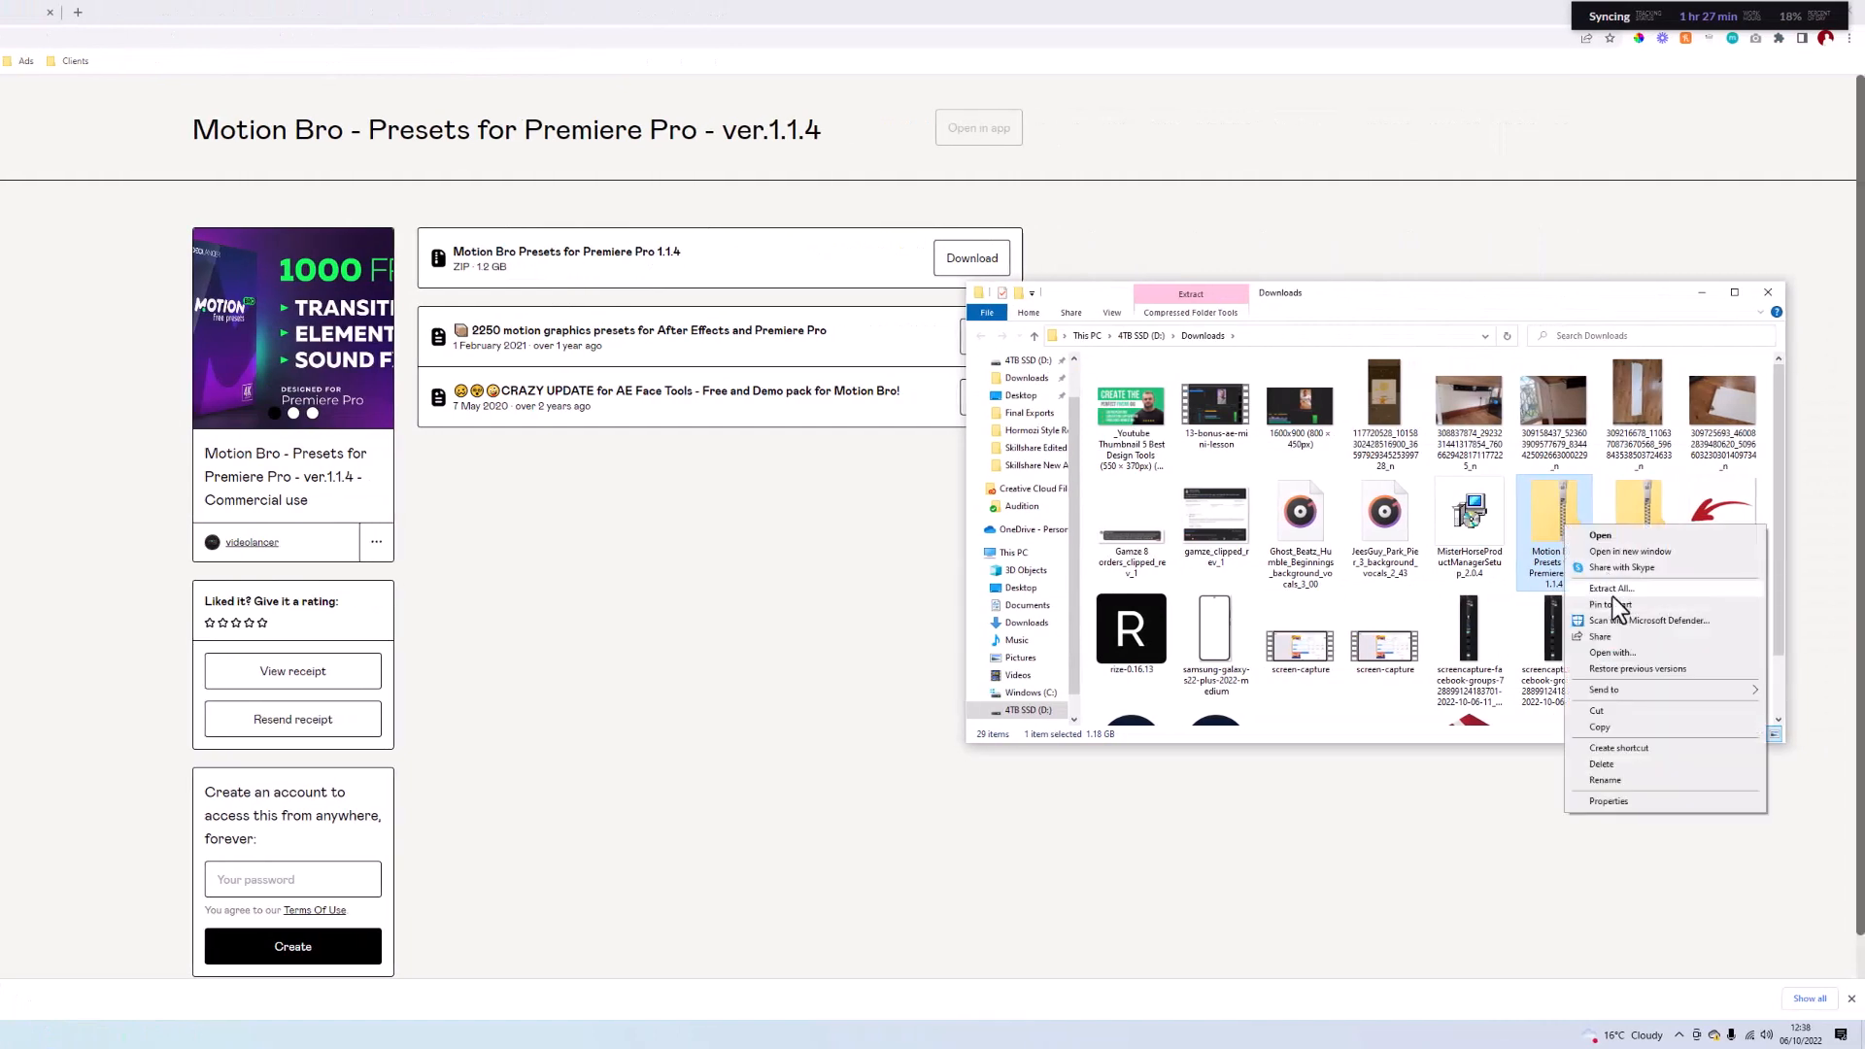
left_click(1610, 589)
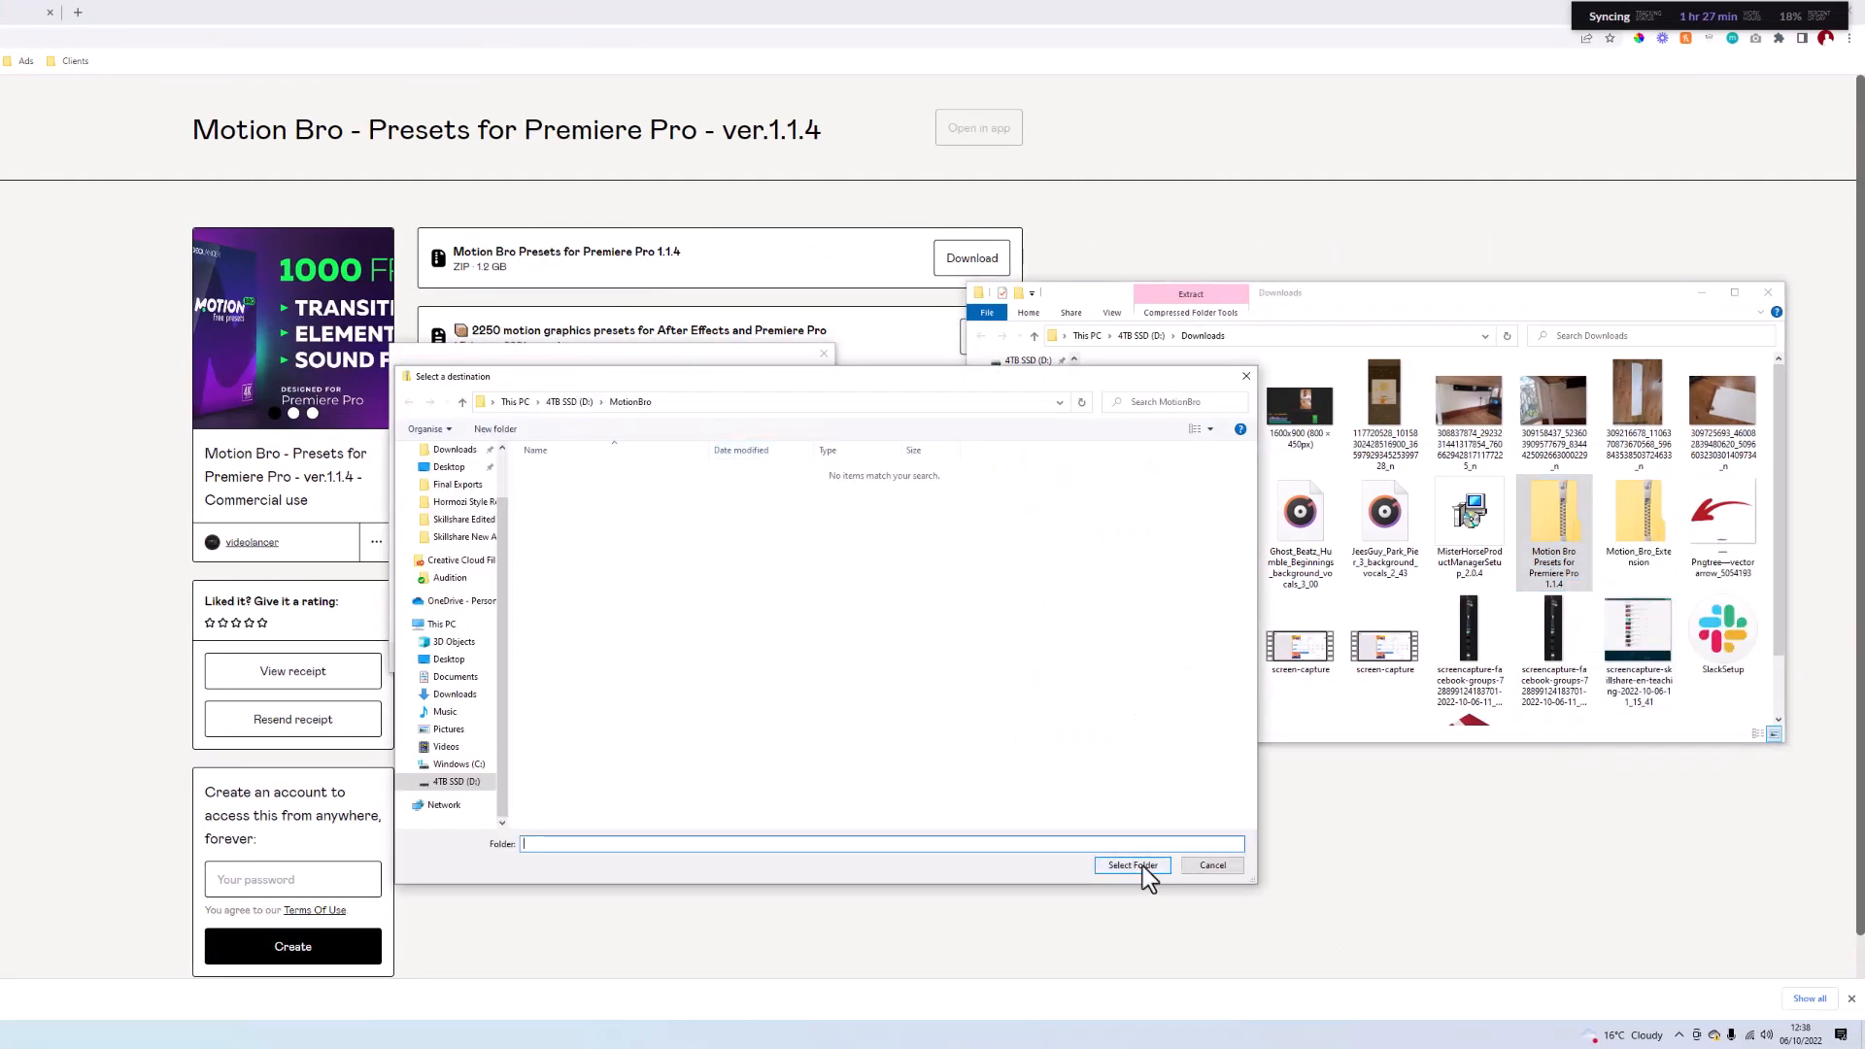
left_click(1131, 865)
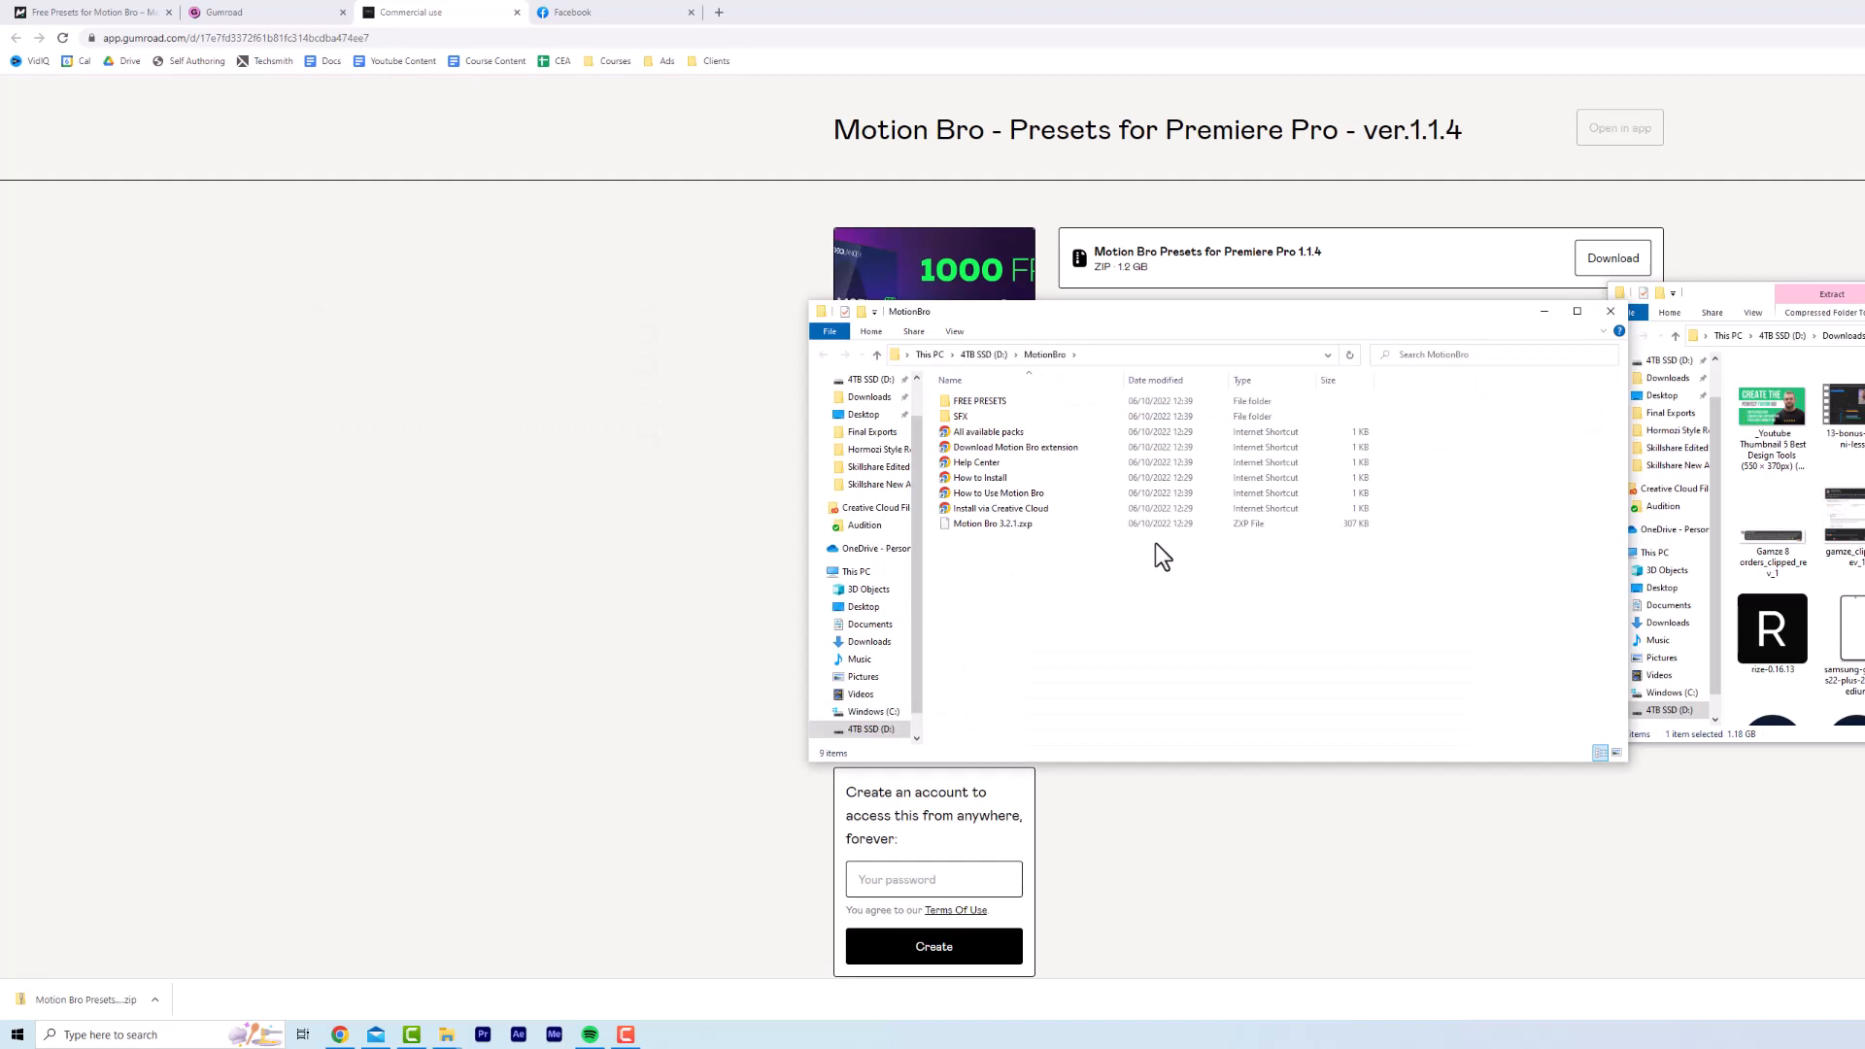
left_click(993, 523)
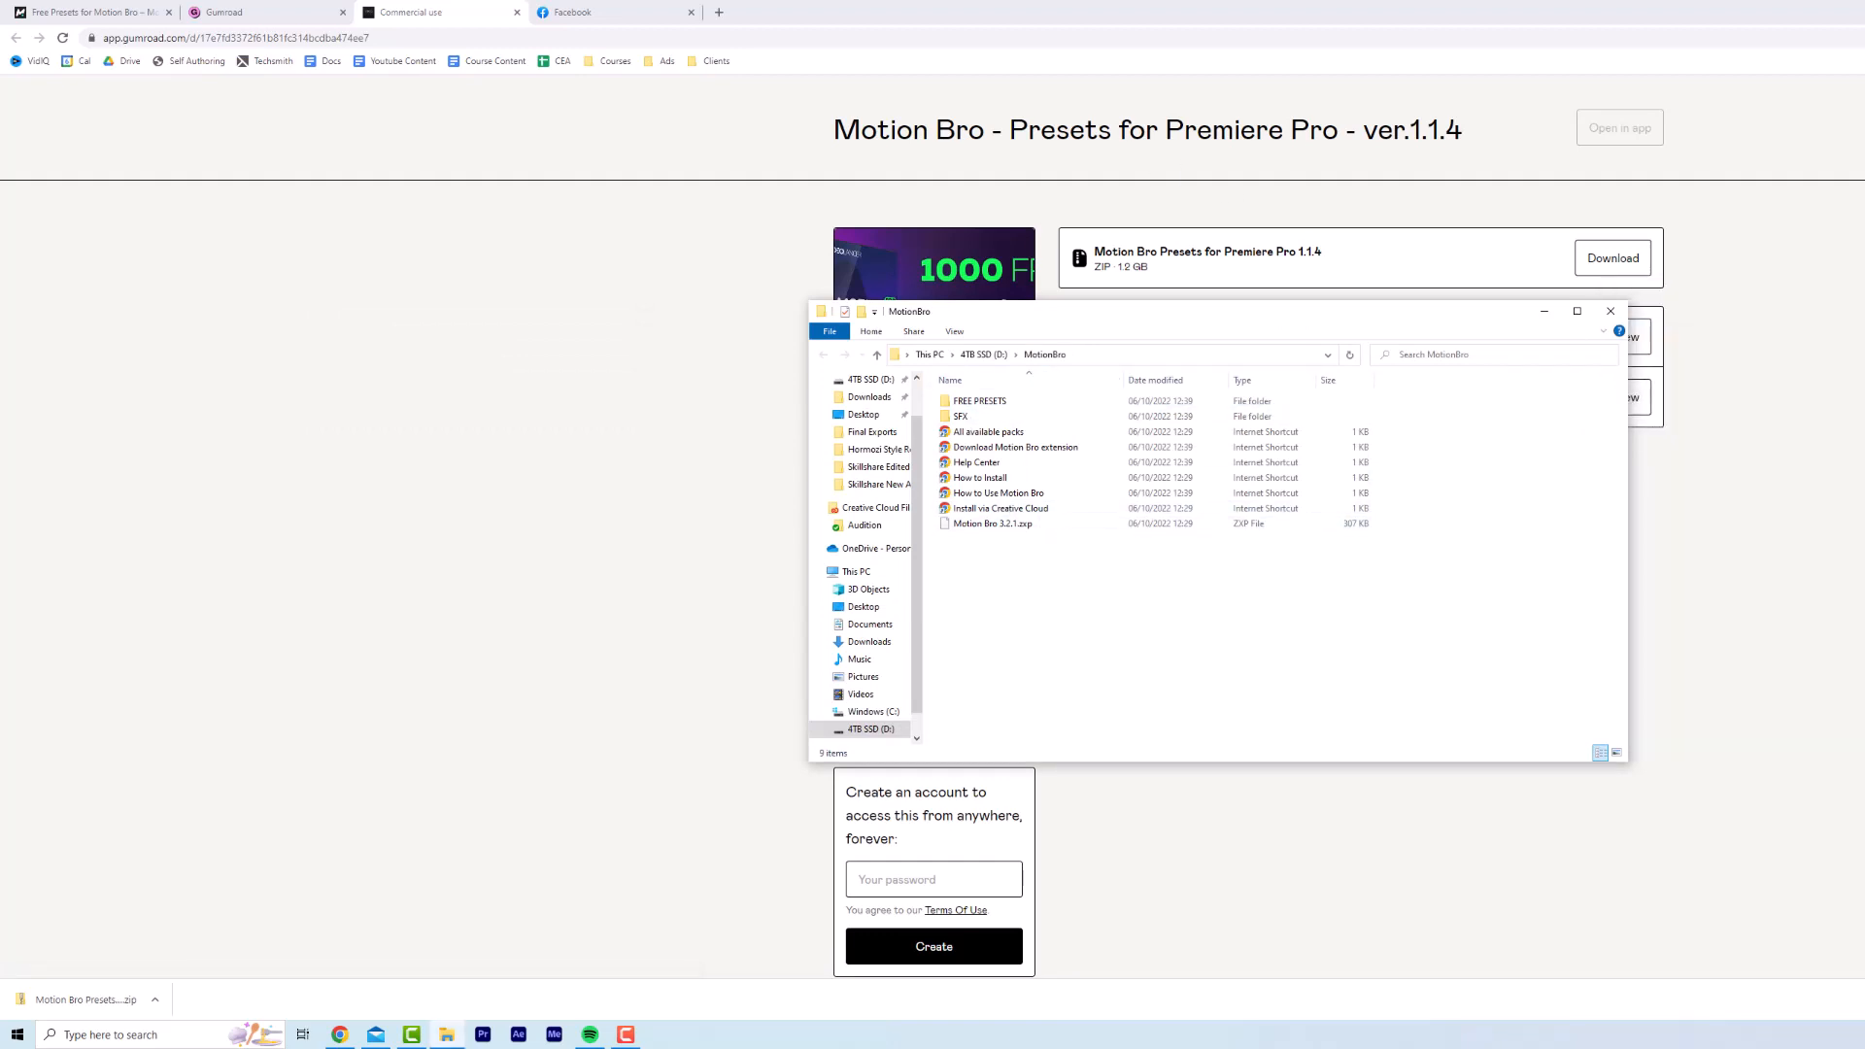
left_click(319, 25)
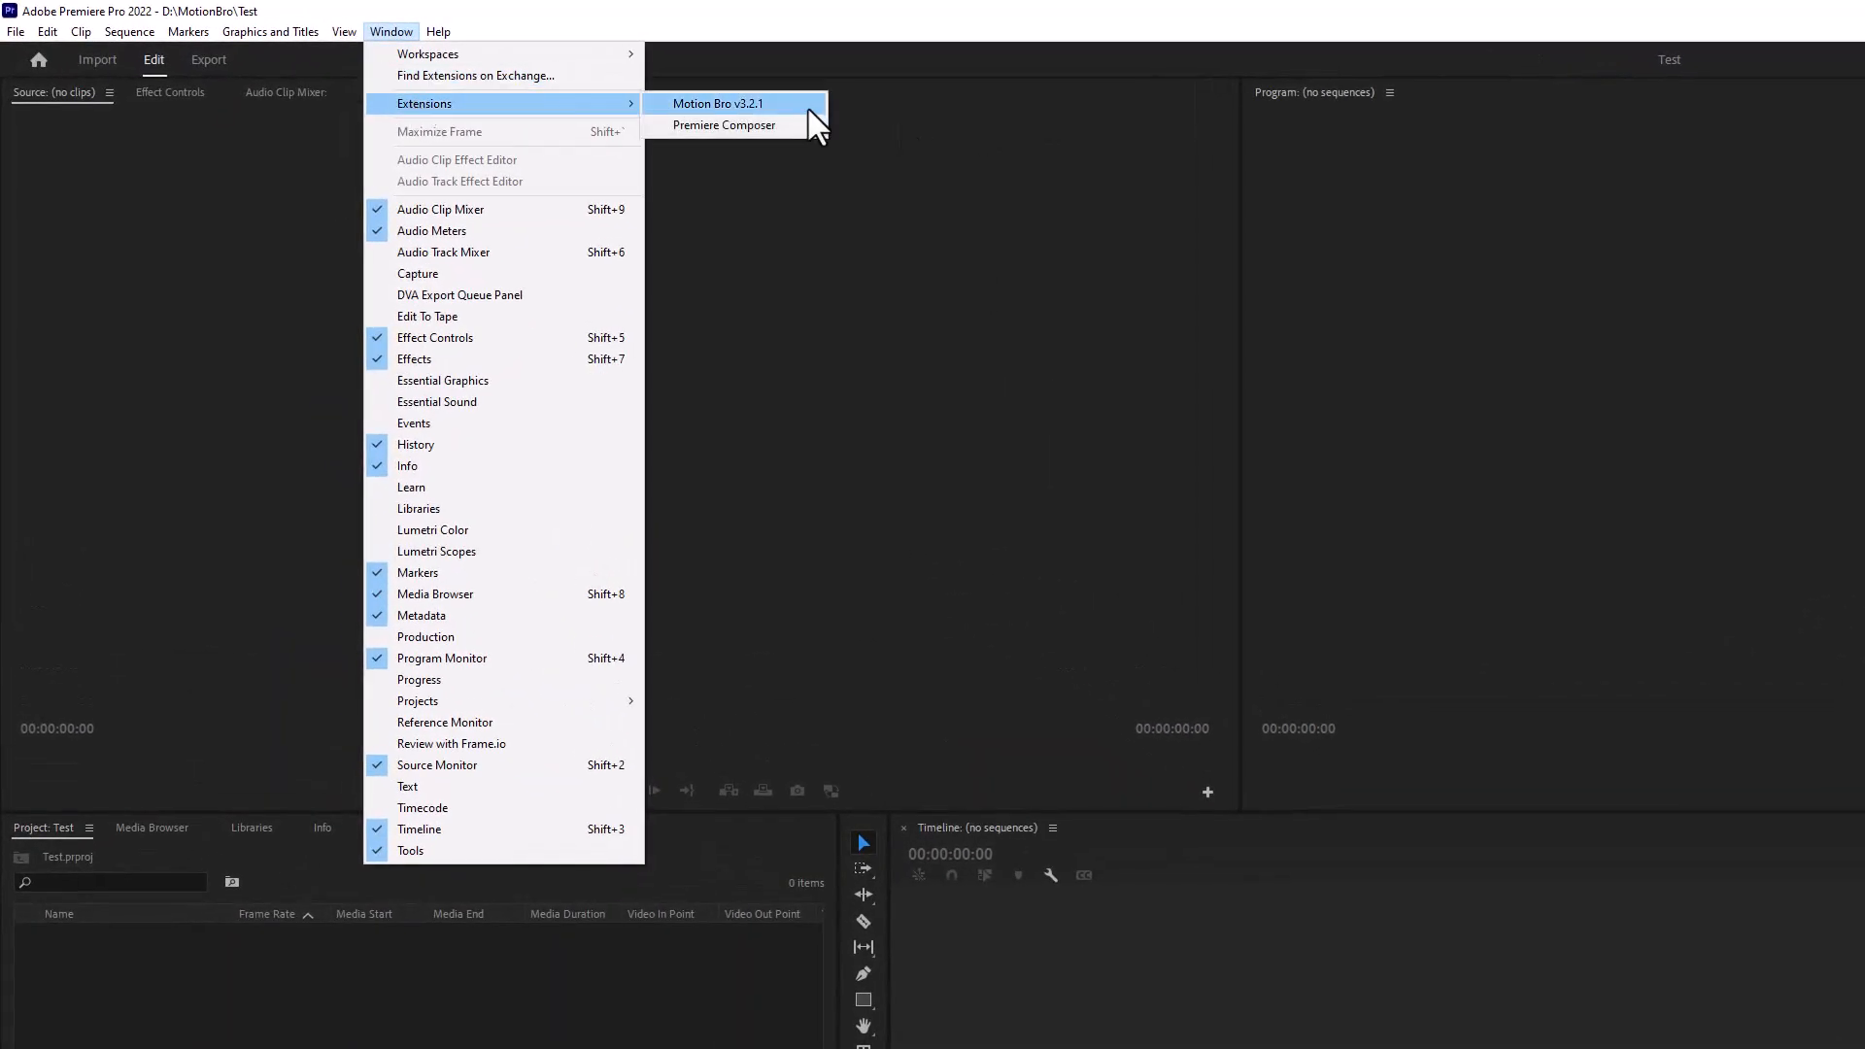
- Launch Motion Bro v3.2.1 and set D:\MotionBro as its package storage folder
left_click(717, 103)
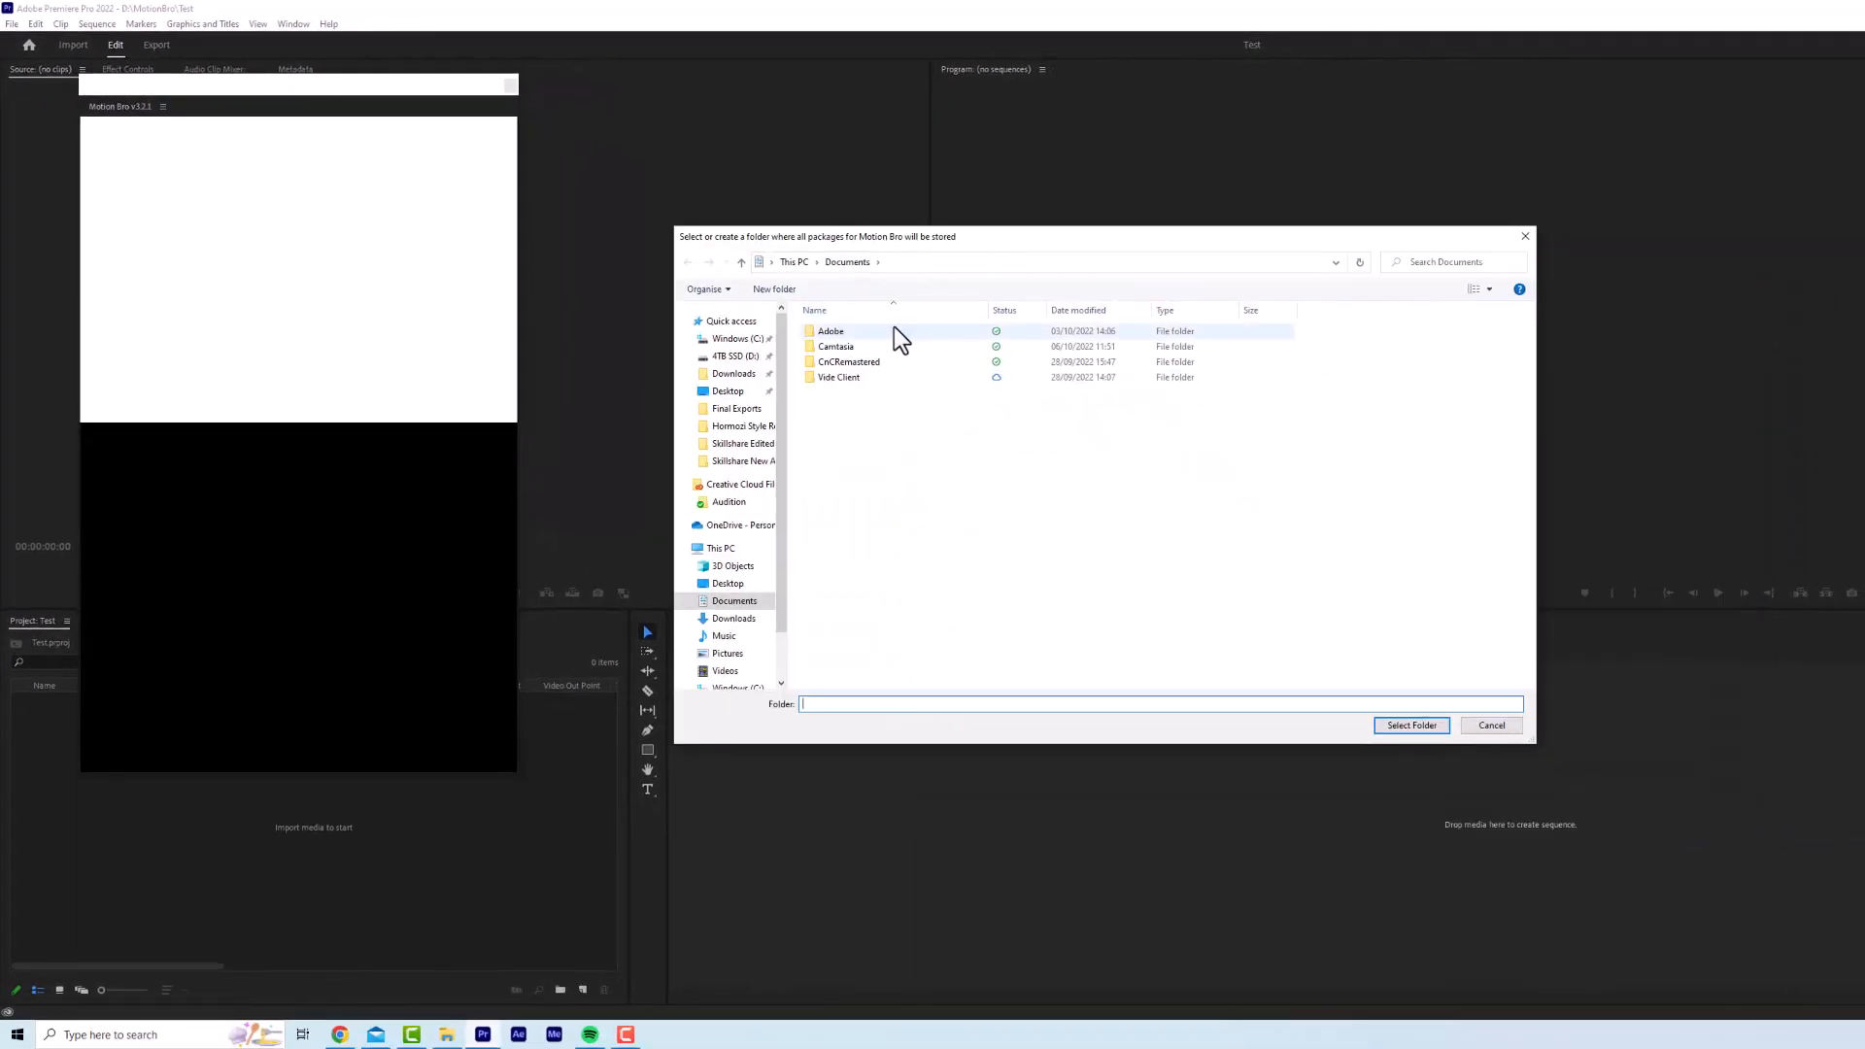
left_click(733, 356)
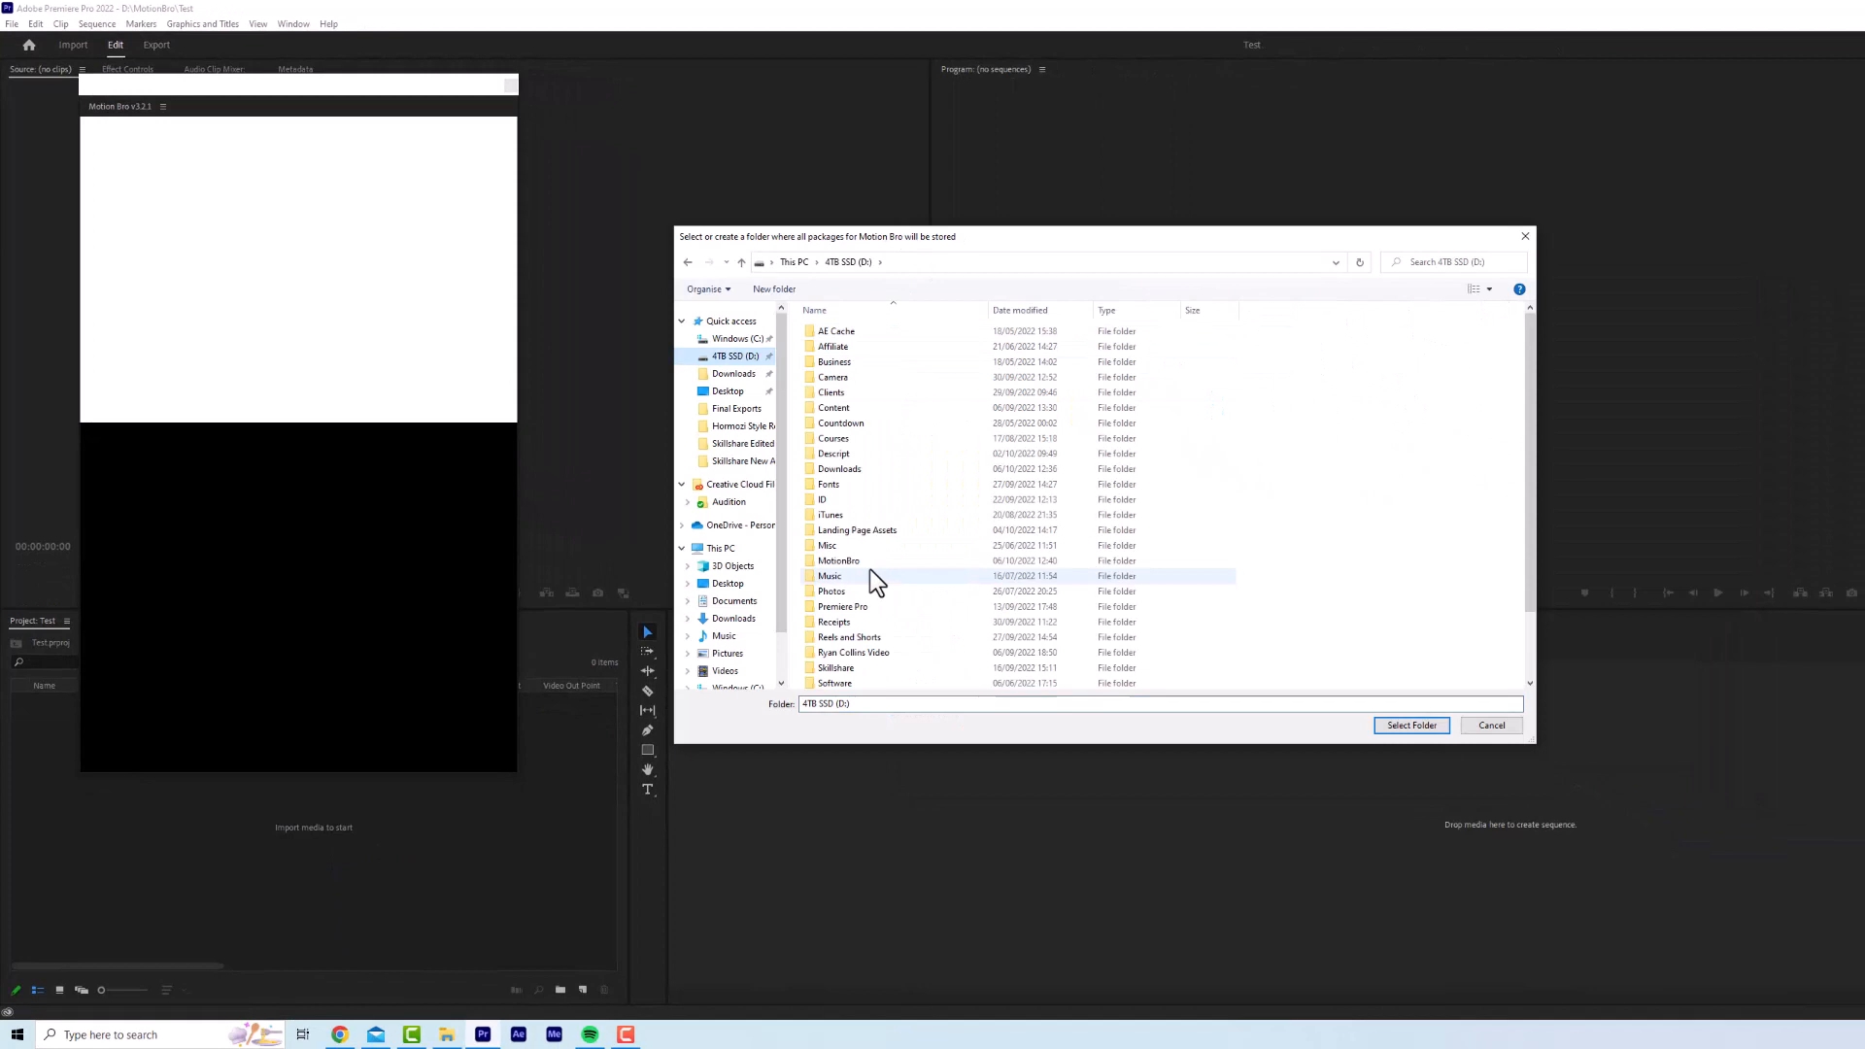
left_click(837, 560)
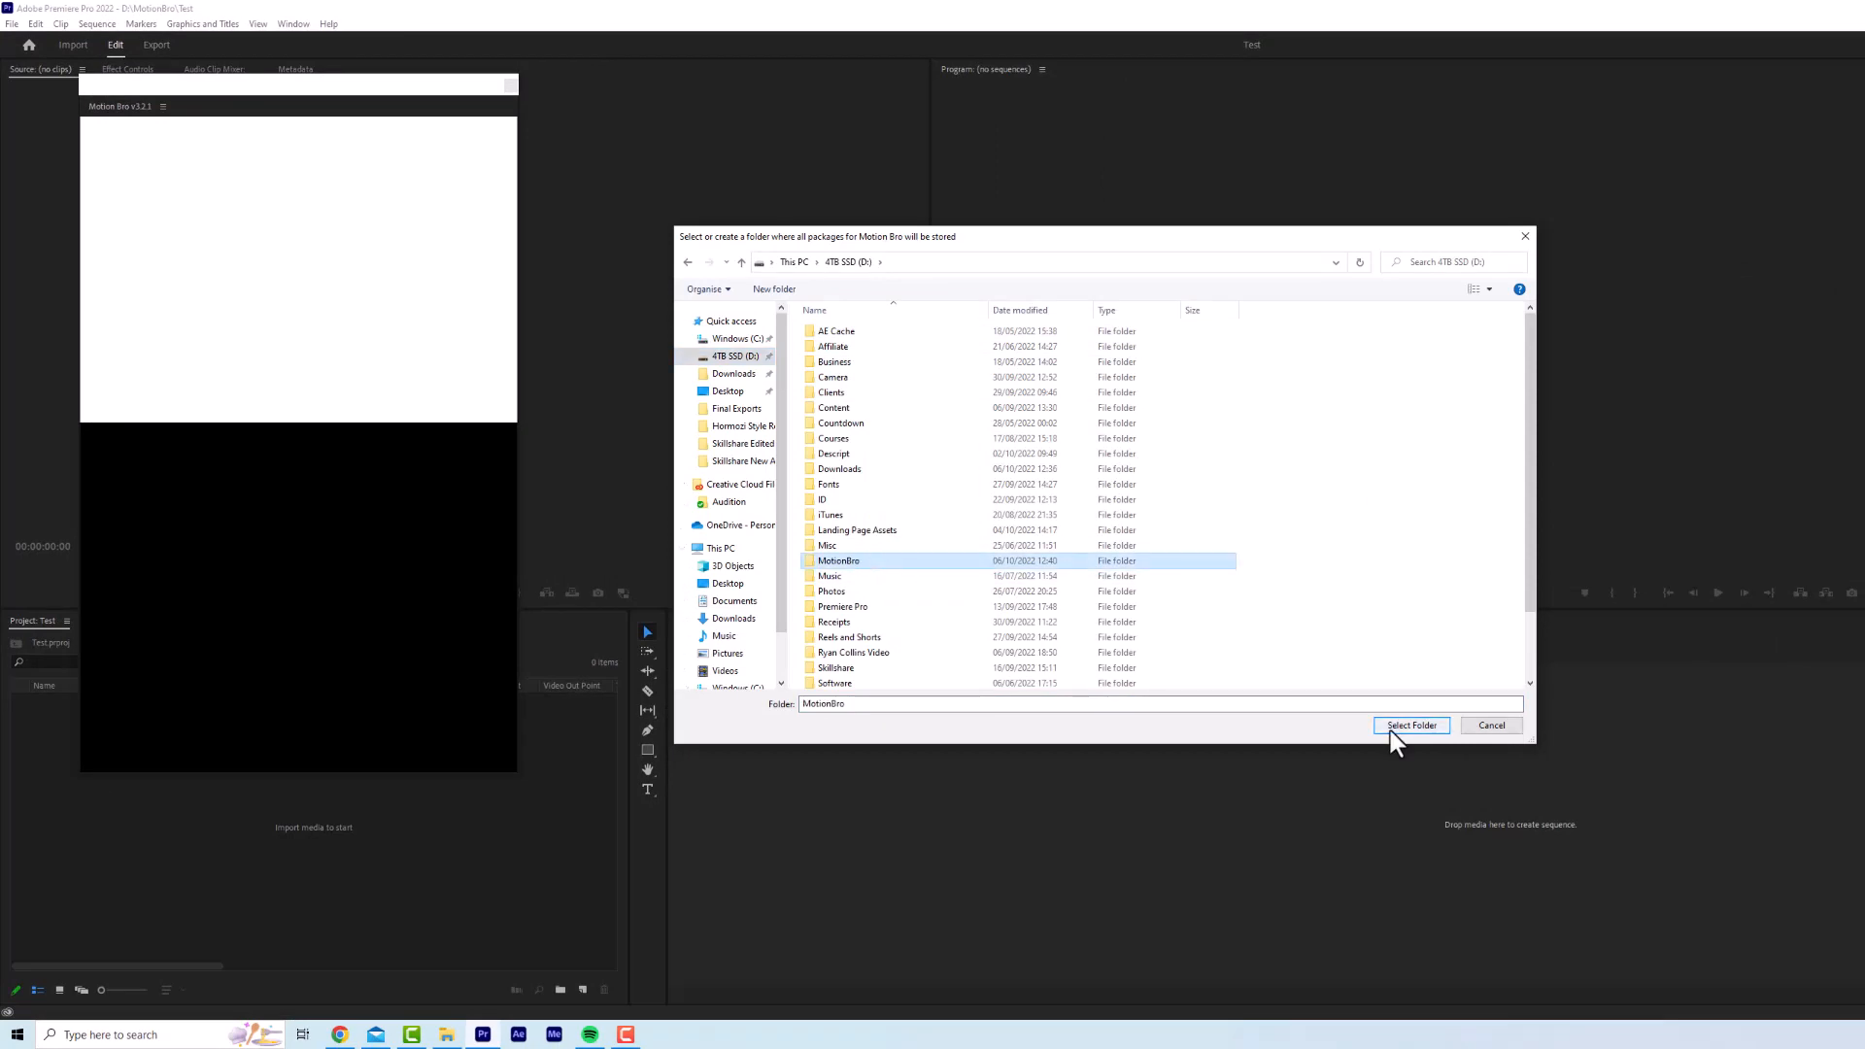
left_click(1411, 725)
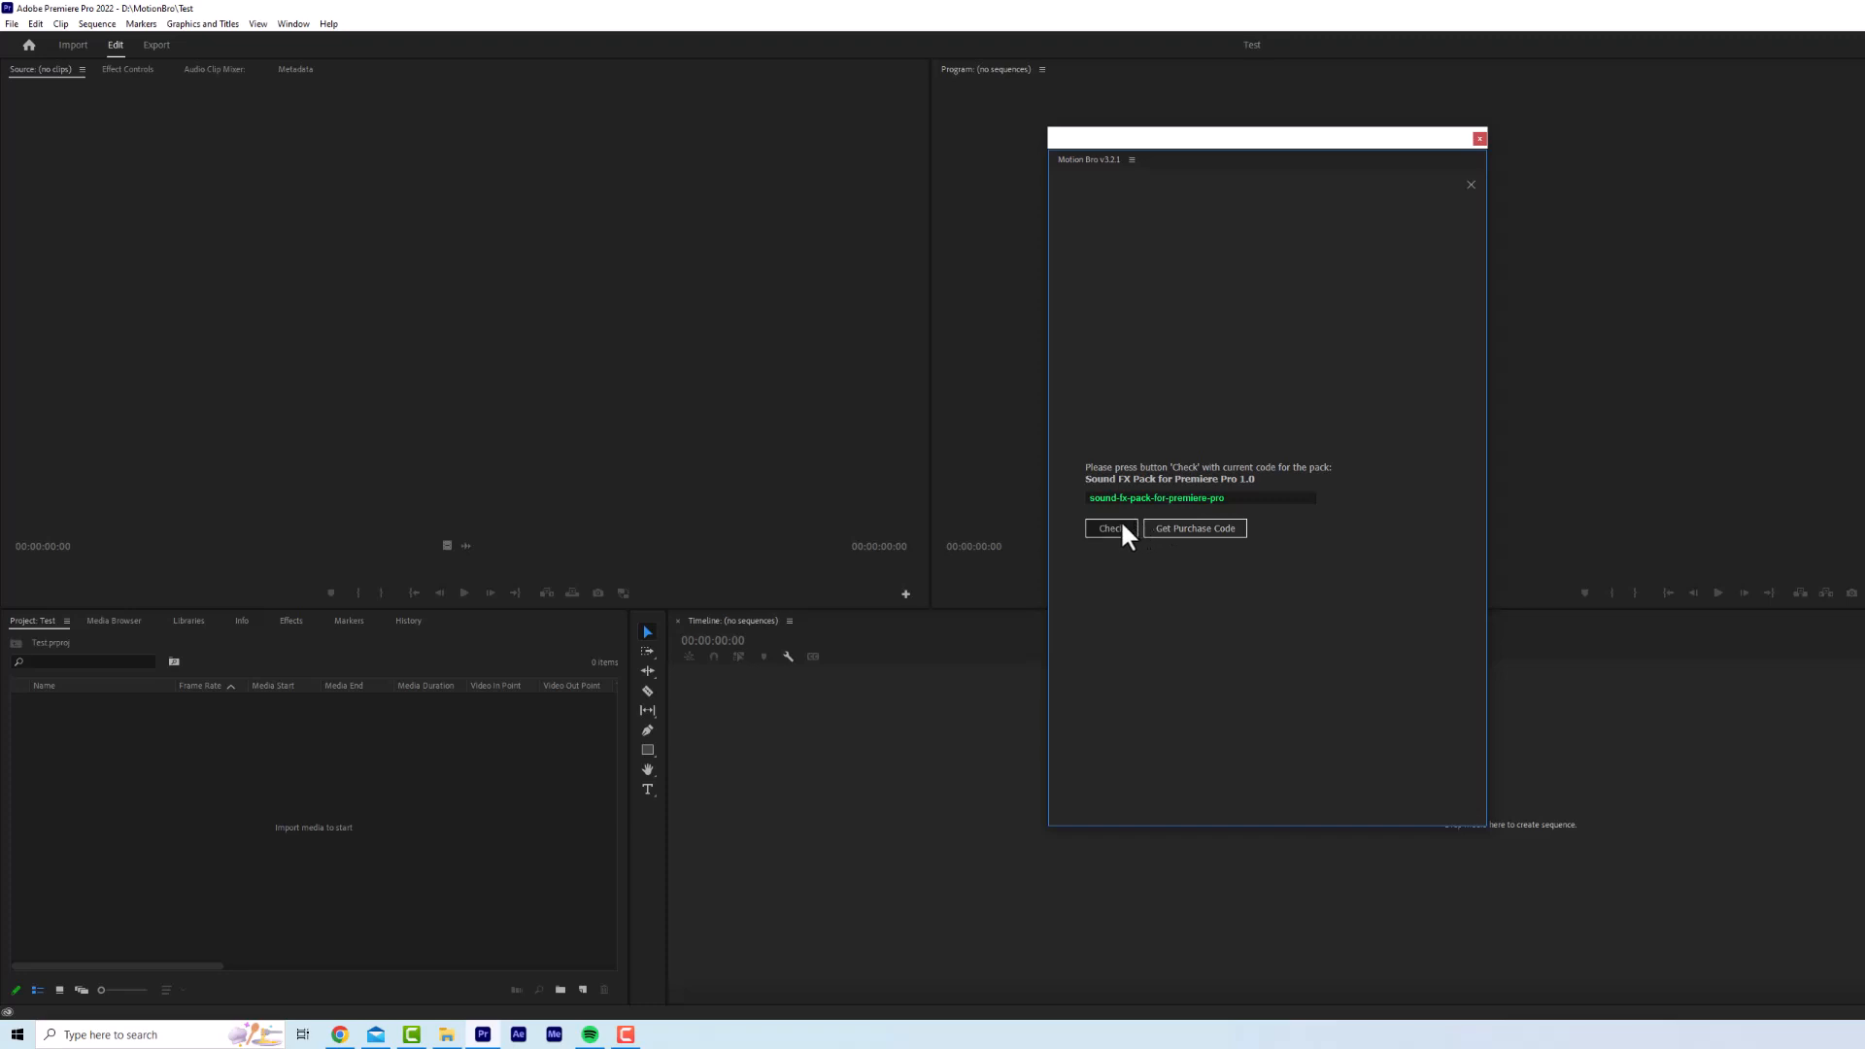
- Check the Sound FX and presets pack codes, dock the Motion Bro panel upper-left and show BG layouts
left_click(1109, 529)
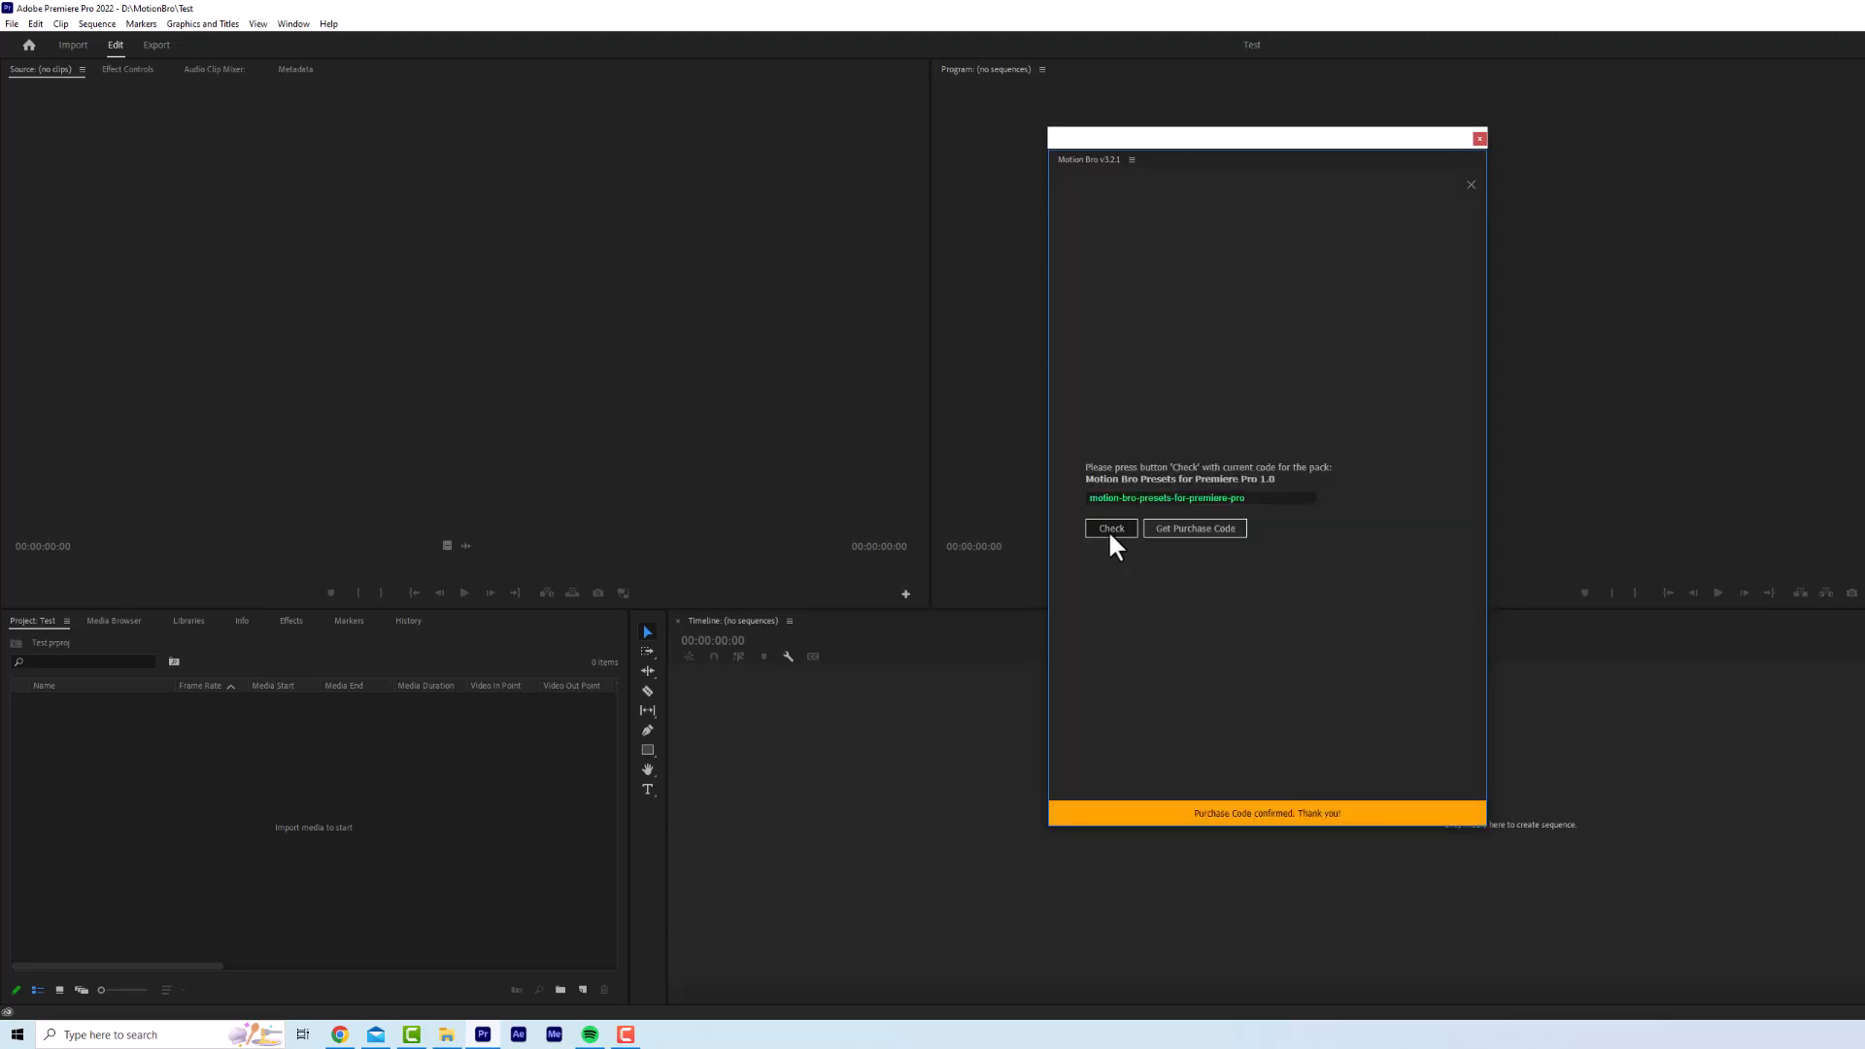
left_click(1109, 528)
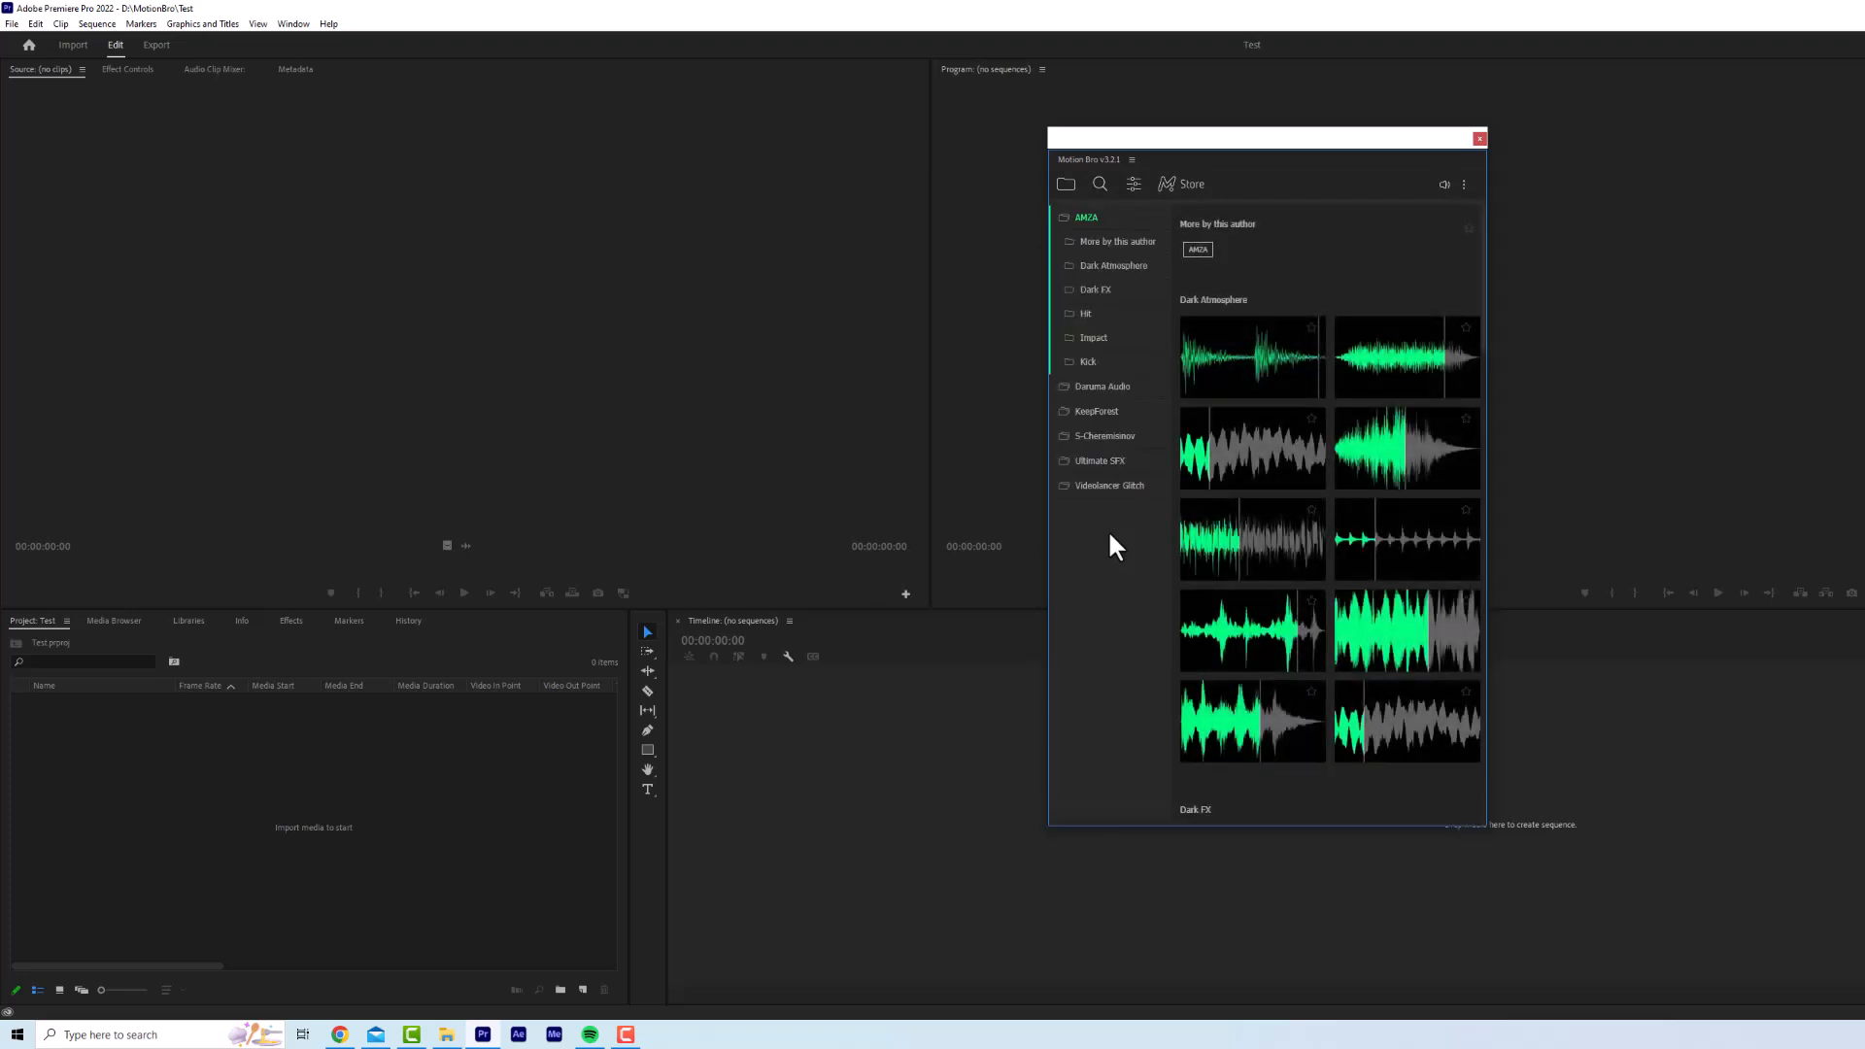
left_click_drag(1265, 136, 577, 37)
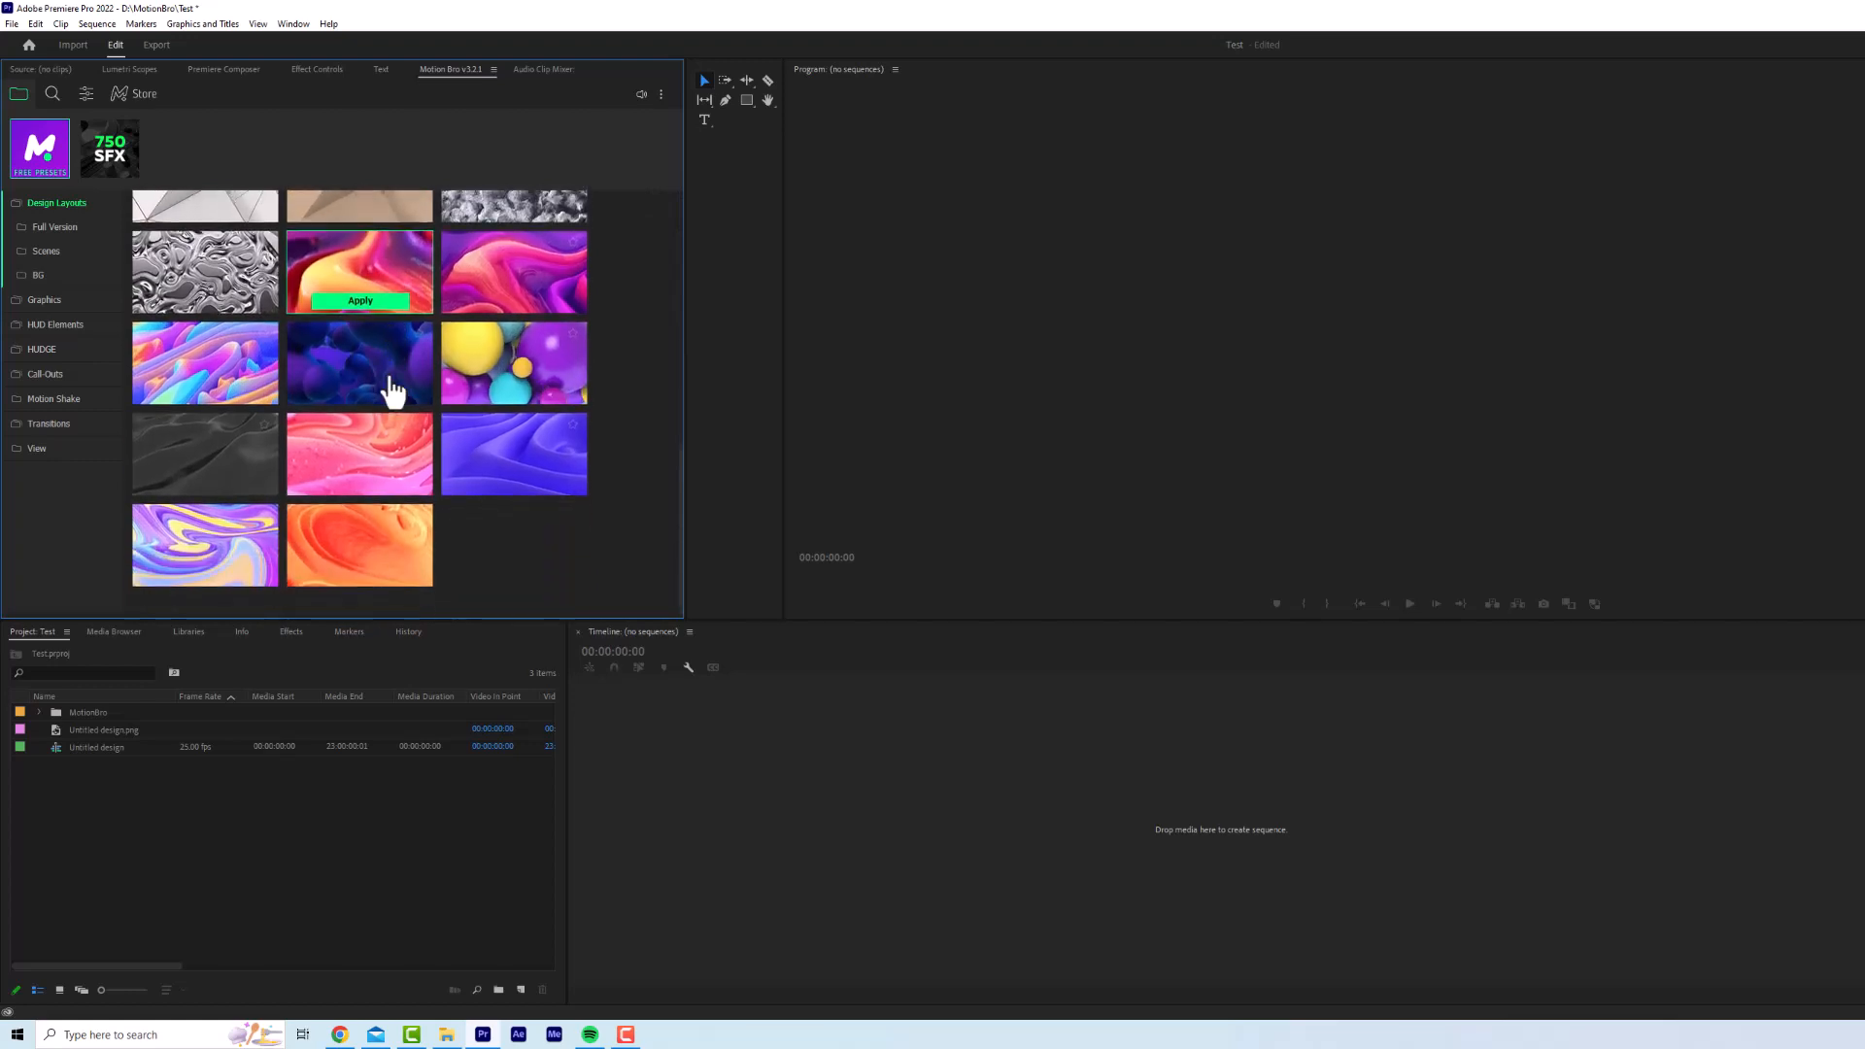
left_click(39, 274)
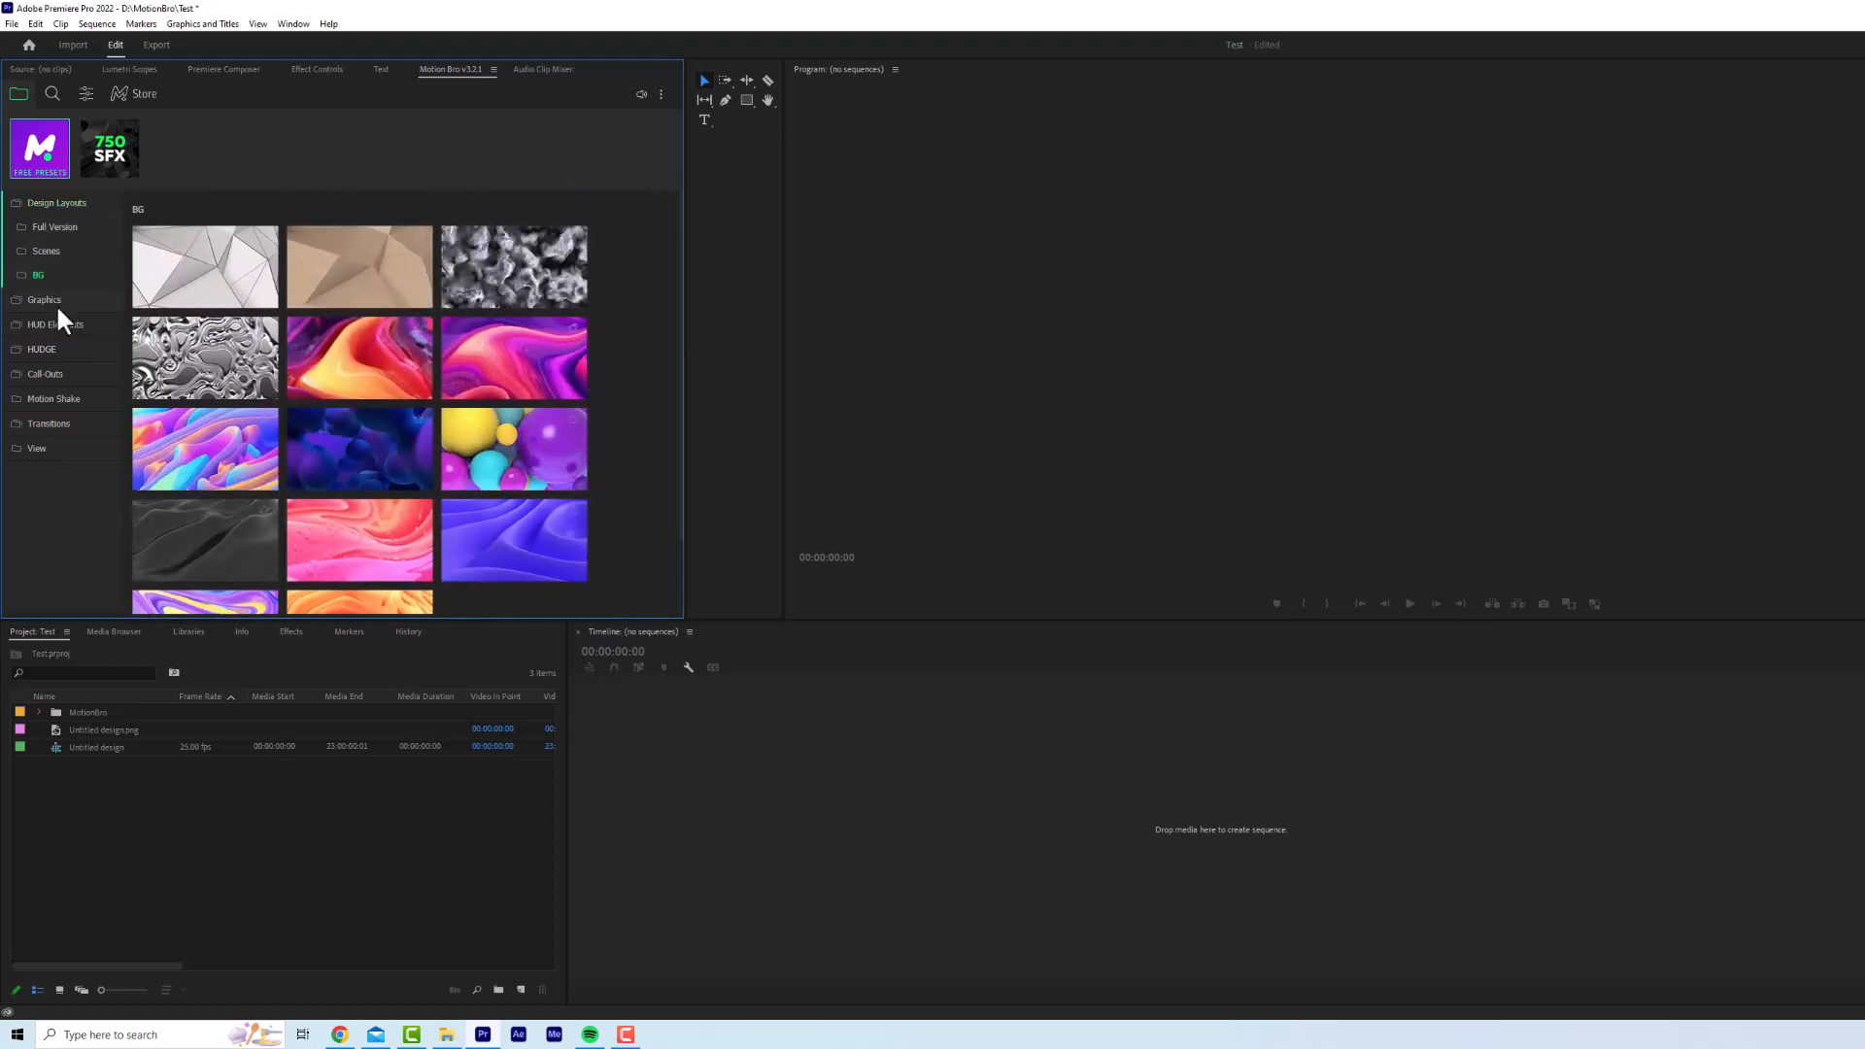
- Browse the Graphics preset categories toward the Aberrations transitions
left_click(45, 299)
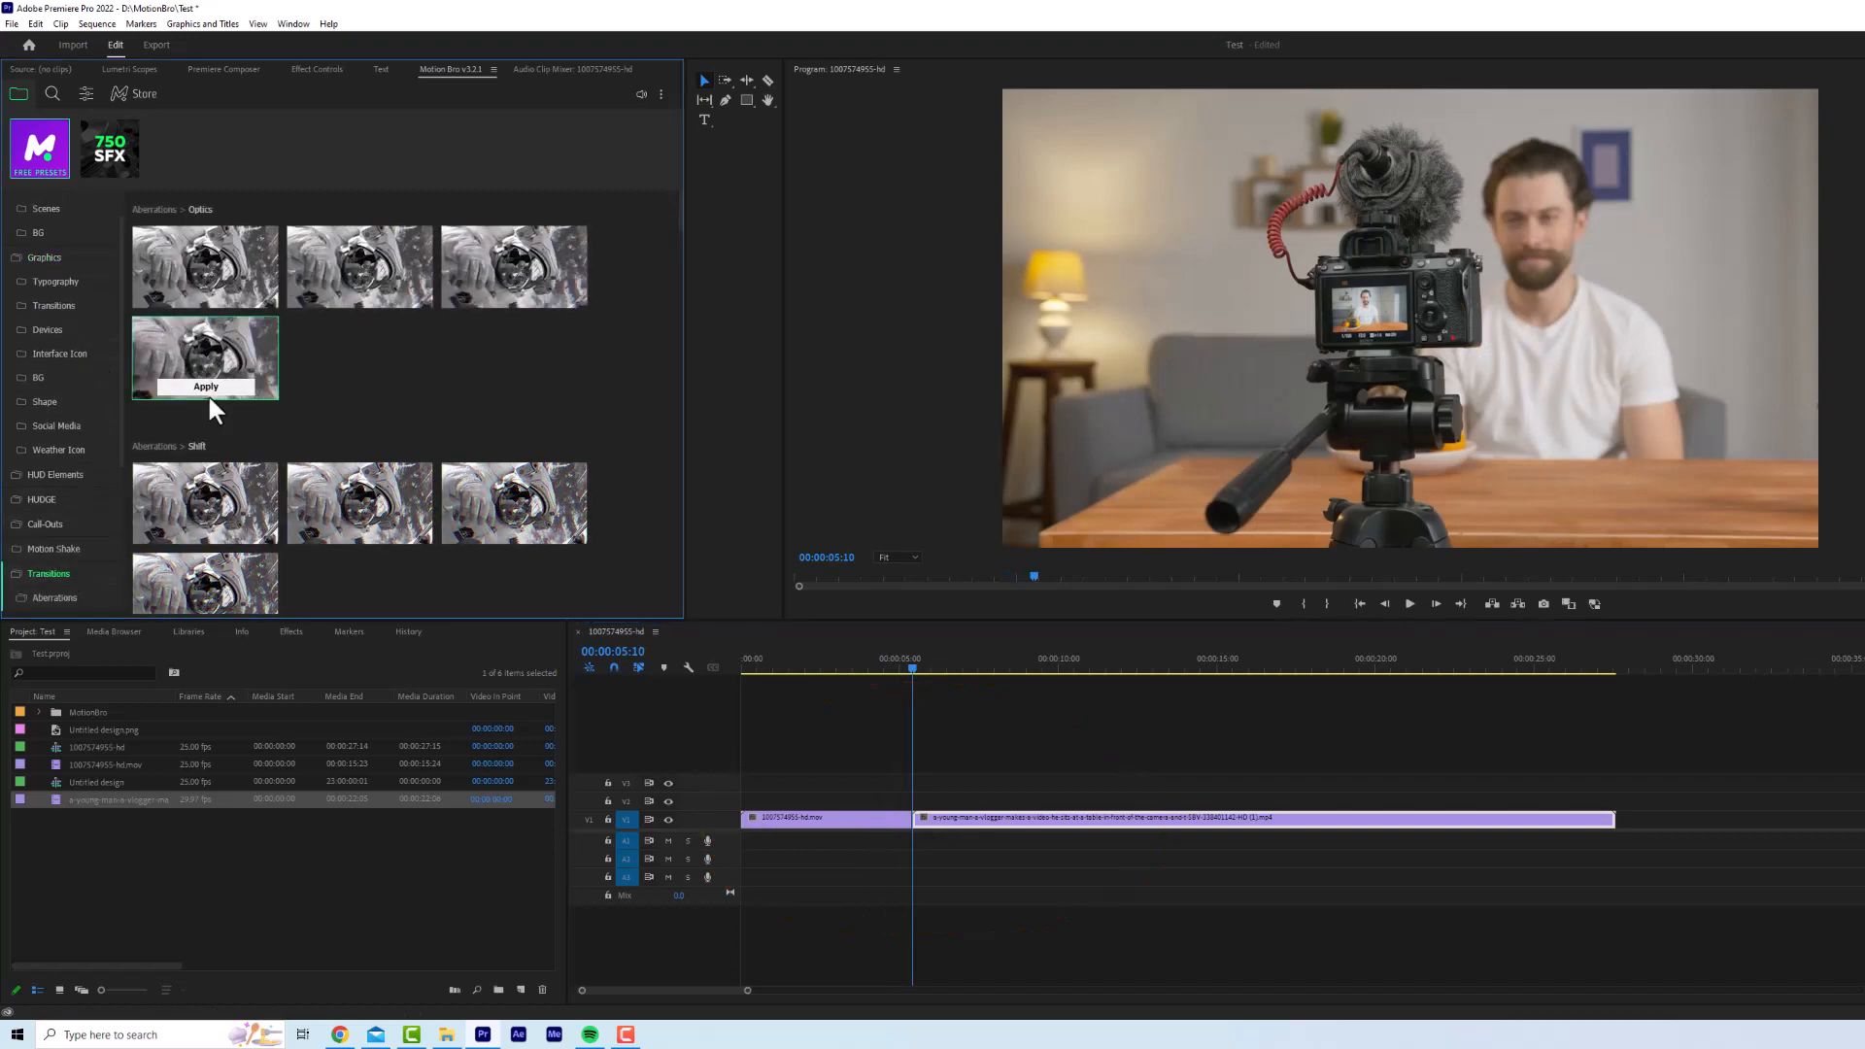
scroll("down", 3)
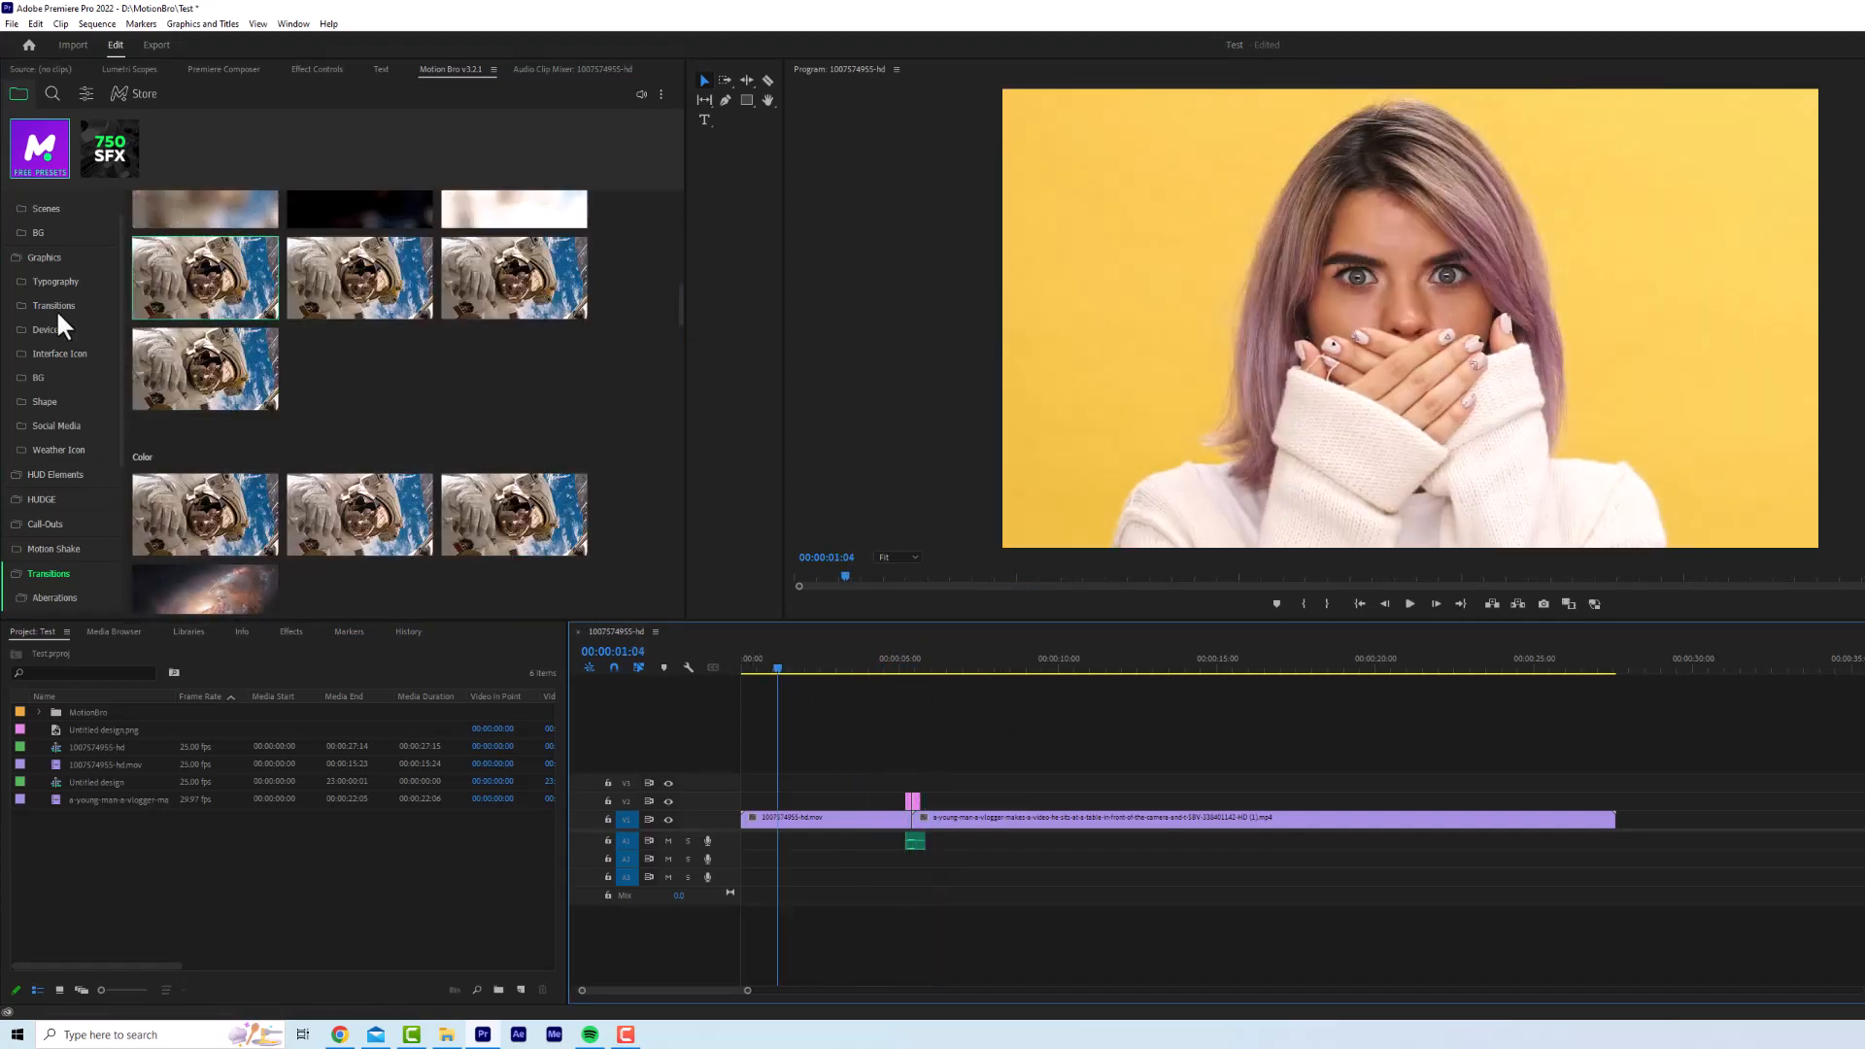
- Apply the Buffering preset from HUD Elements and move the playhead to preview it
left_click(54, 474)
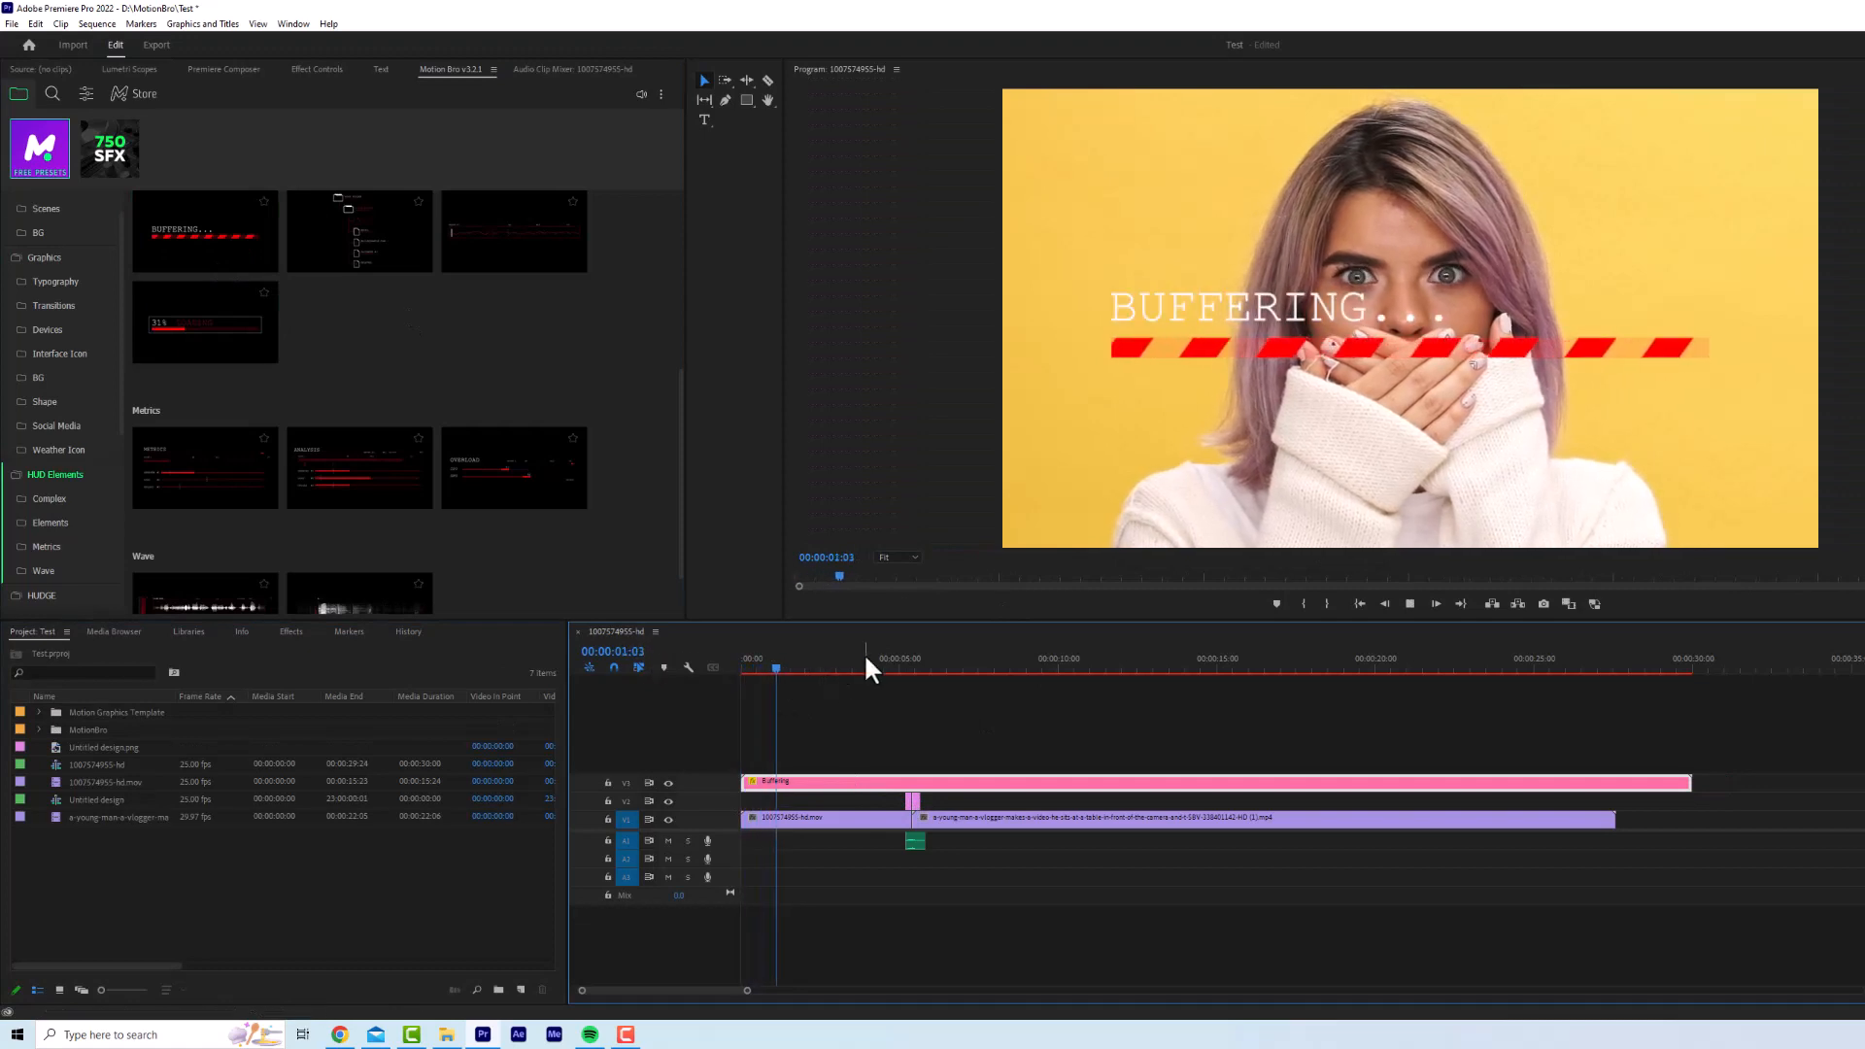
left_click(839, 671)
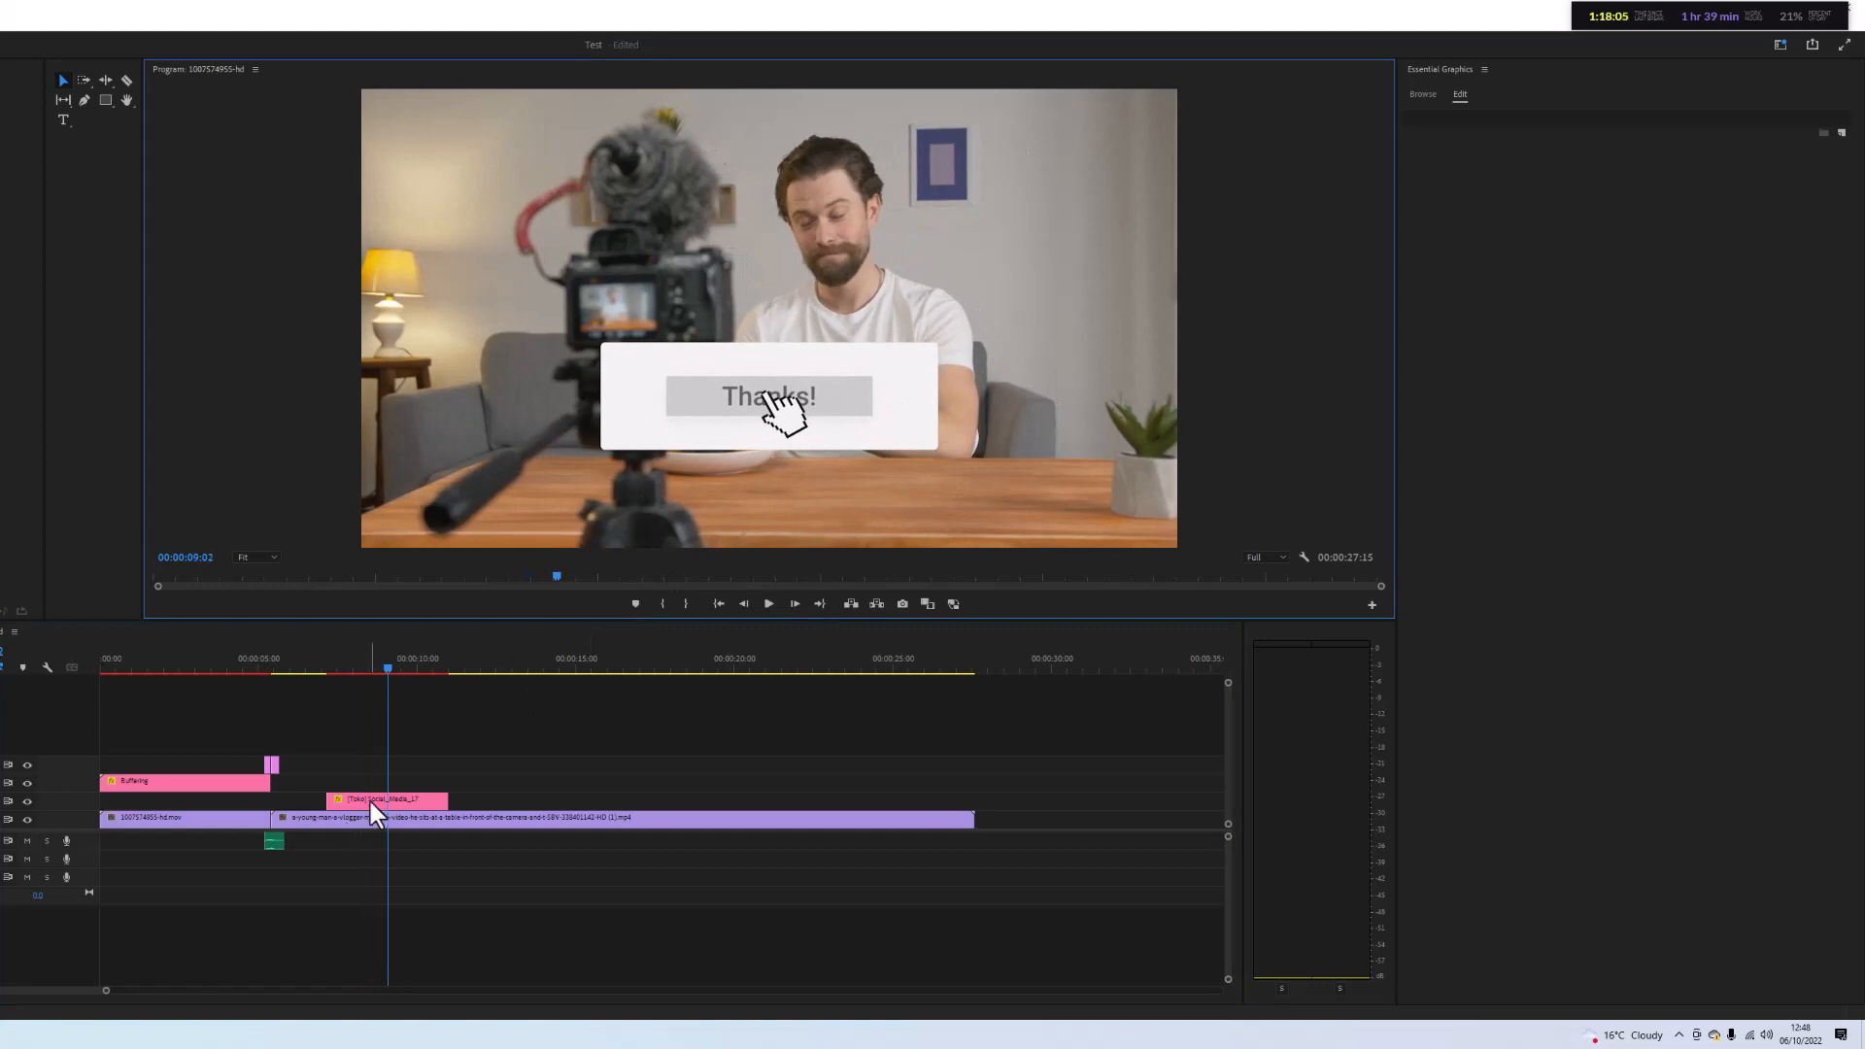
- Select the Thanks! social media graphic clip to edit its text in Essential Graphics
left_click(387, 799)
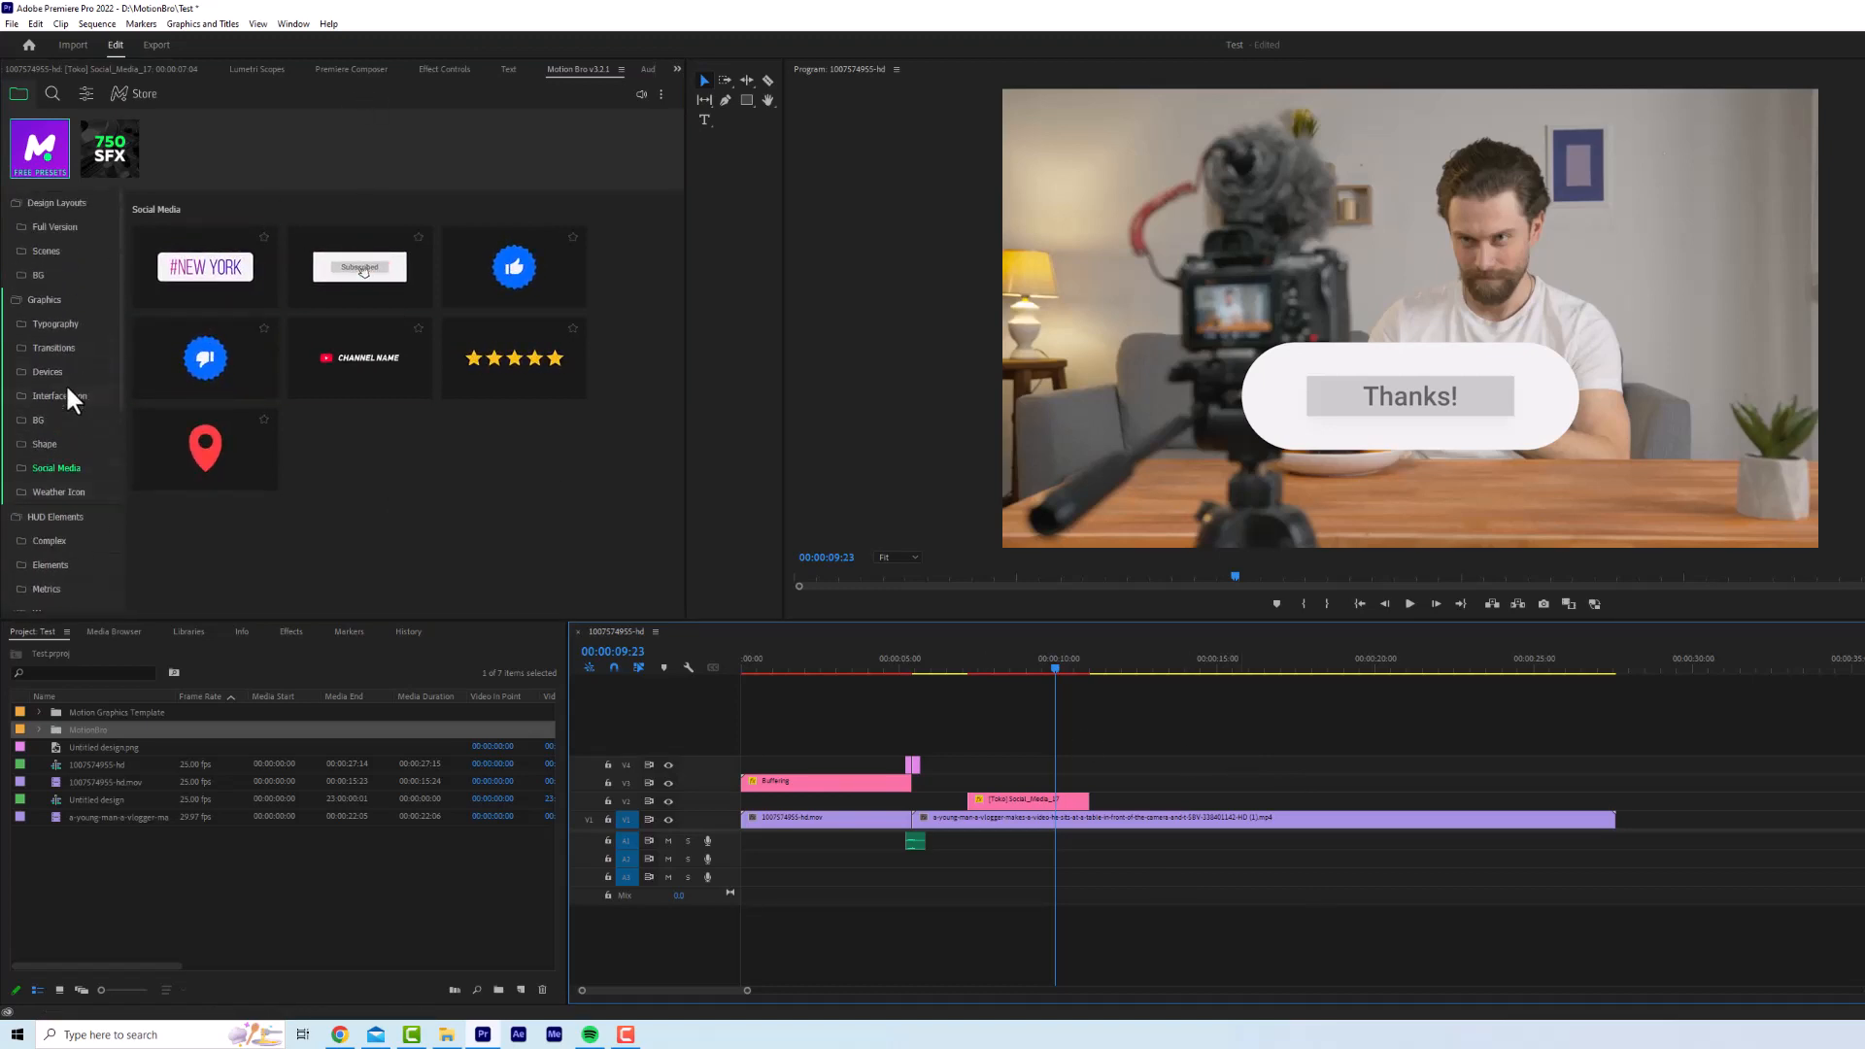
scroll("down", 3)
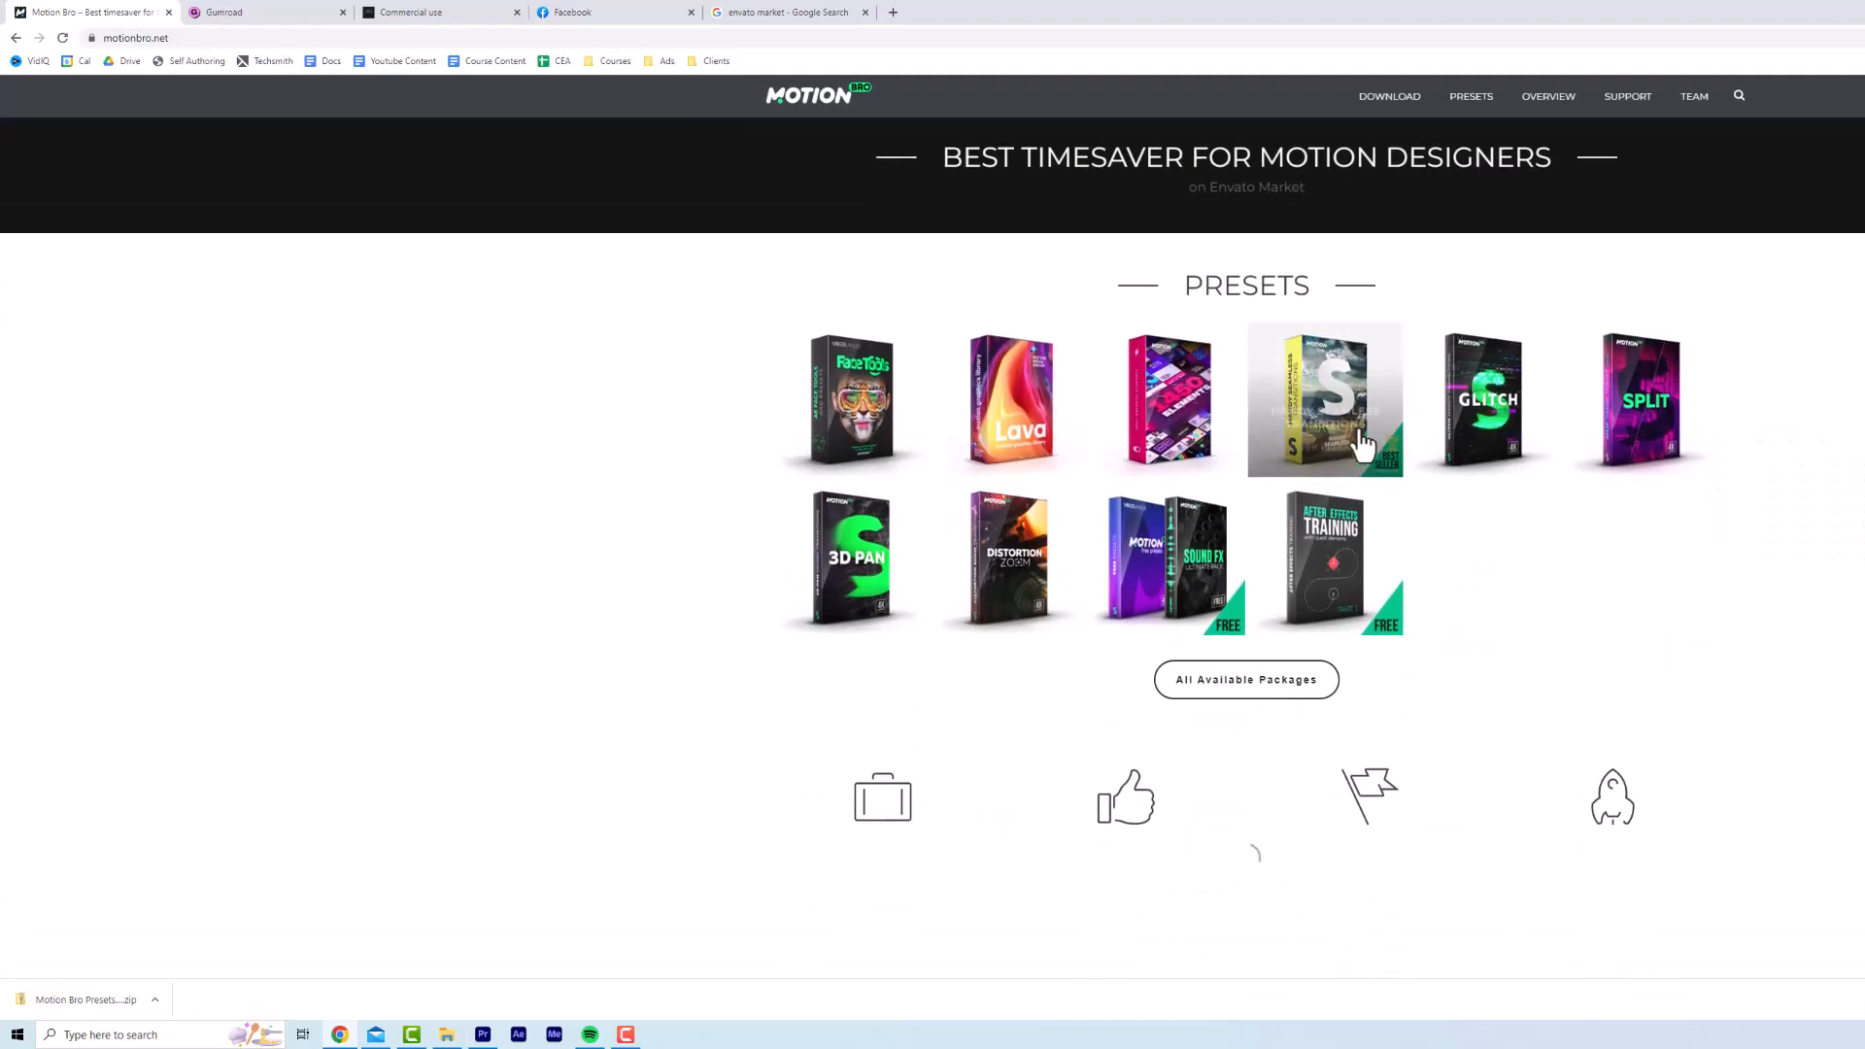
- From motionbro.net's All Available Packages list, reach the Graphics Pack for Premiere Pro page on VideoHive
scroll("down", 3)
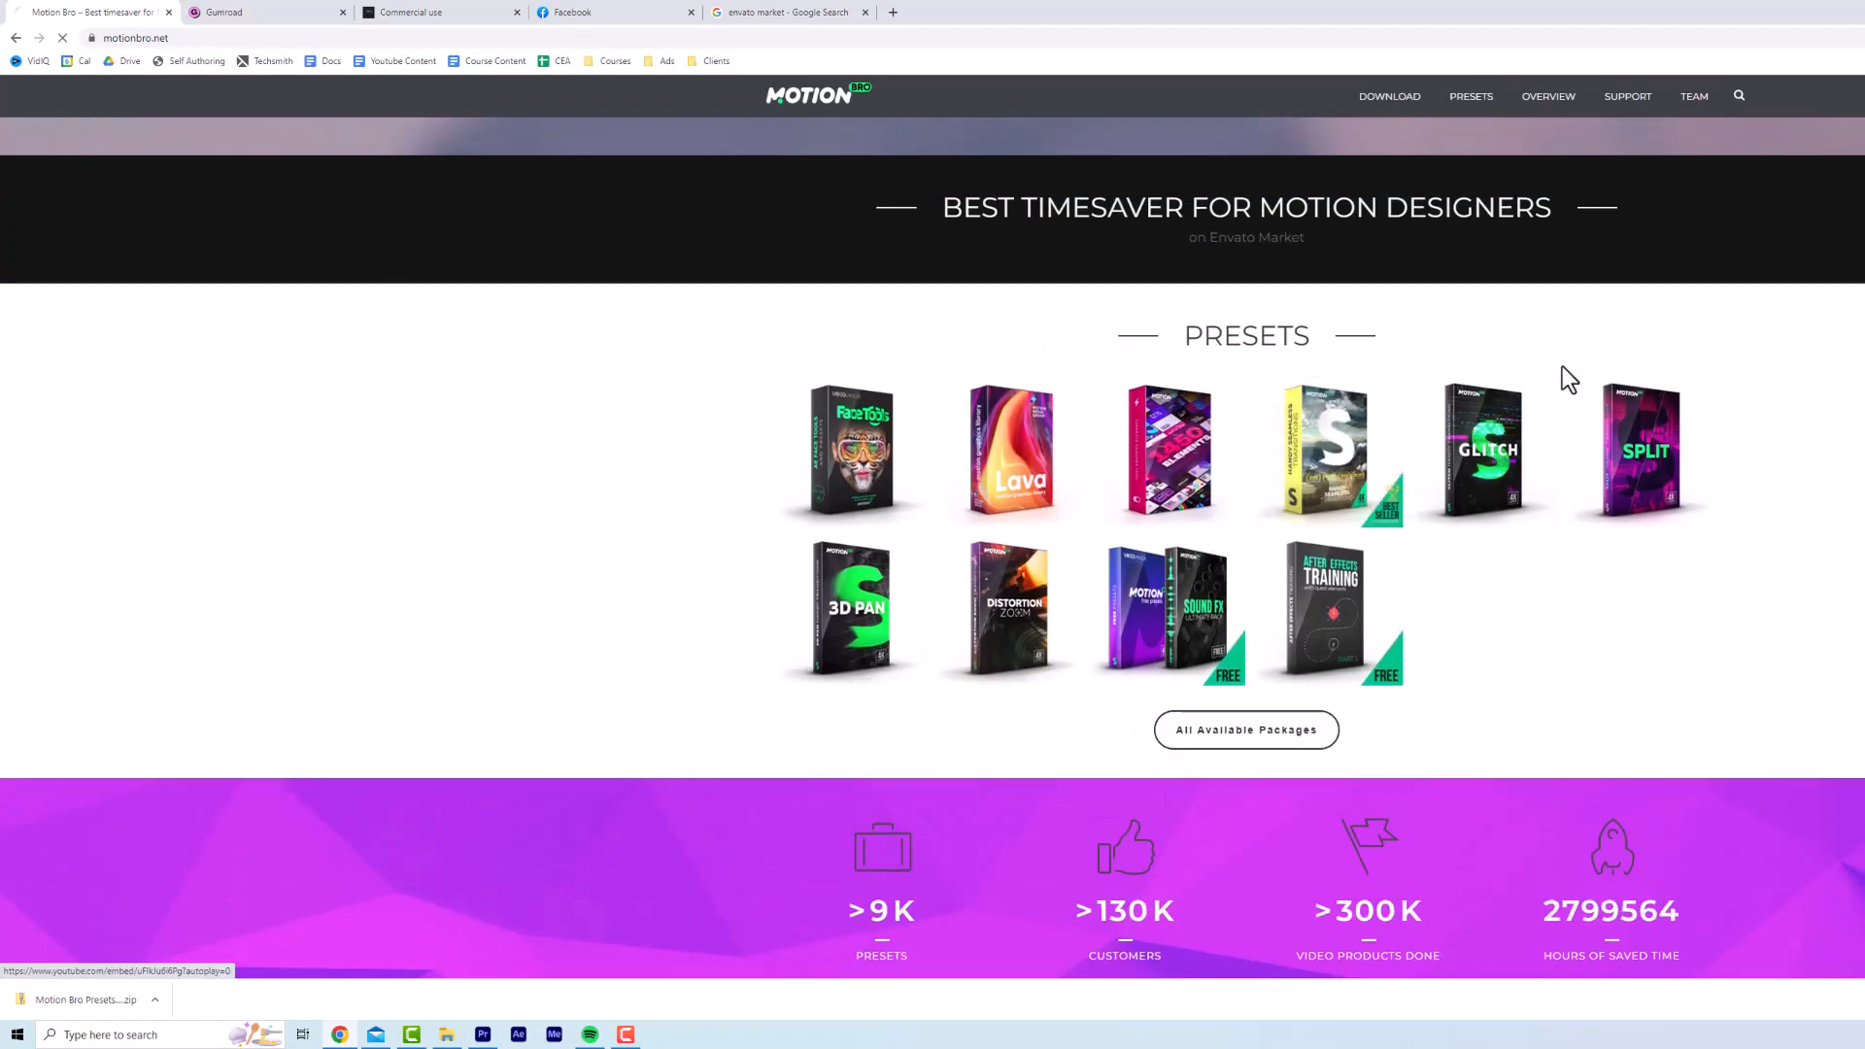
left_click(1246, 729)
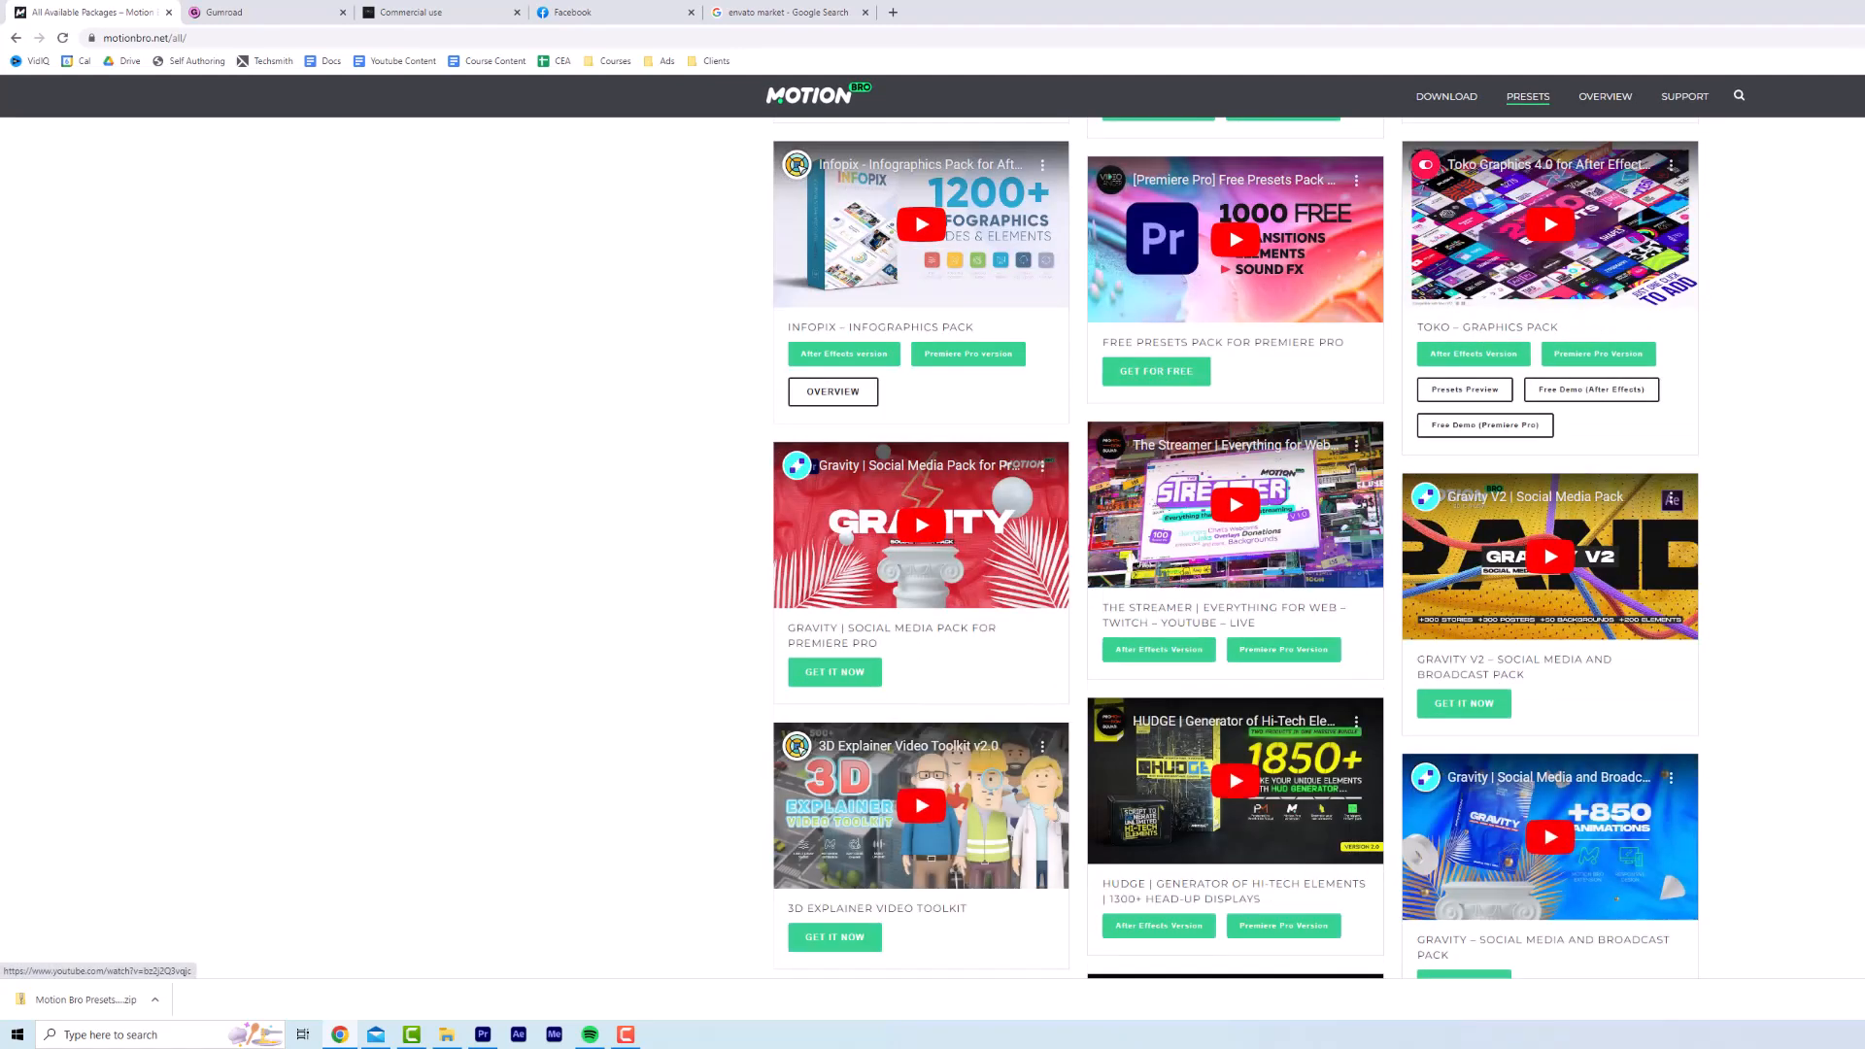
scroll("up", 3)
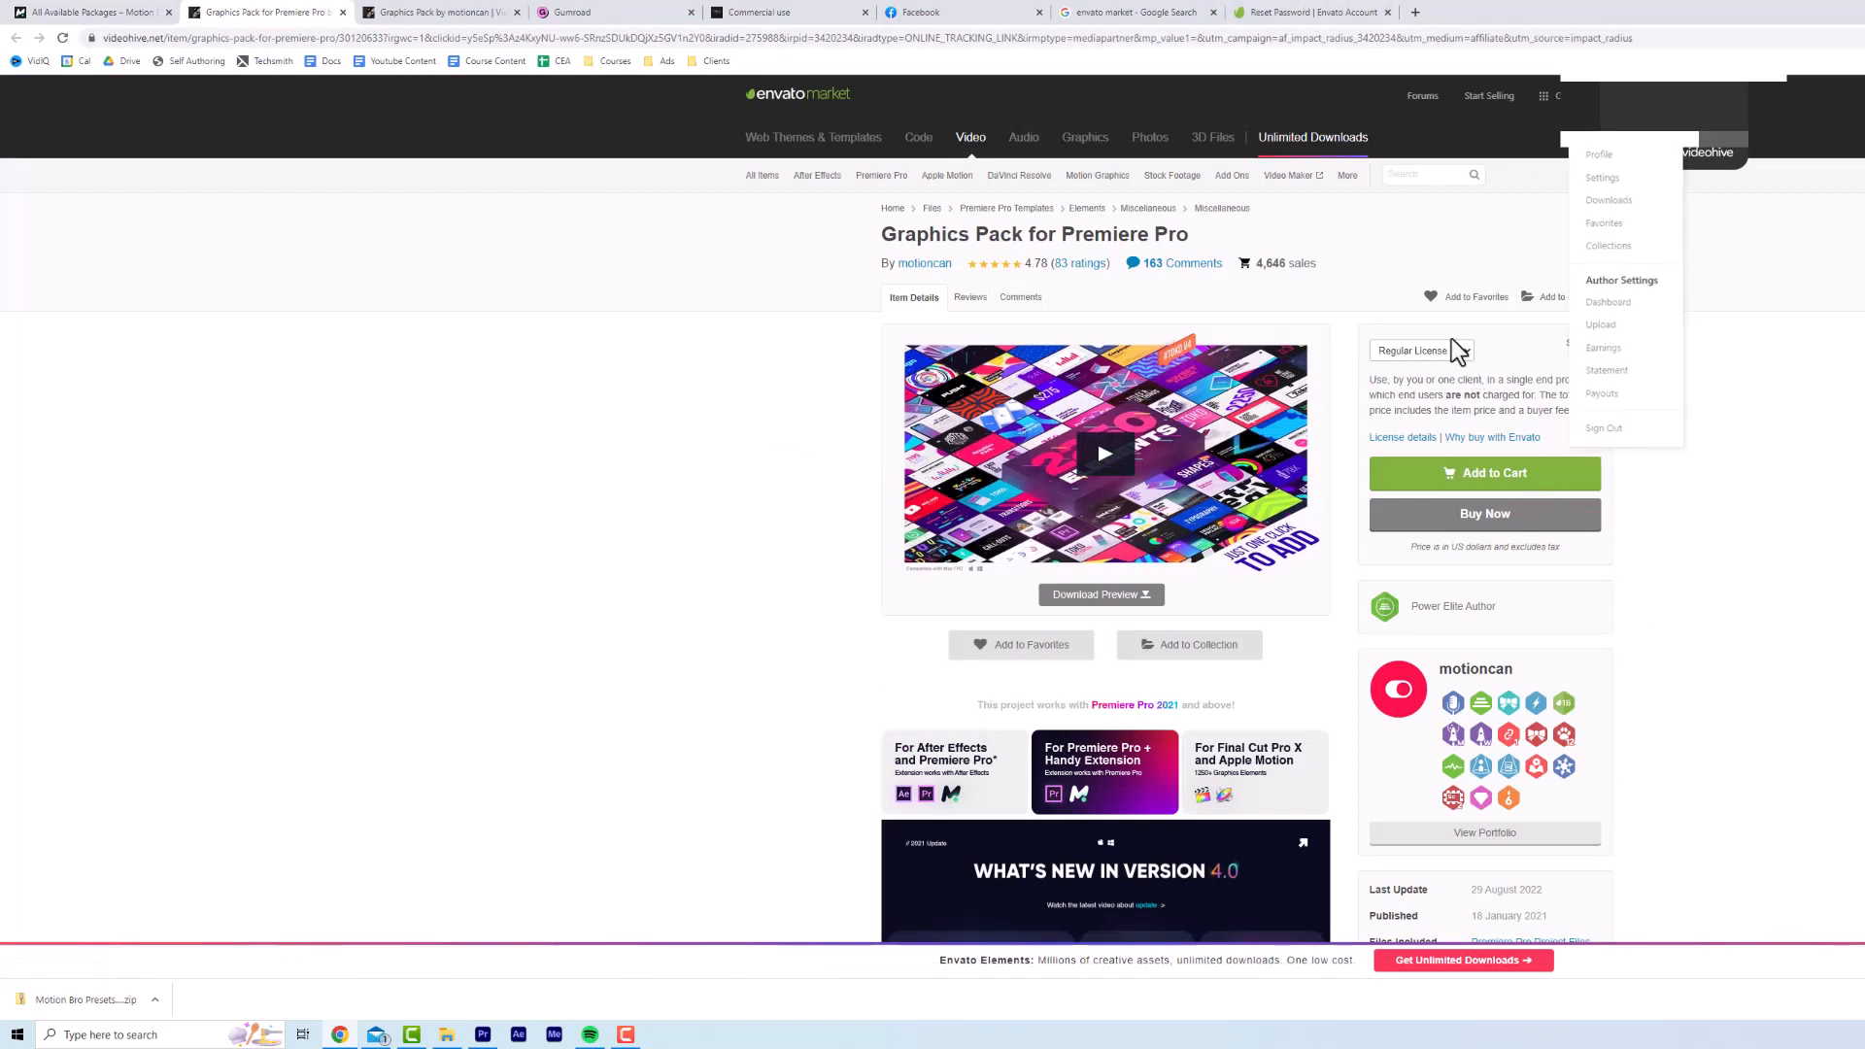
- Switch the Graphics Pack to Extended License, then go to the VideoHive Downloads page
left_click(1422, 350)
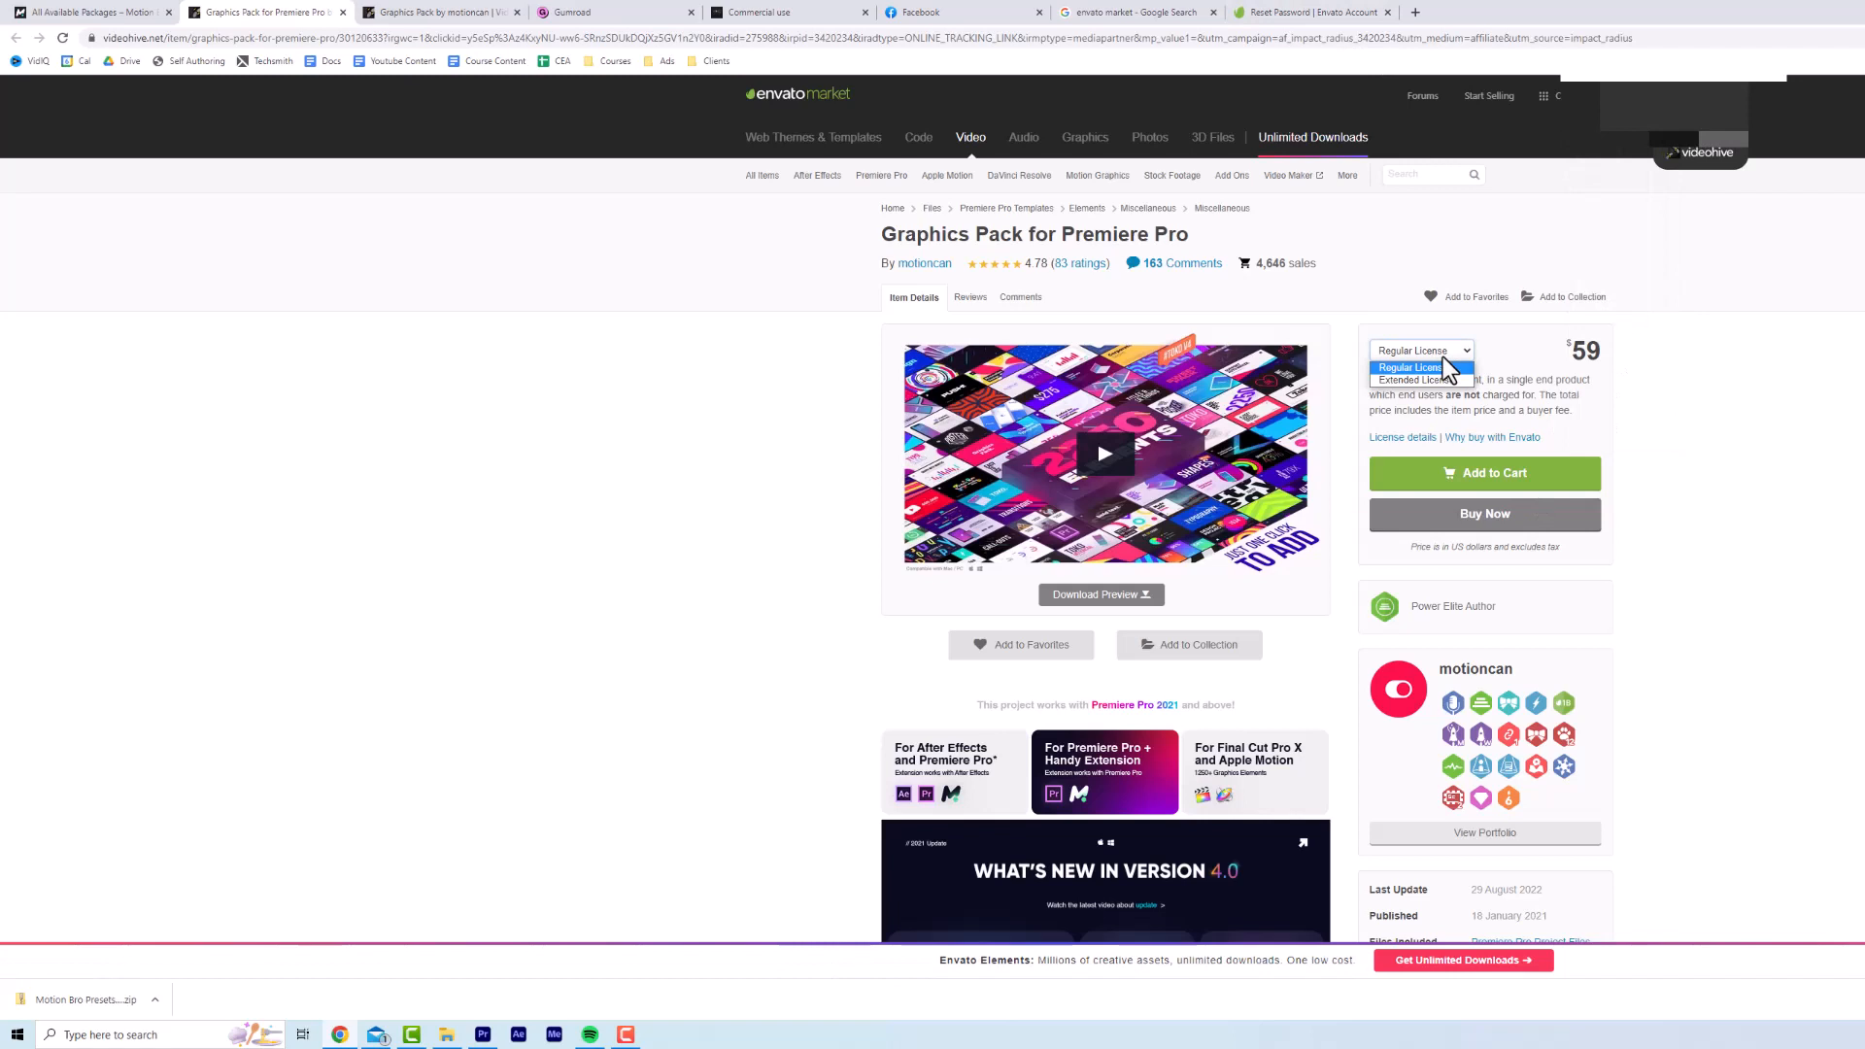
left_click(1413, 379)
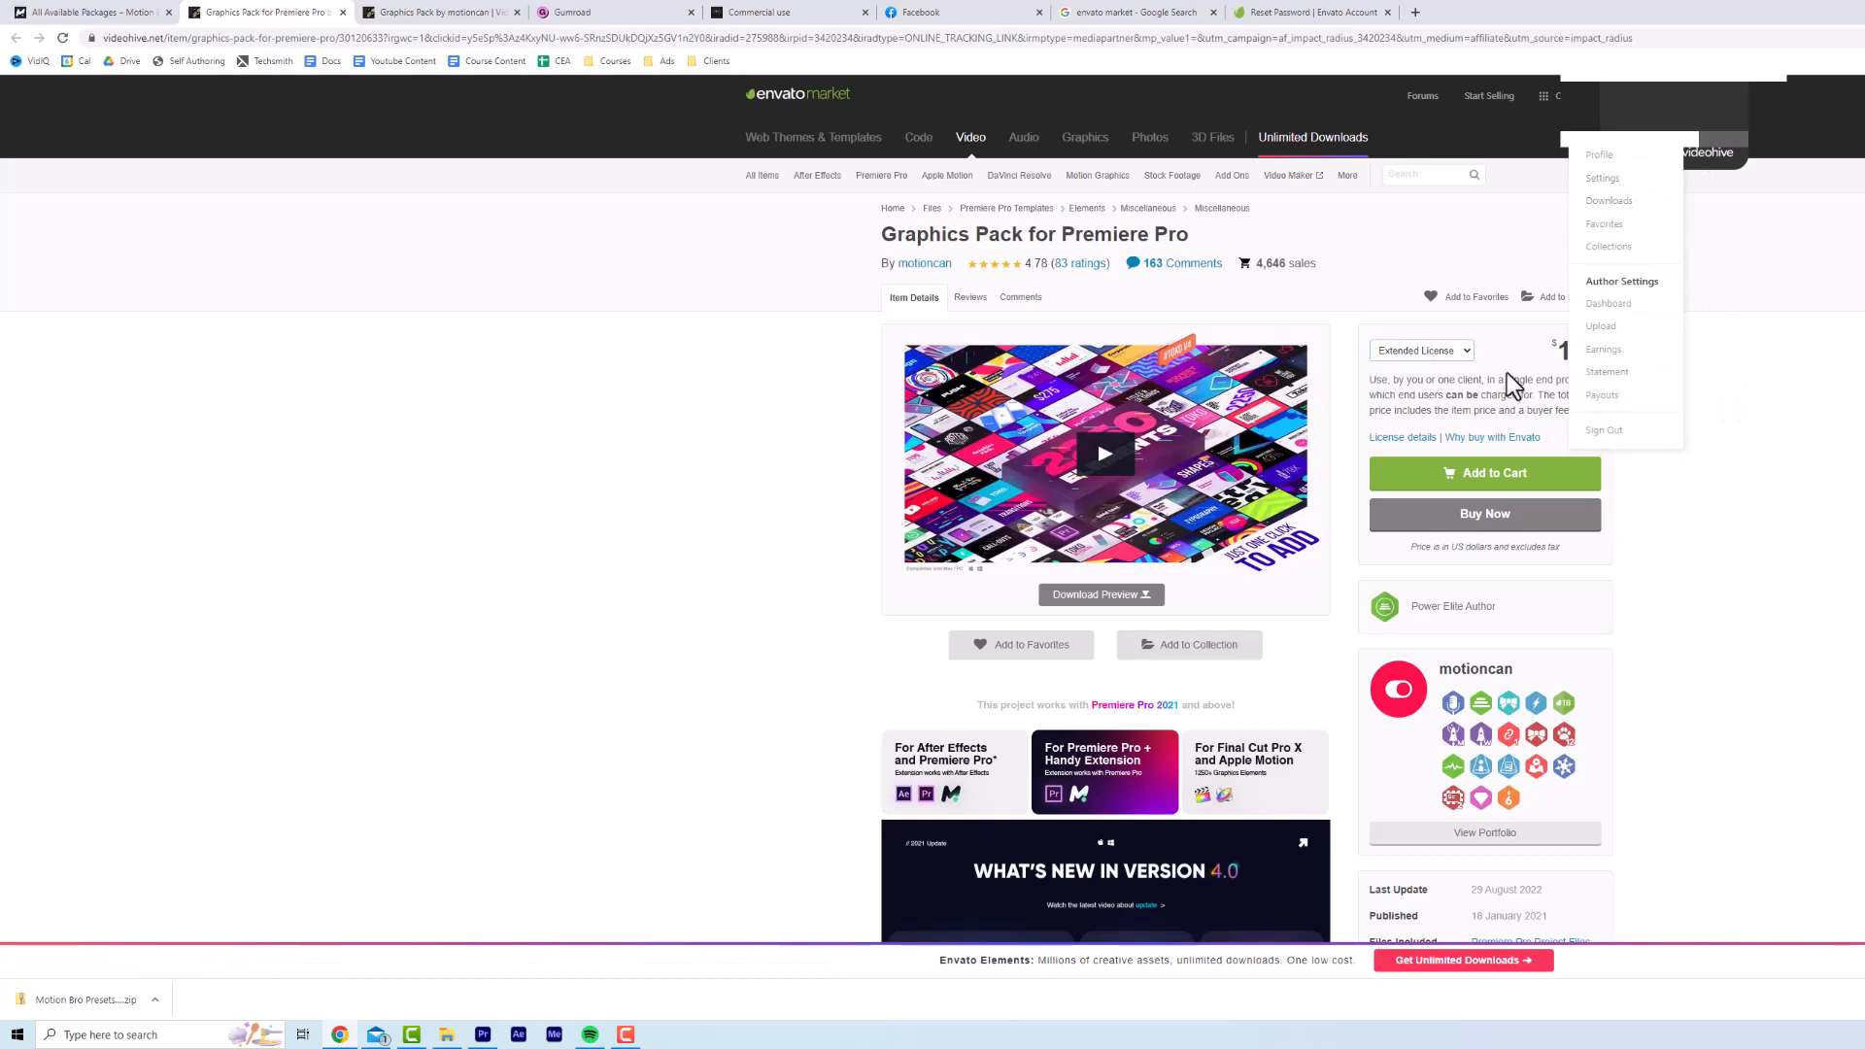
mouse_move(1613, 224)
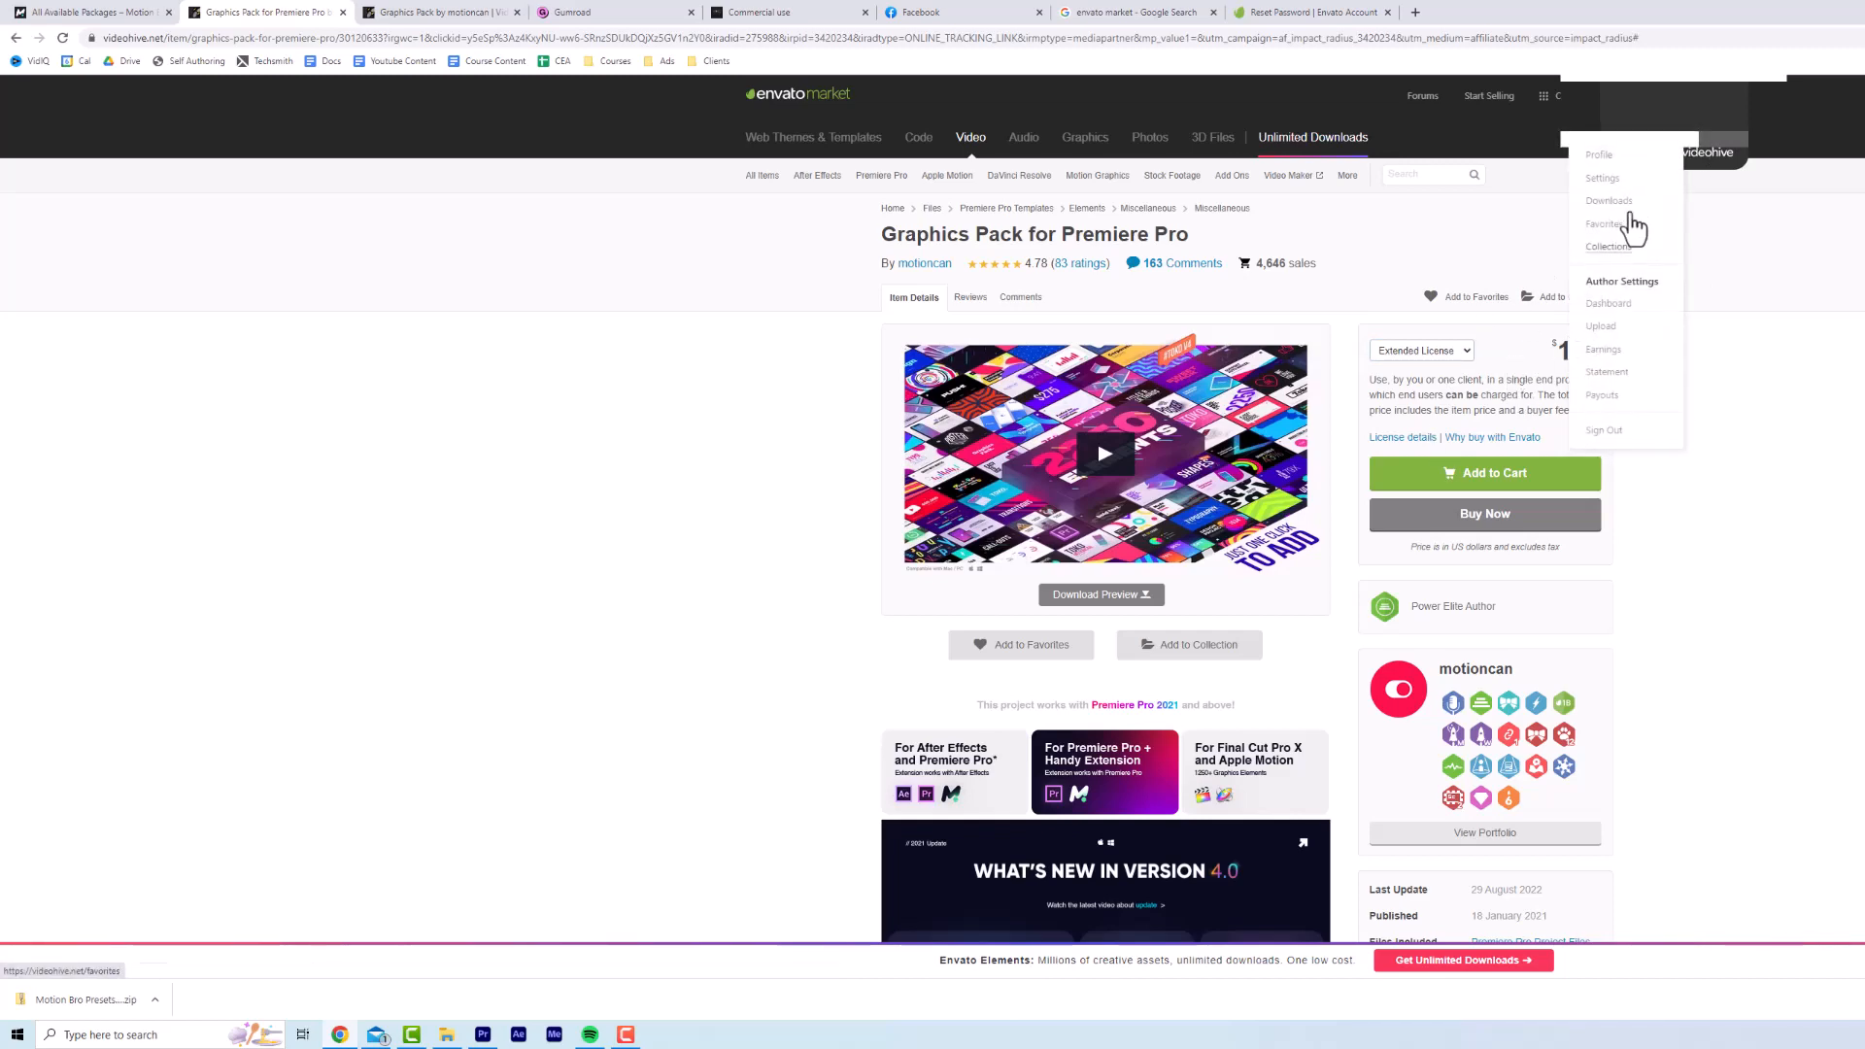
left_click(1607, 200)
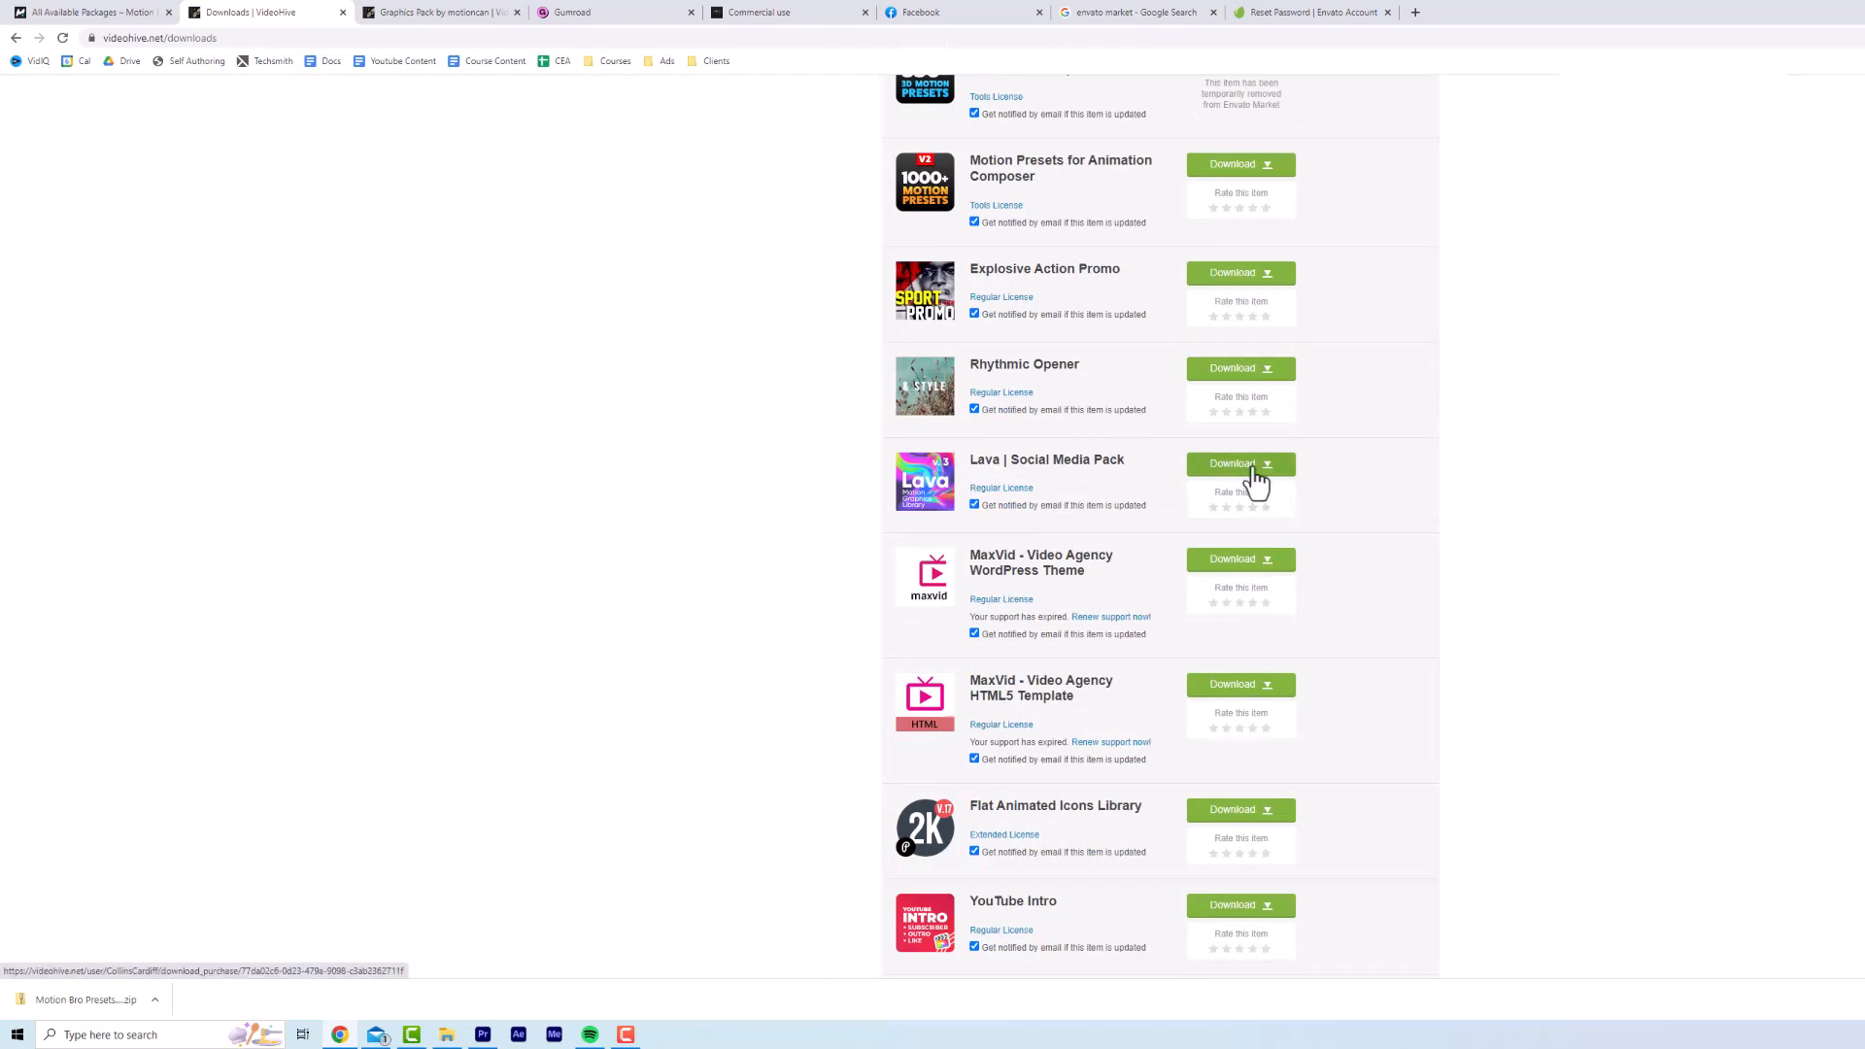
- Download the Lava | Social Media Pack's Main File(s) zip into Downloads
left_click(1239, 462)
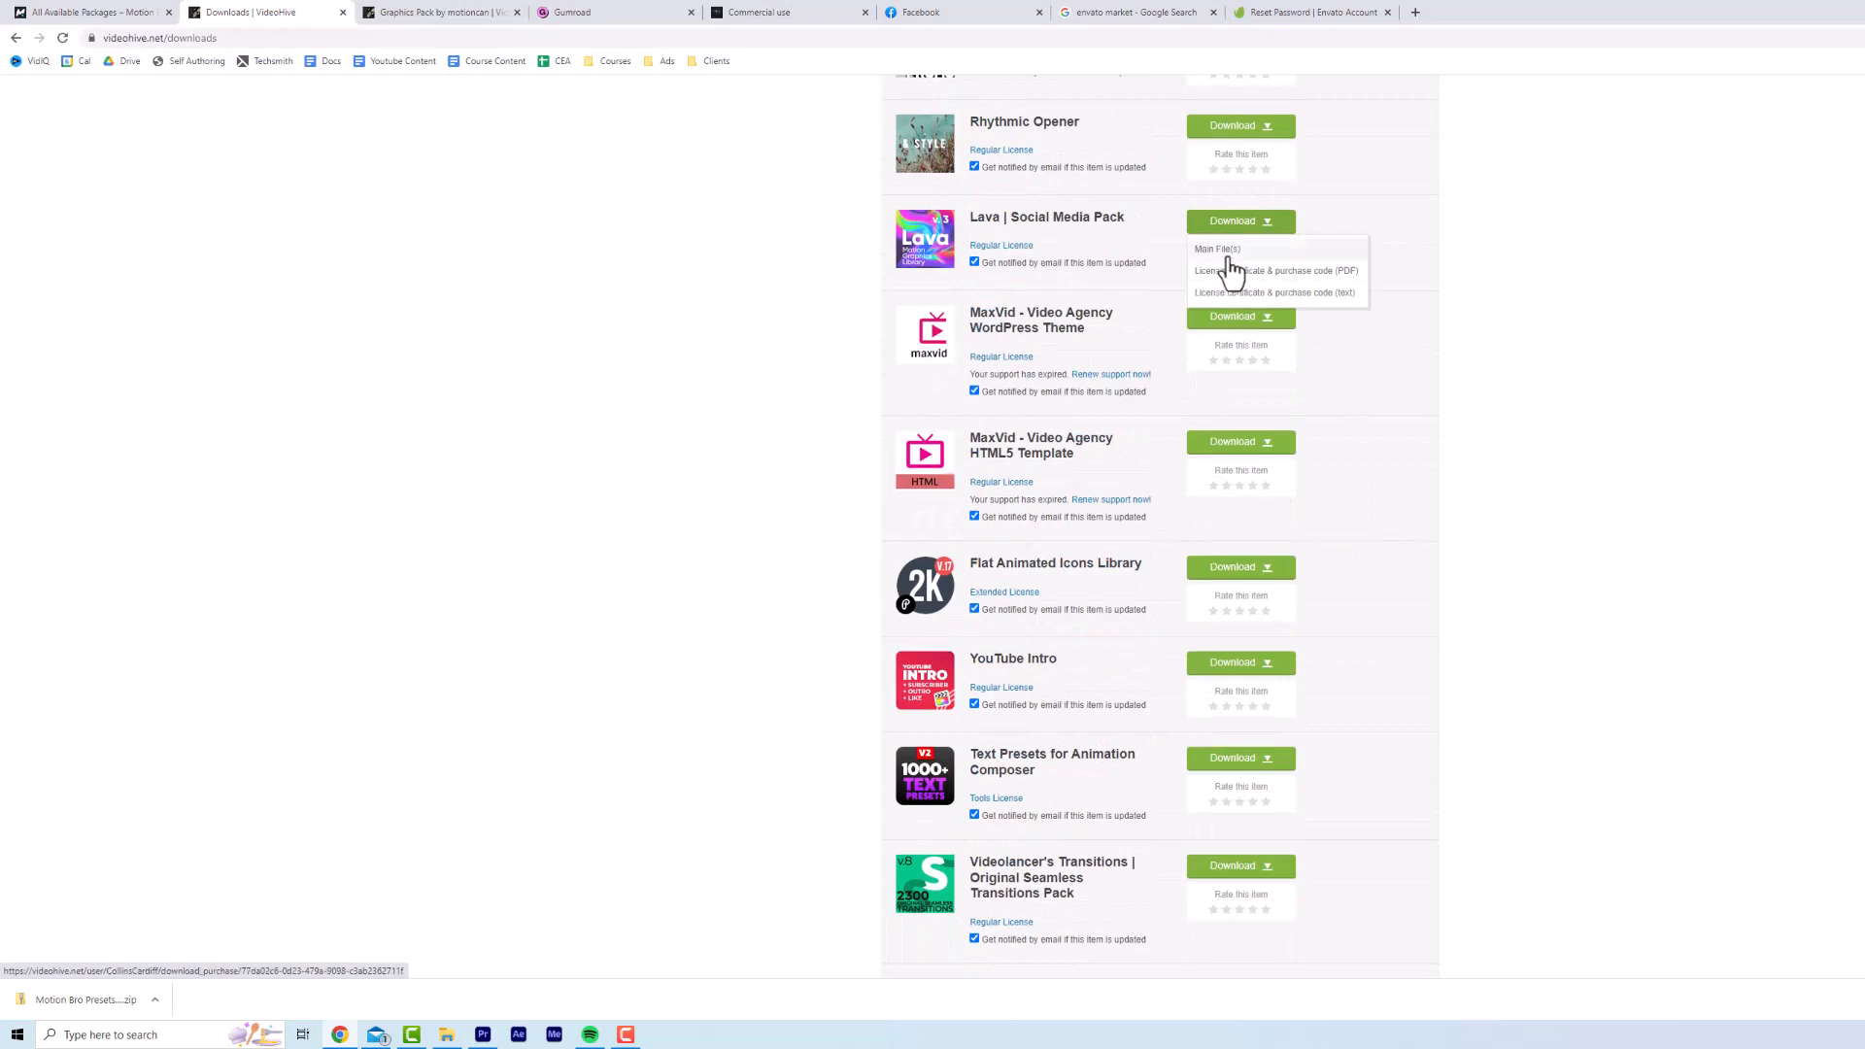
left_click(1216, 248)
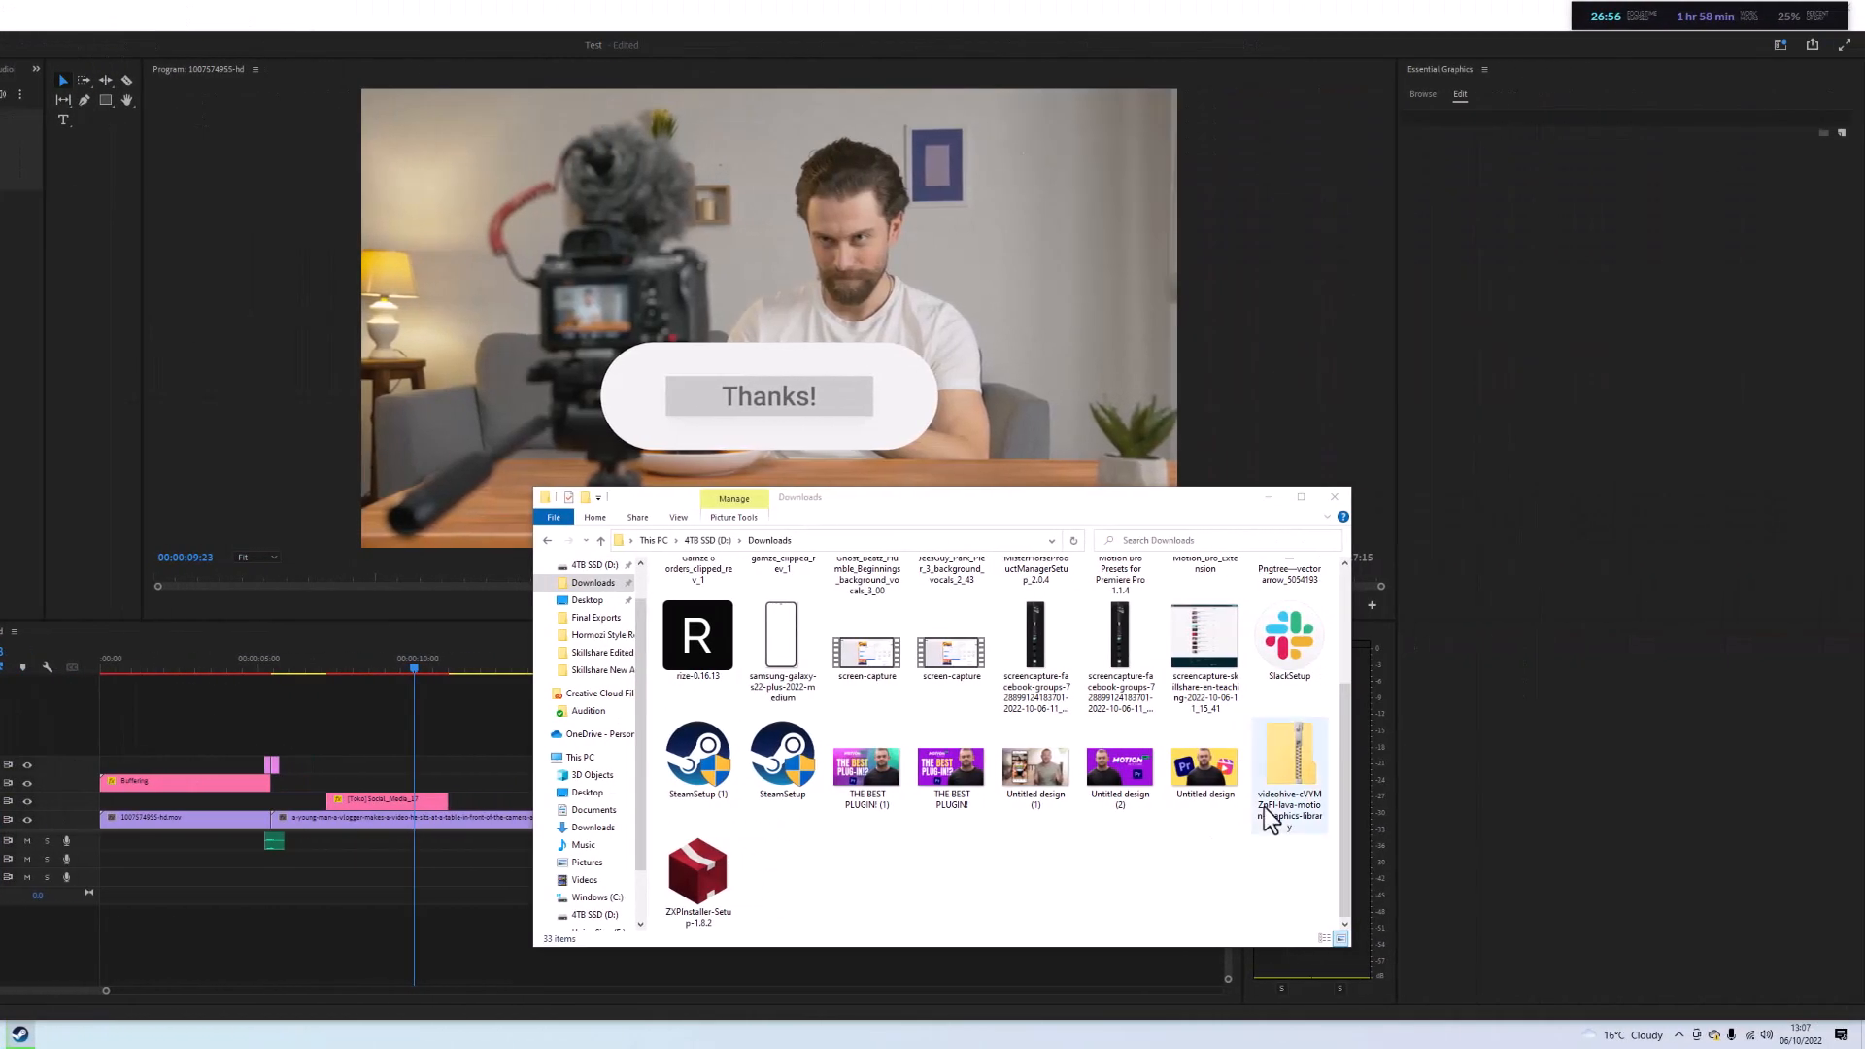
- Extract the downloaded Lava zip into D:\MotionBro via Extract All with a browsed destination
right_click(1290, 774)
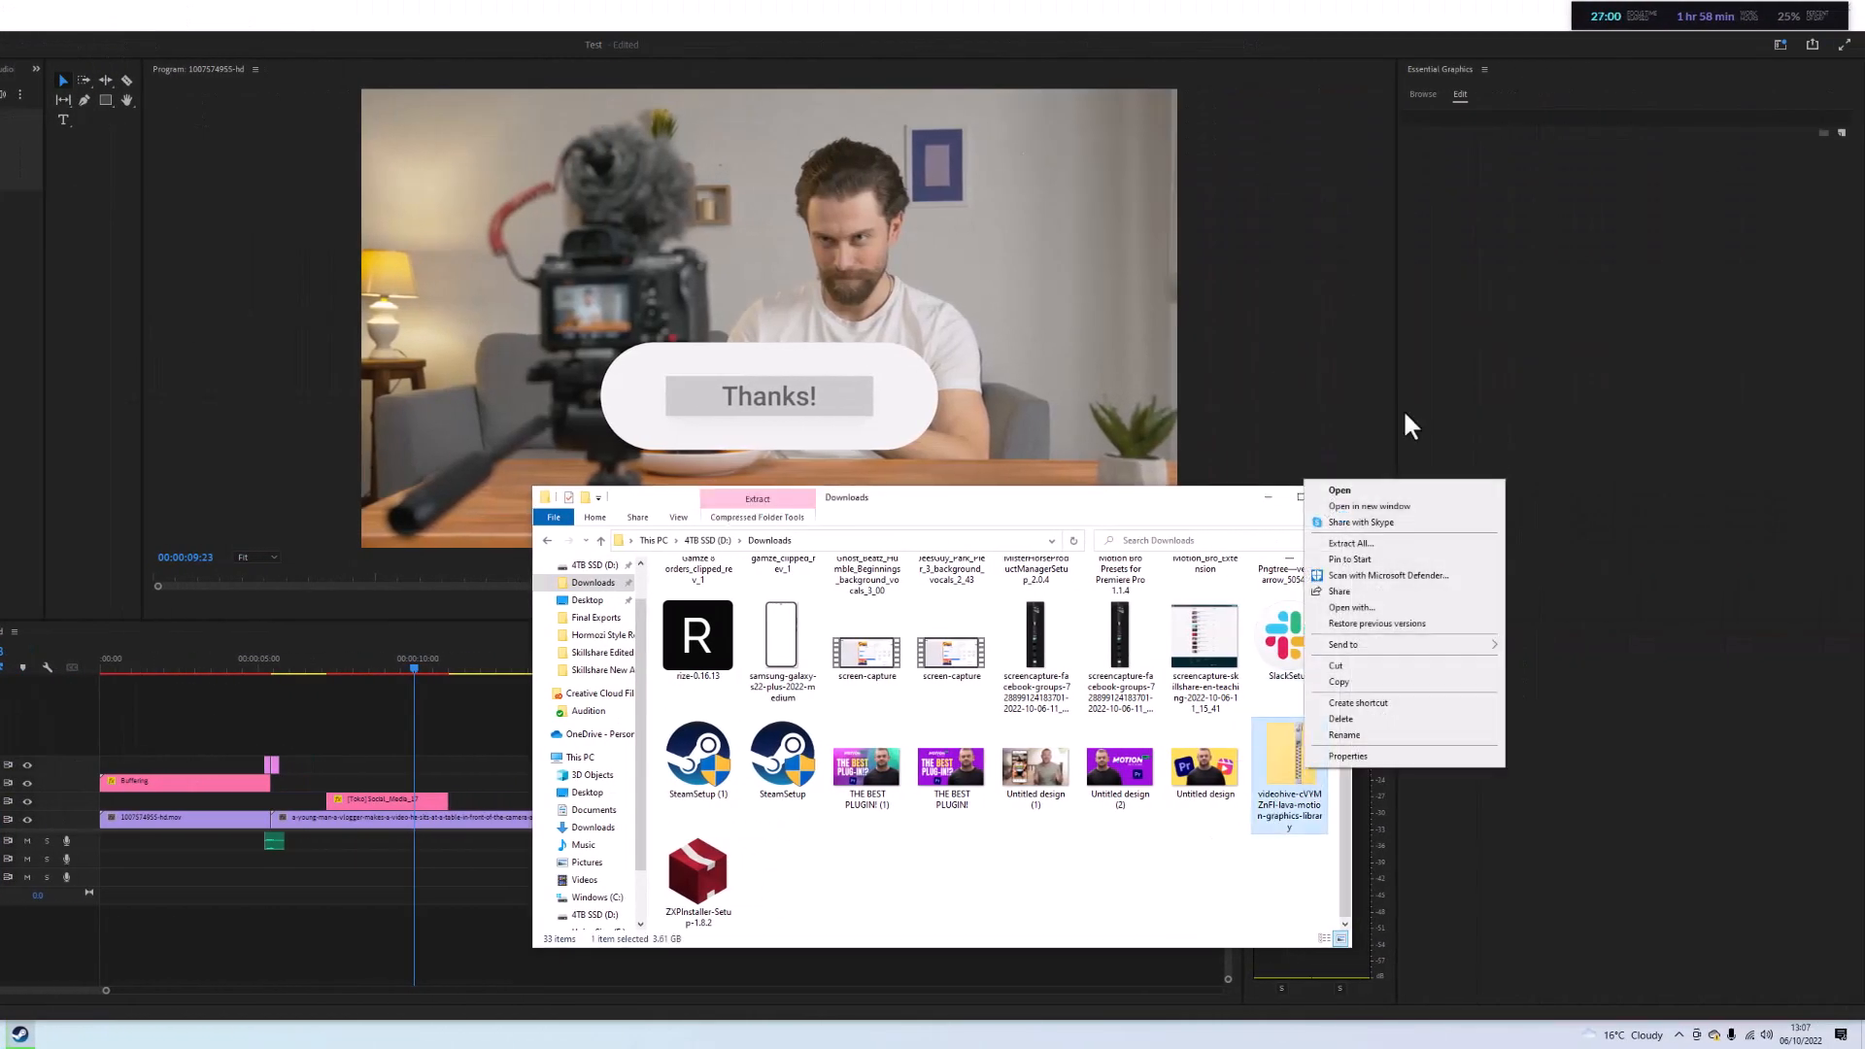
left_click(1349, 544)
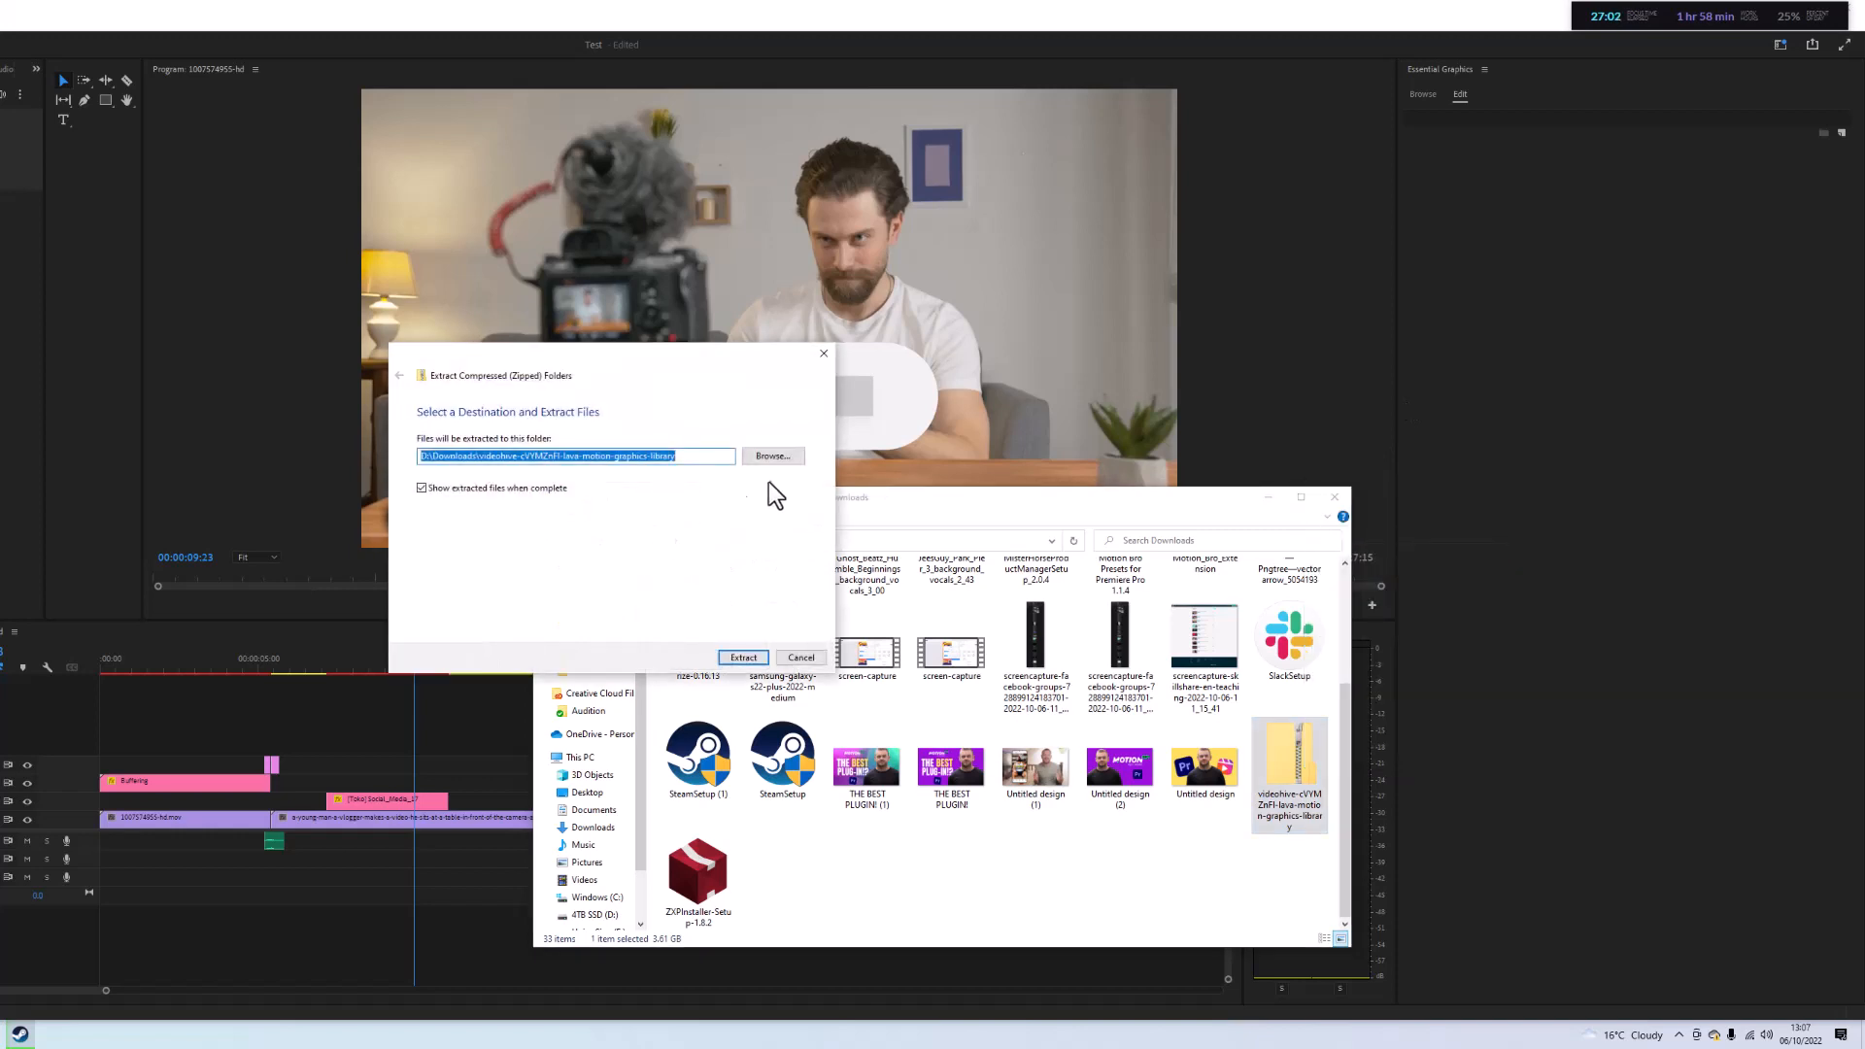
left_click(771, 455)
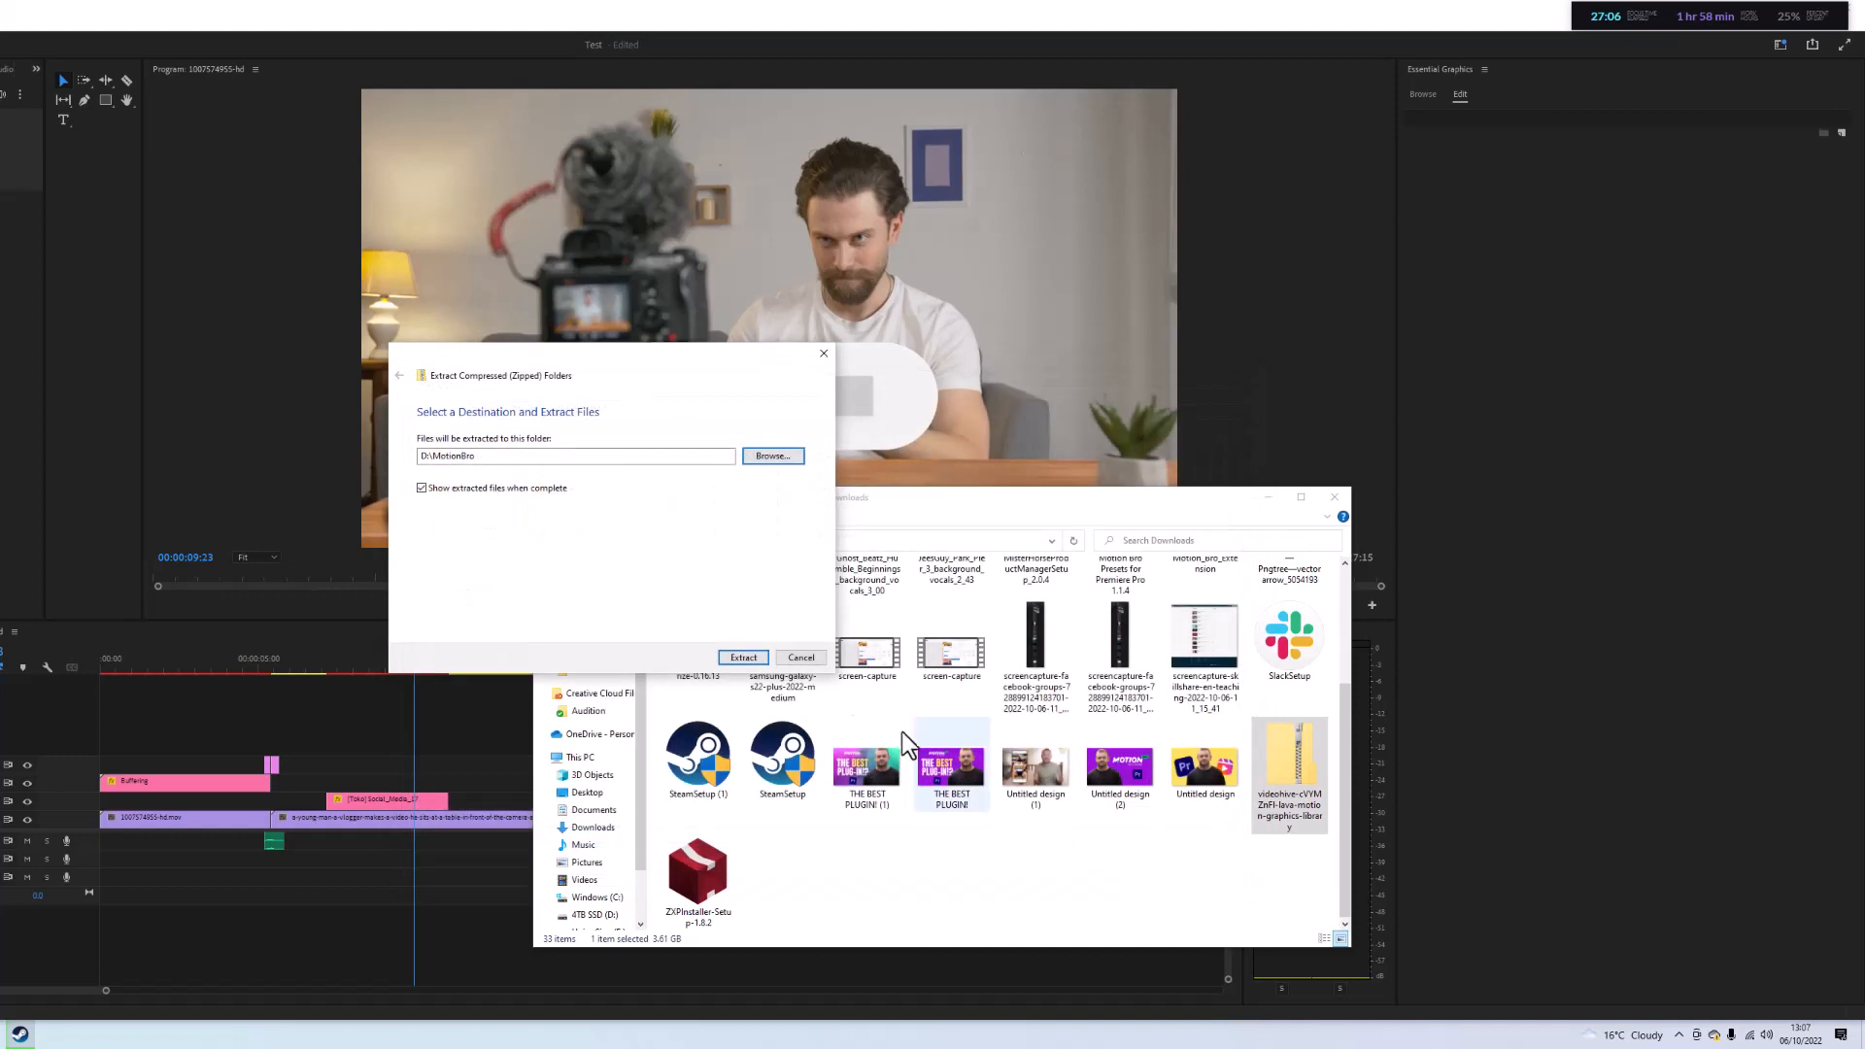
left_click(742, 657)
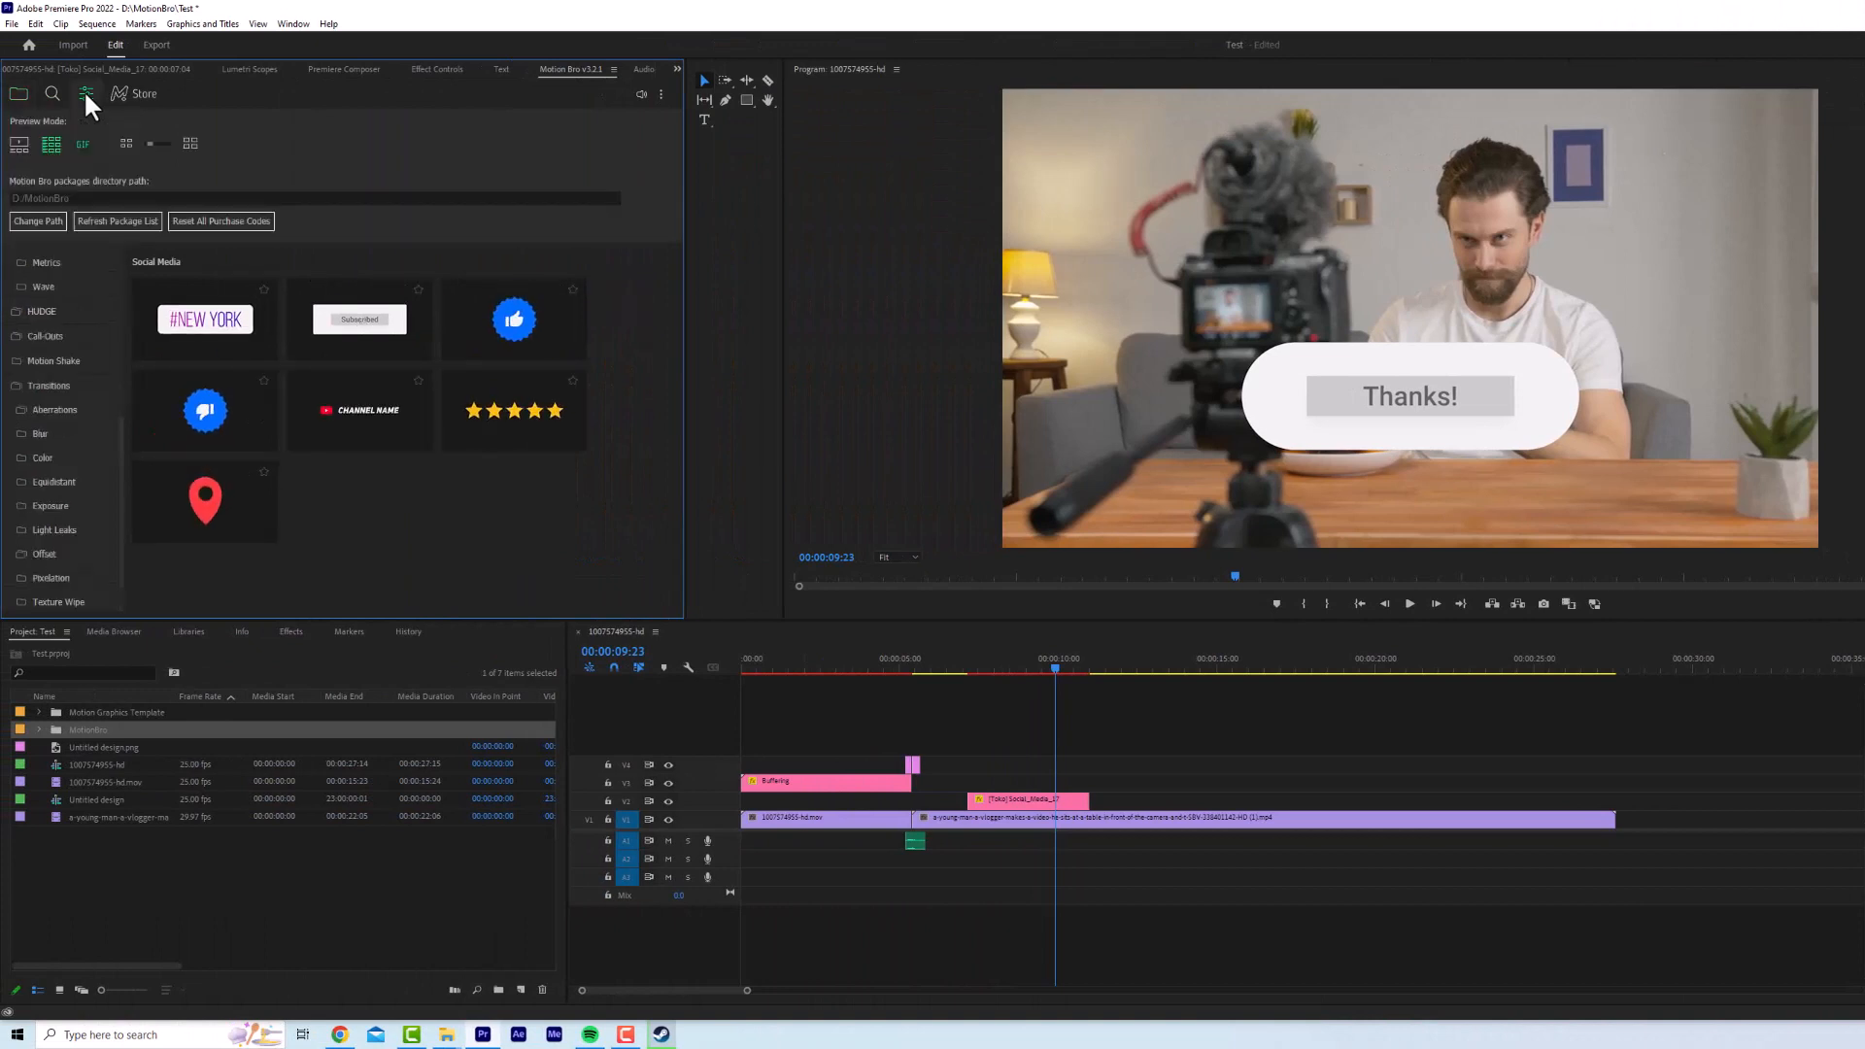
- Use Motion Bro's add-package icon, then move to a new empty After Effects project
left_click(117, 221)
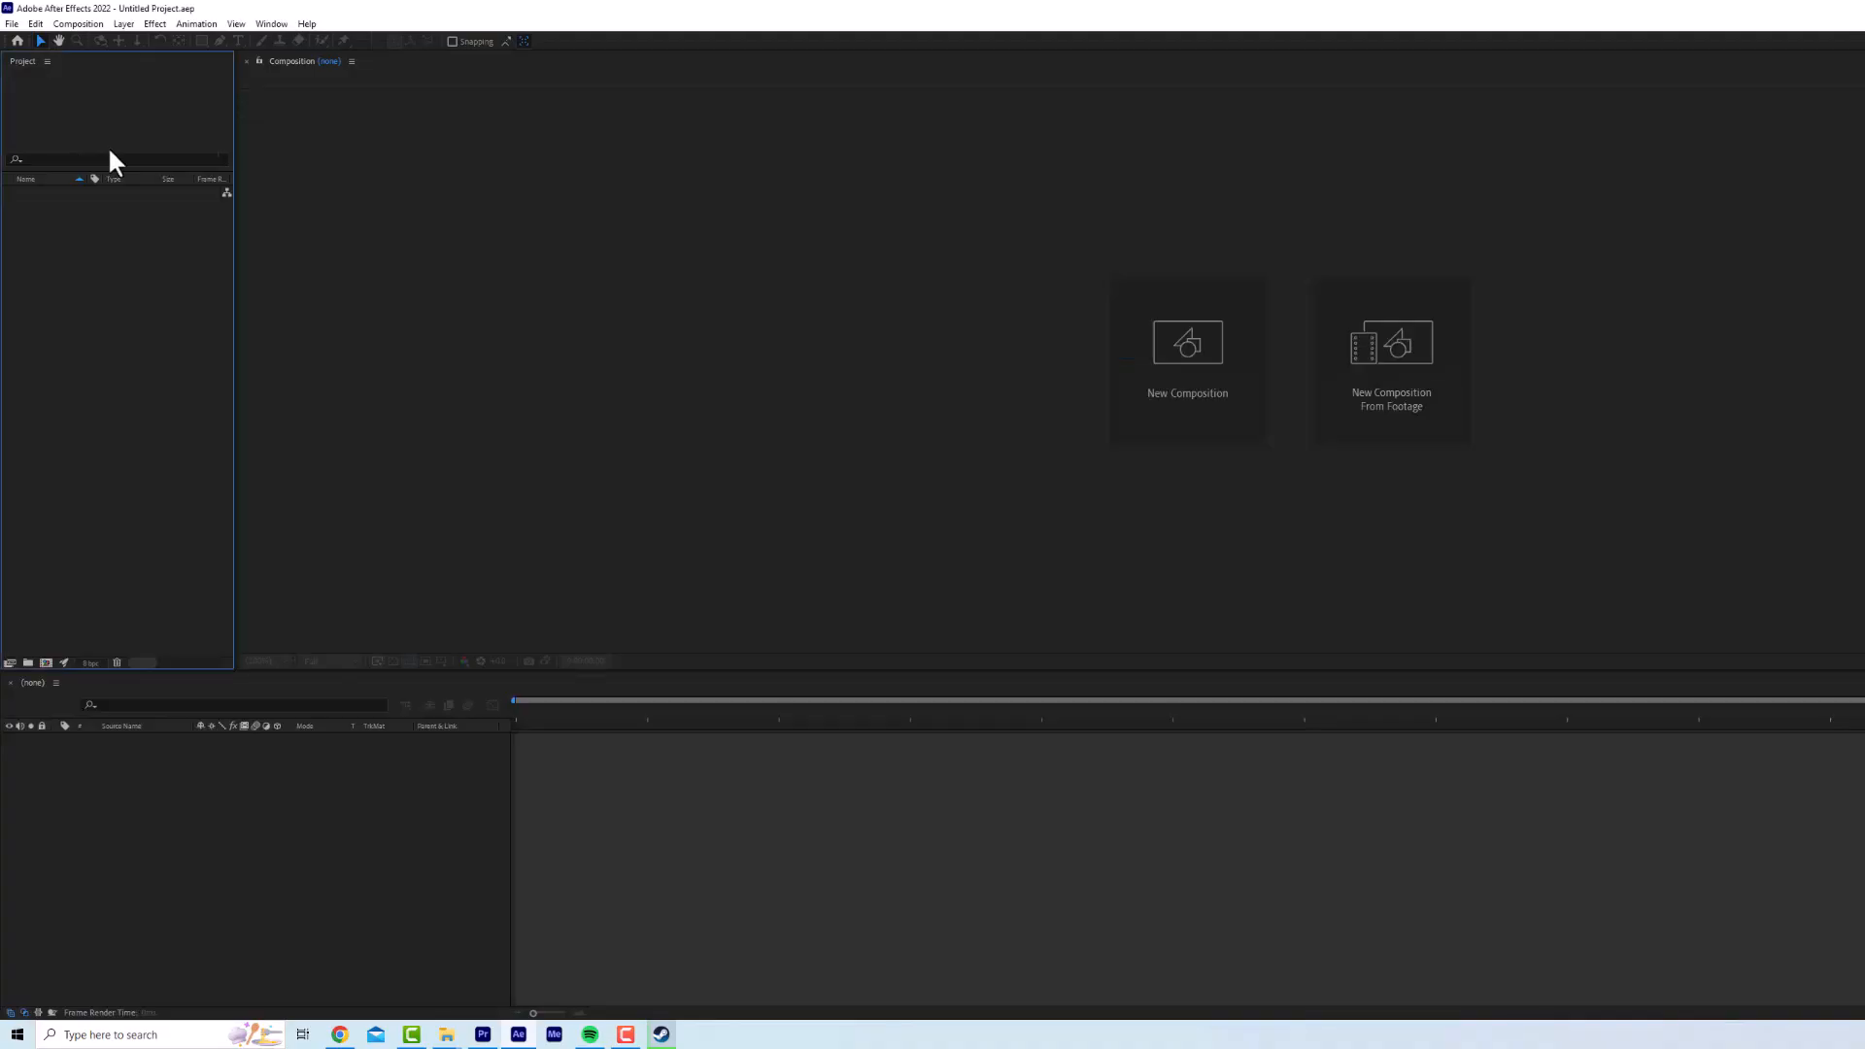
- Create a new 1920×1080 composition with default settings and launch the Motion Bro extension
left_click(1185, 342)
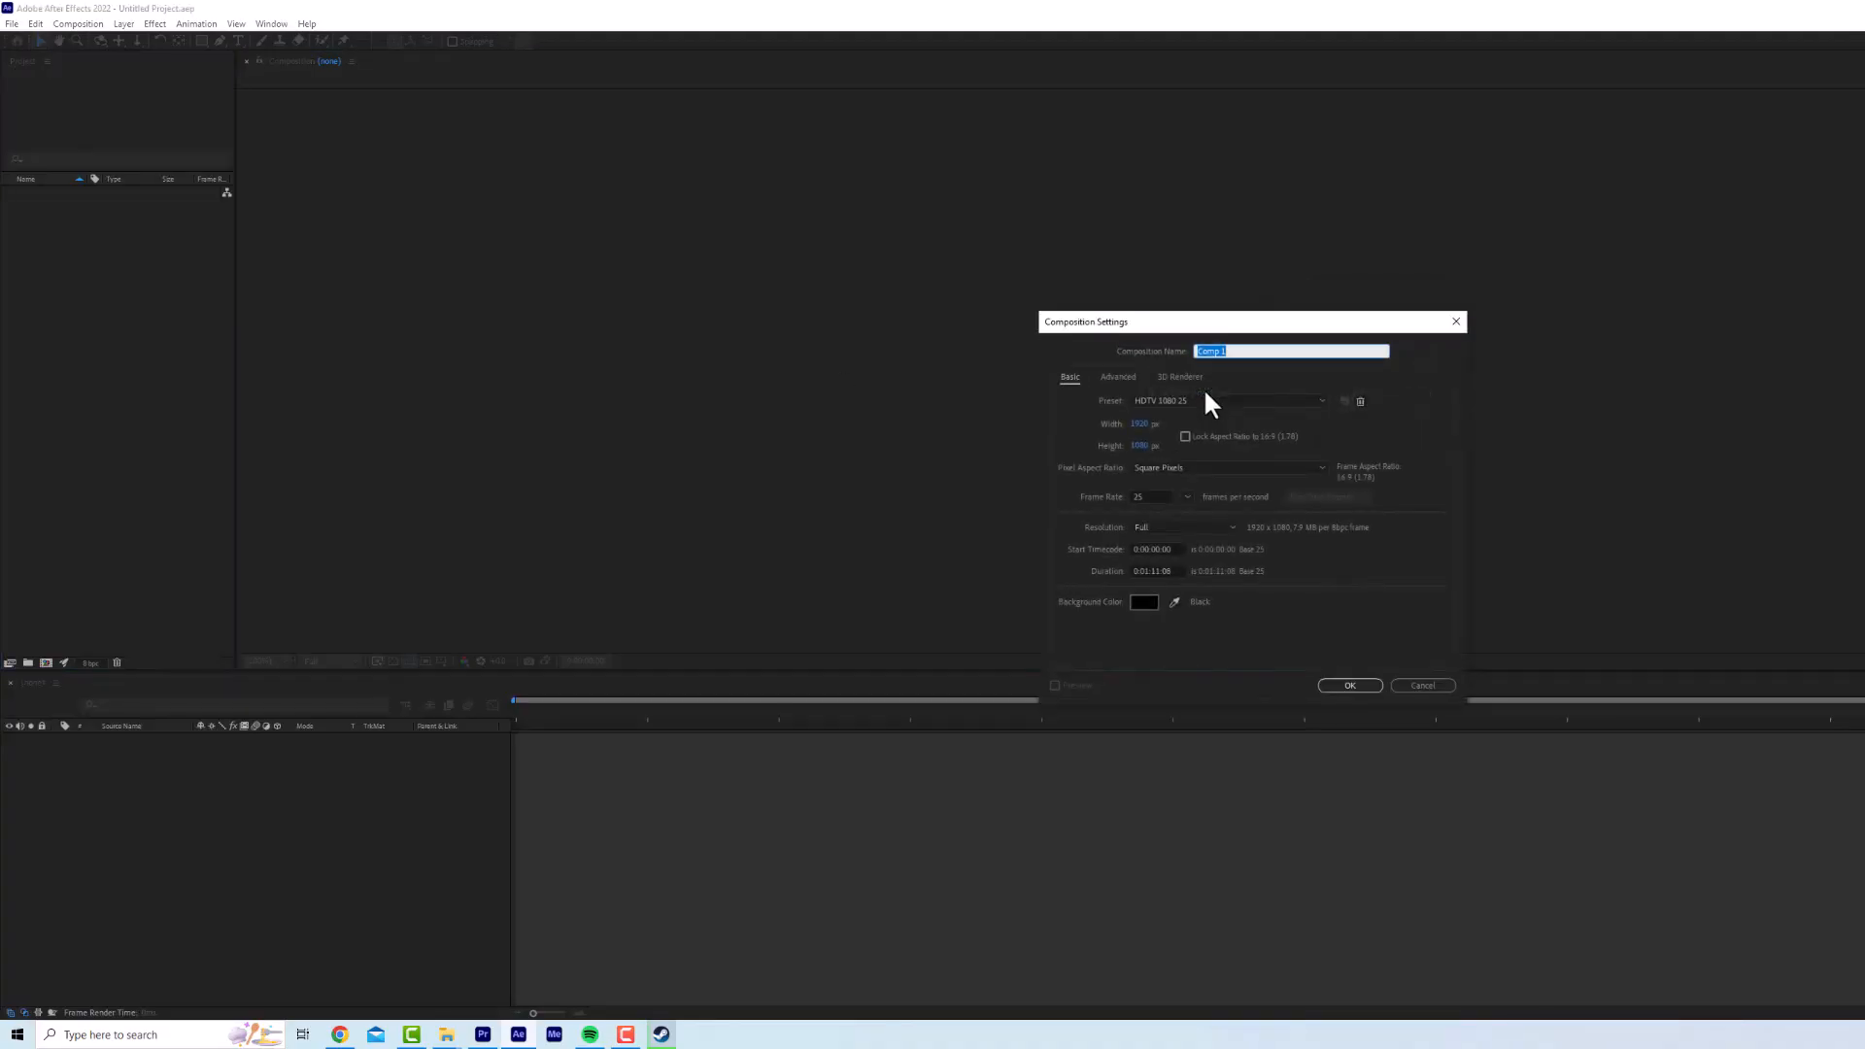
left_click(1348, 686)
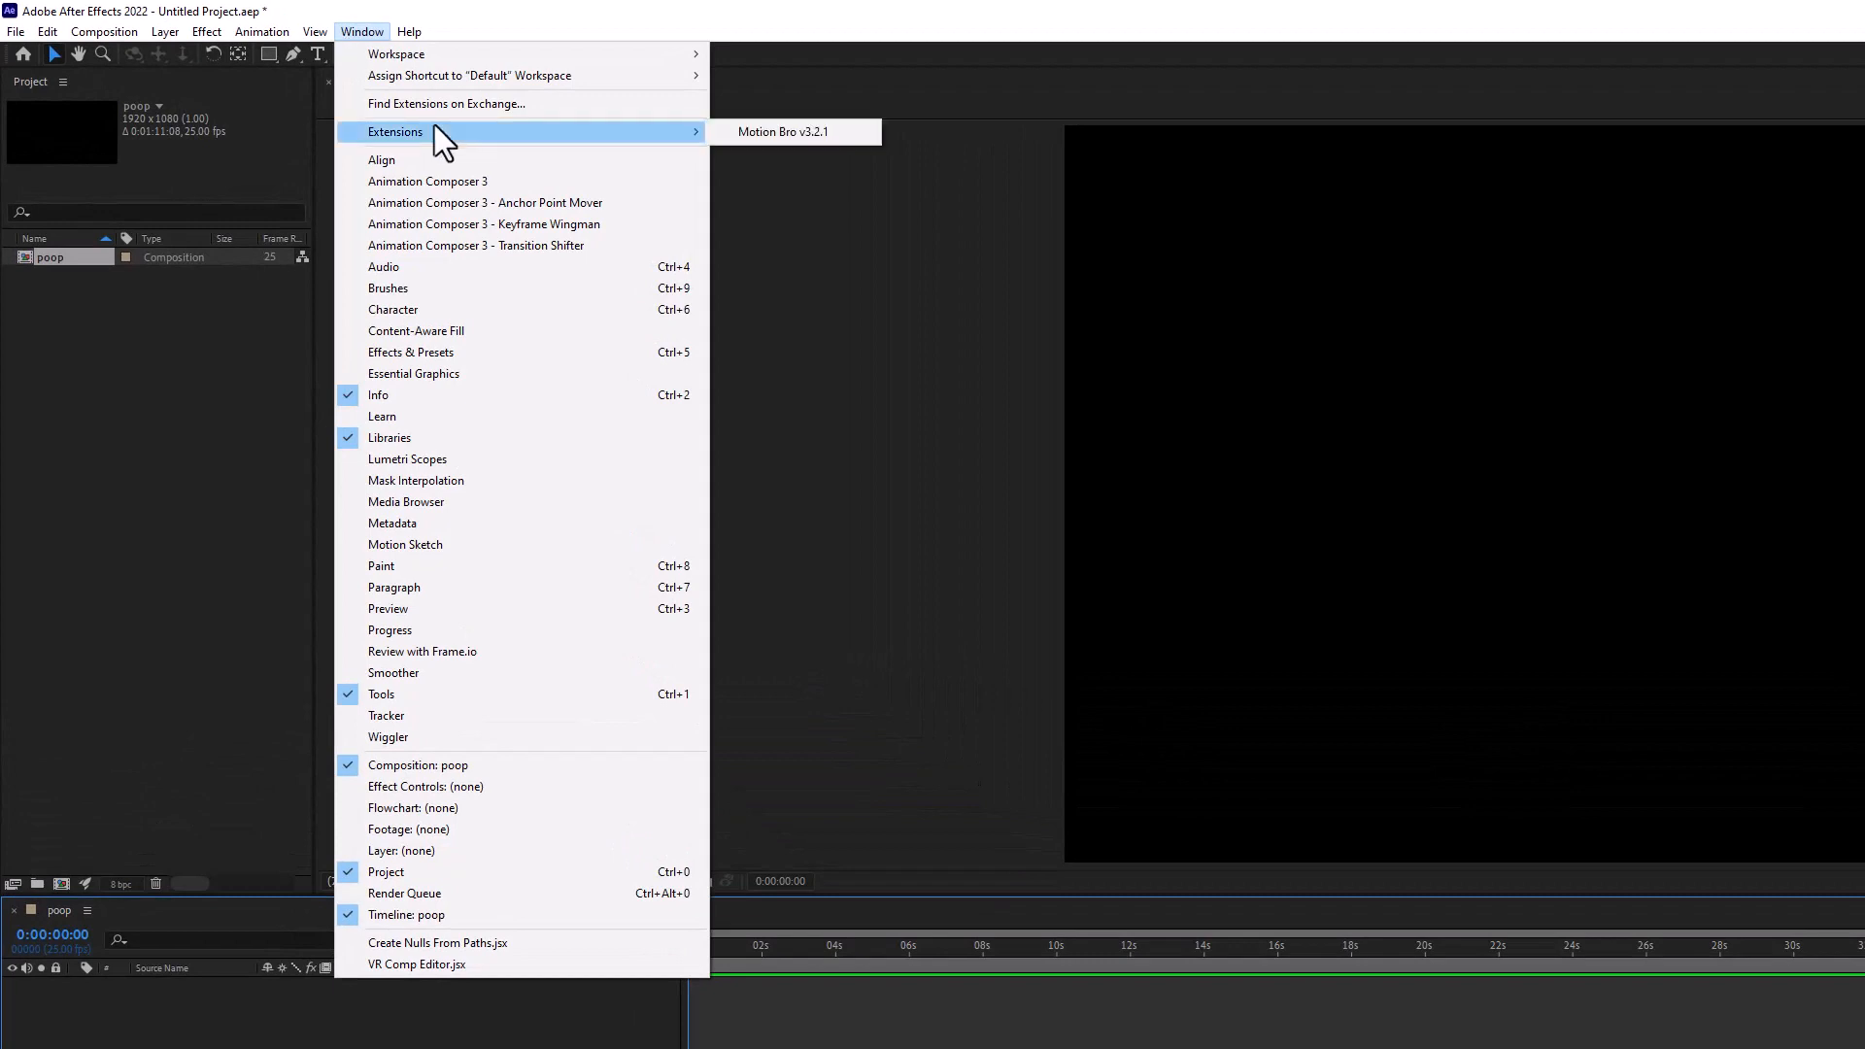
left_click(781, 130)
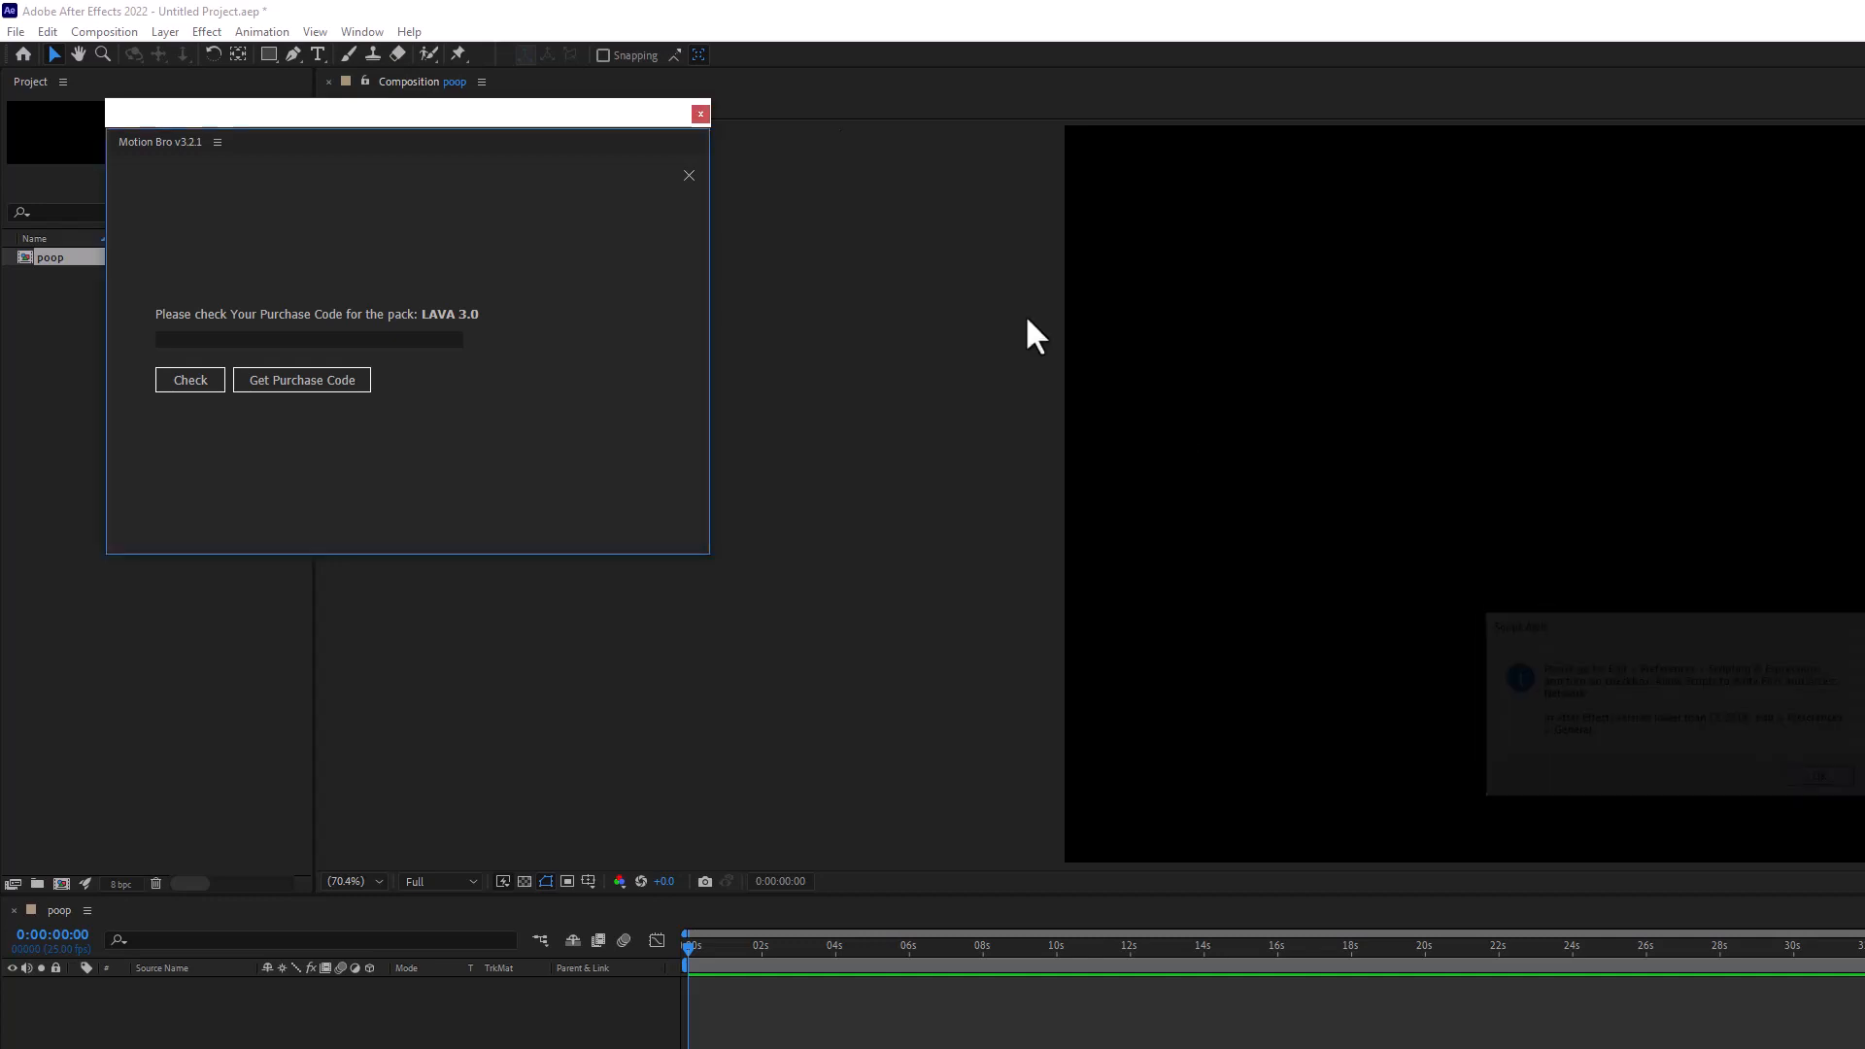
- Close the floating Motion Bro window and return to Chrome's VideoHive downloads tab
left_click(46, 31)
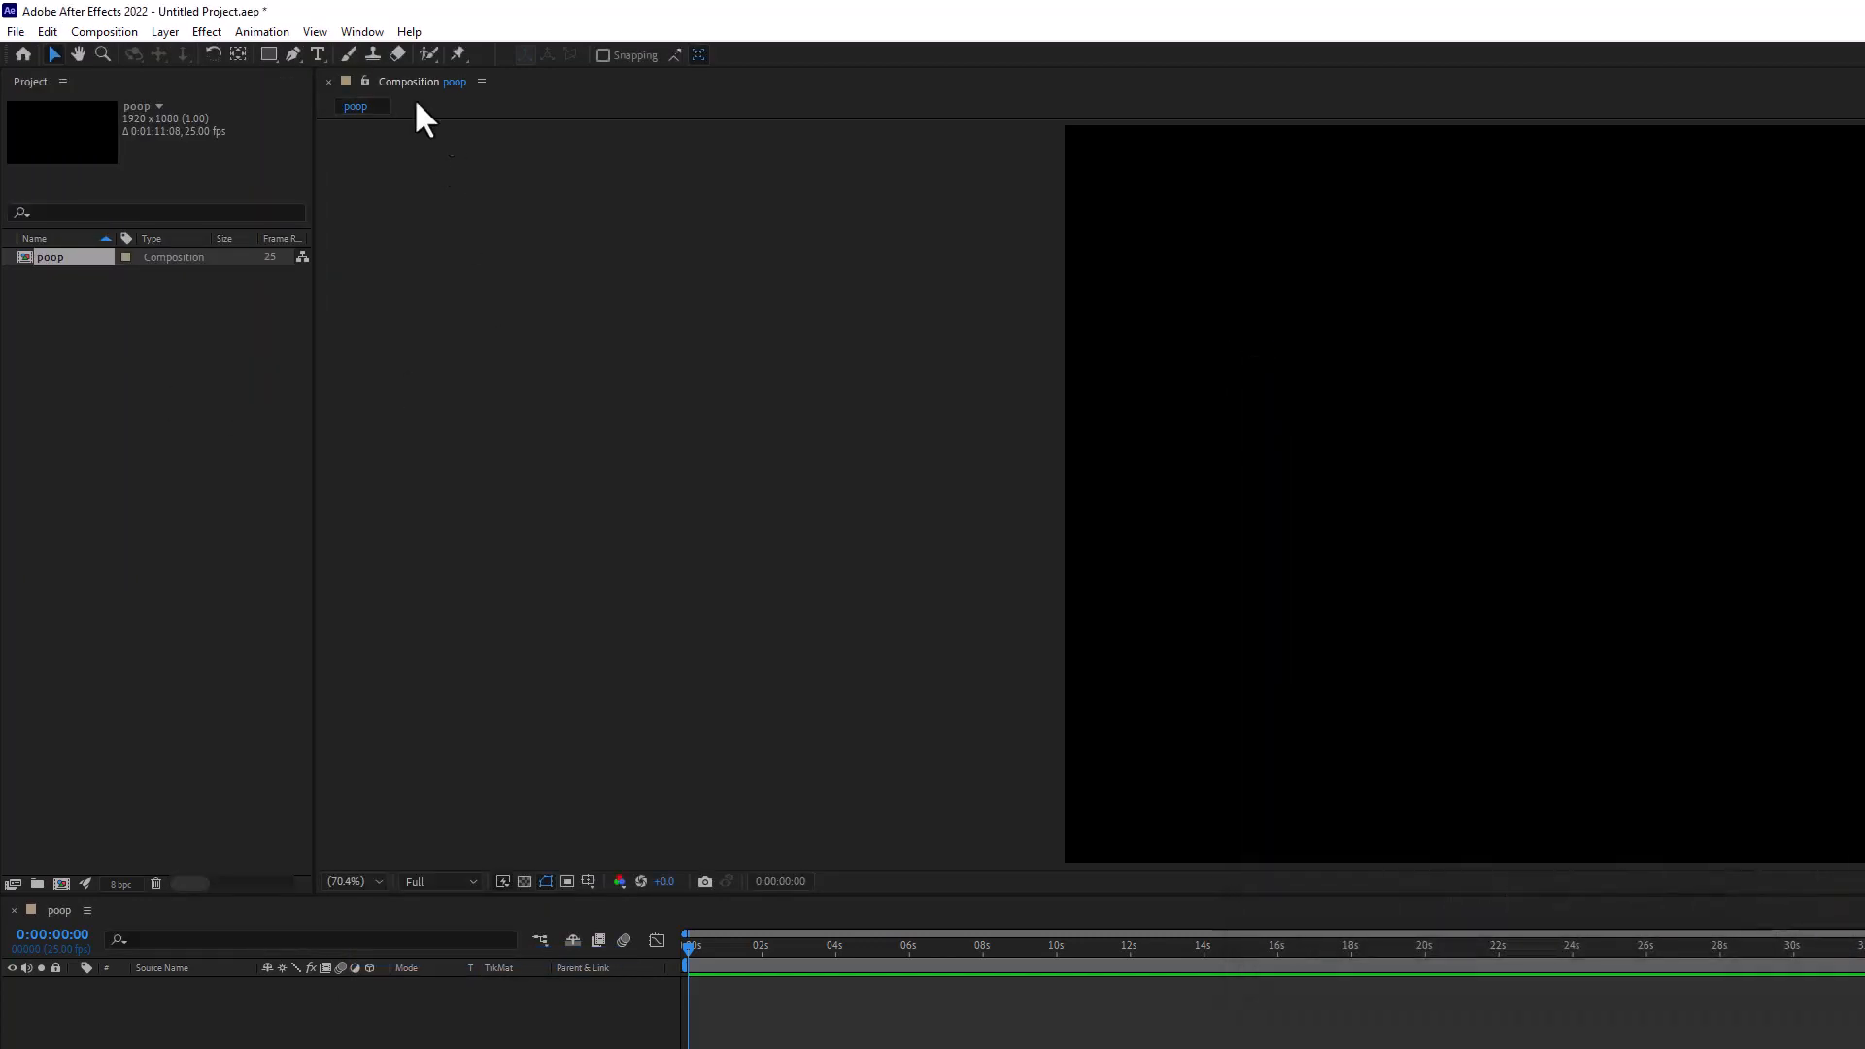
left_click(361, 31)
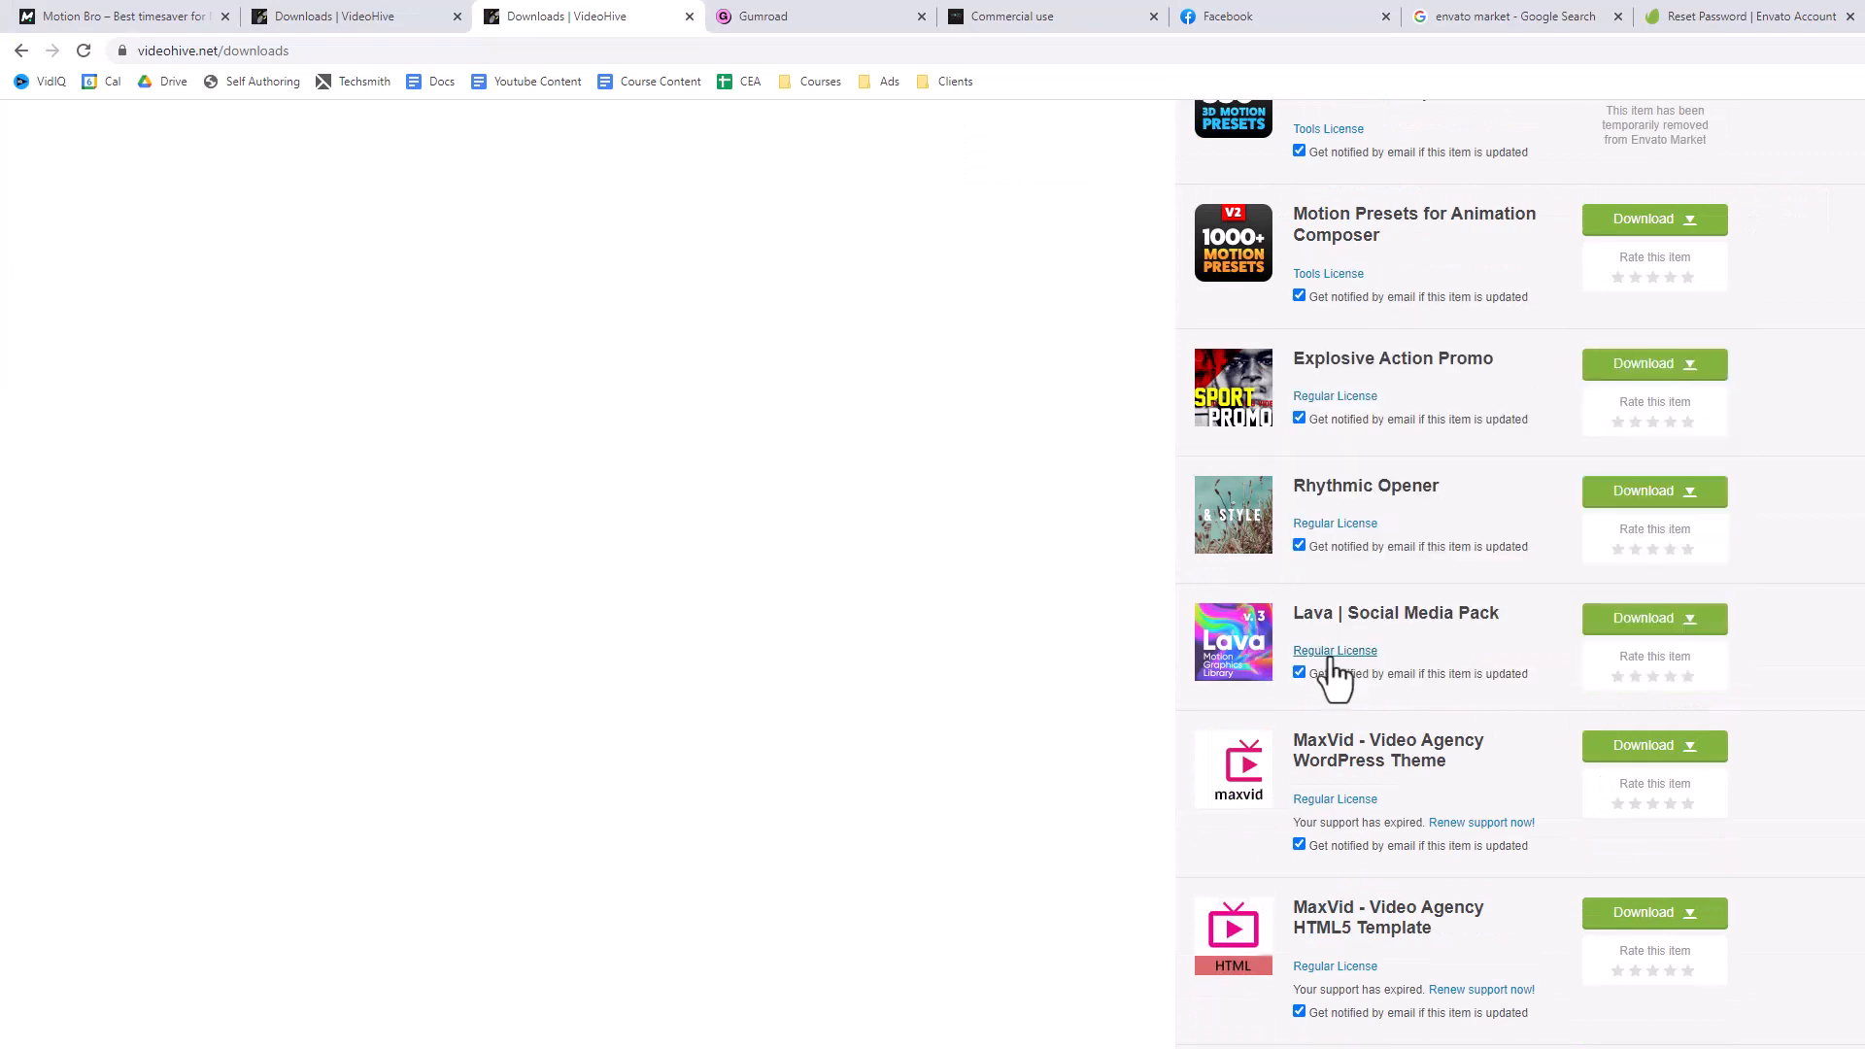
- Show the Lava pack's download choices to get its license certificate and purchase code
left_click(1651, 618)
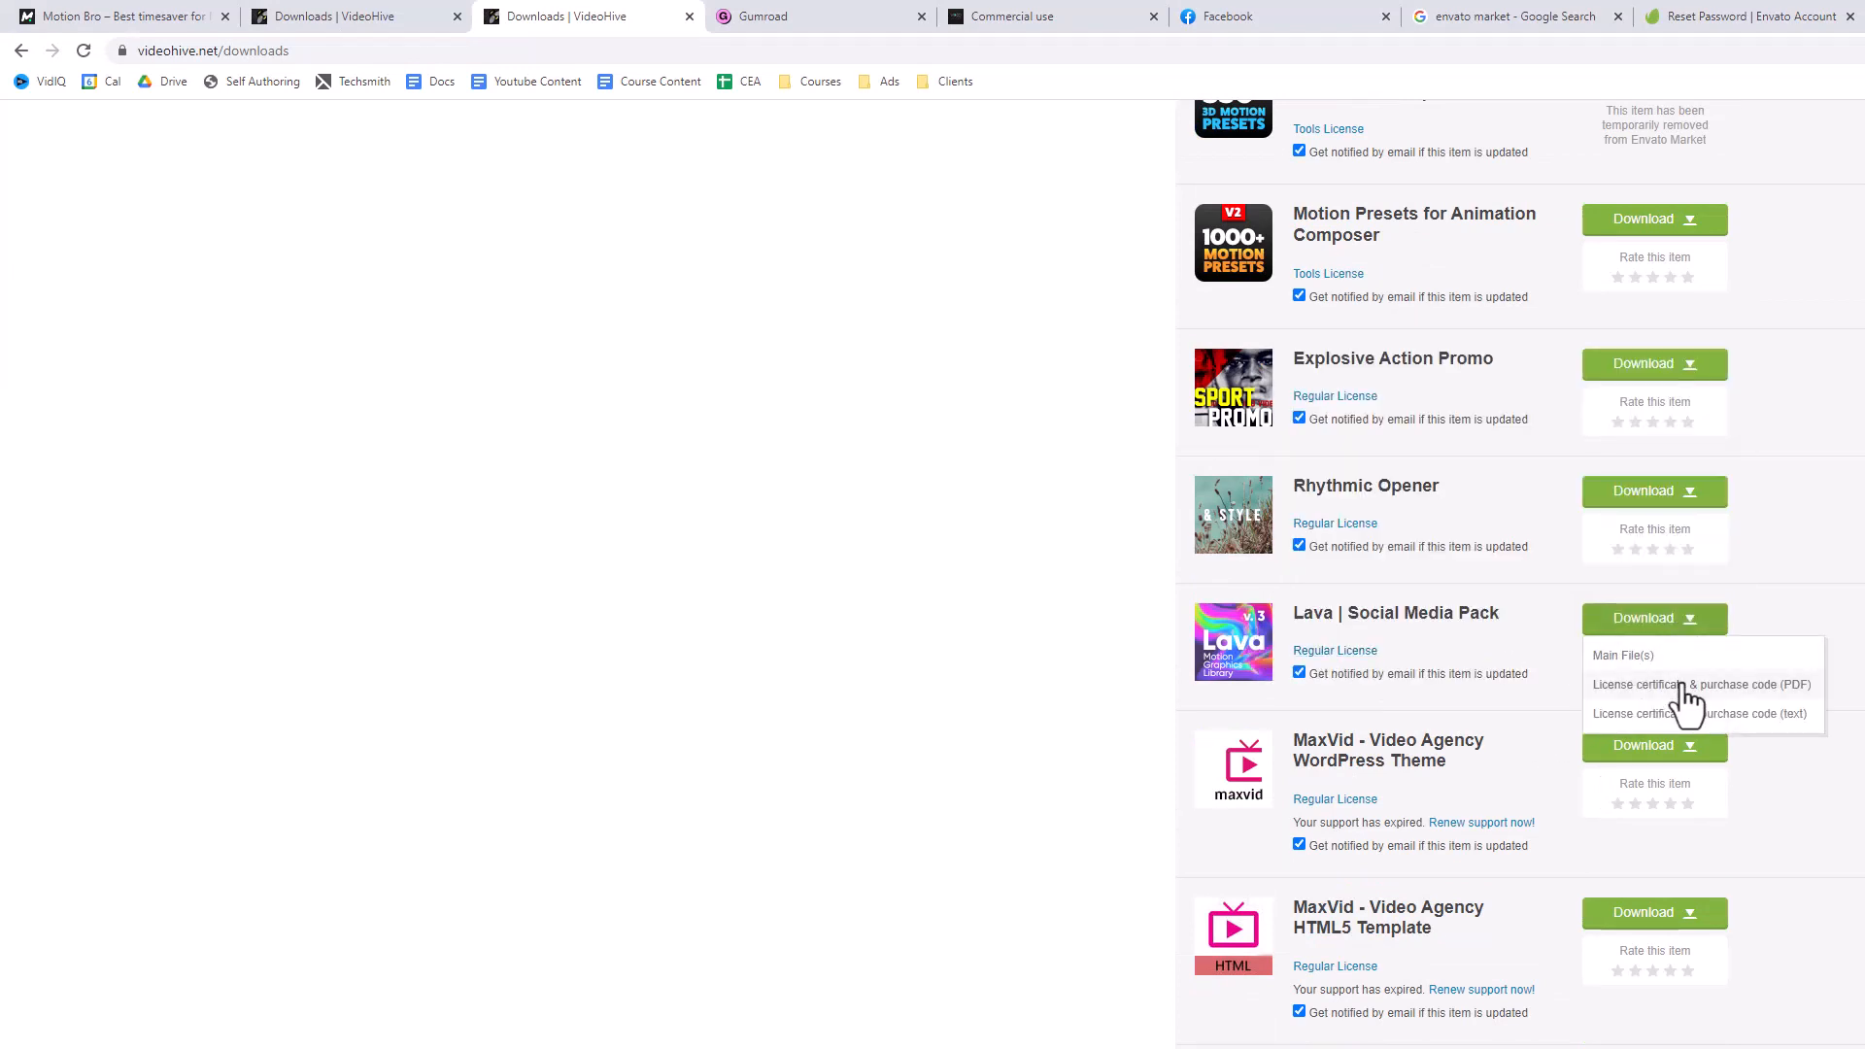
mouse_move(1795, 702)
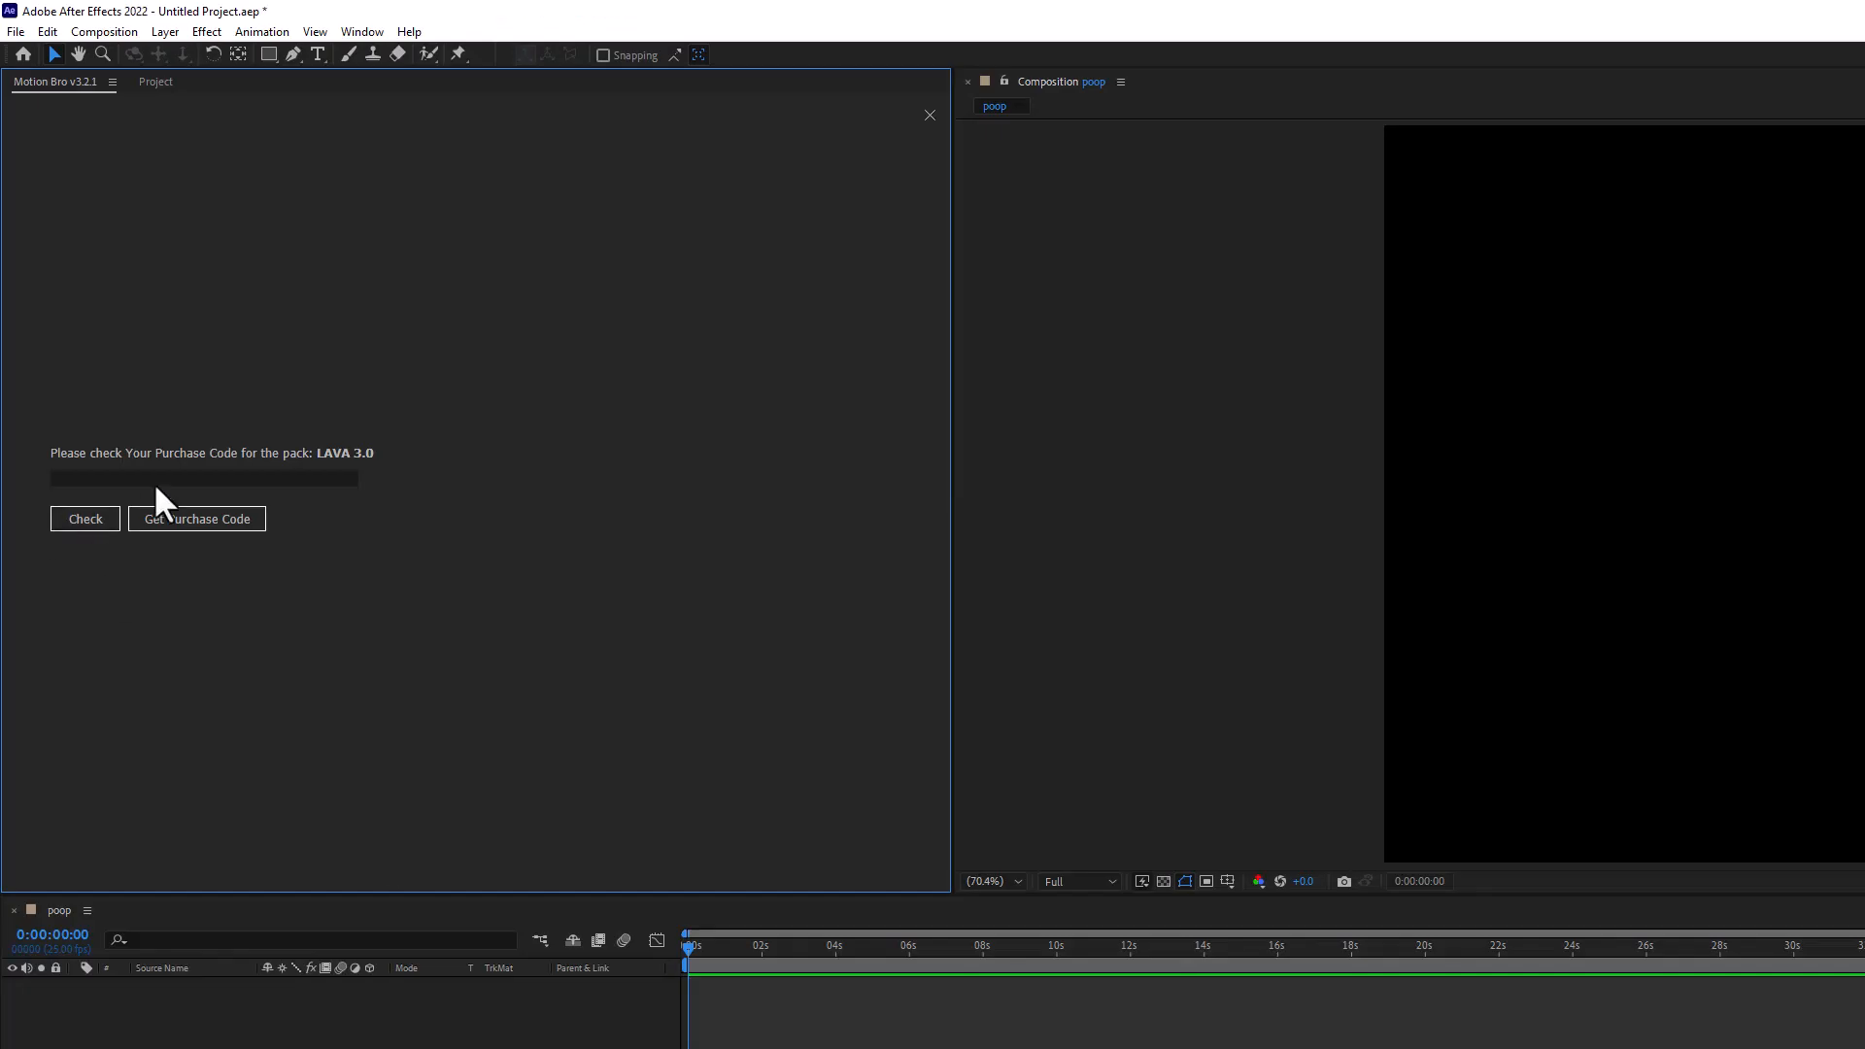
- Activate the LAVA 3.0 pack with its purchase code and browse the Lava BG library
left_click(202, 478)
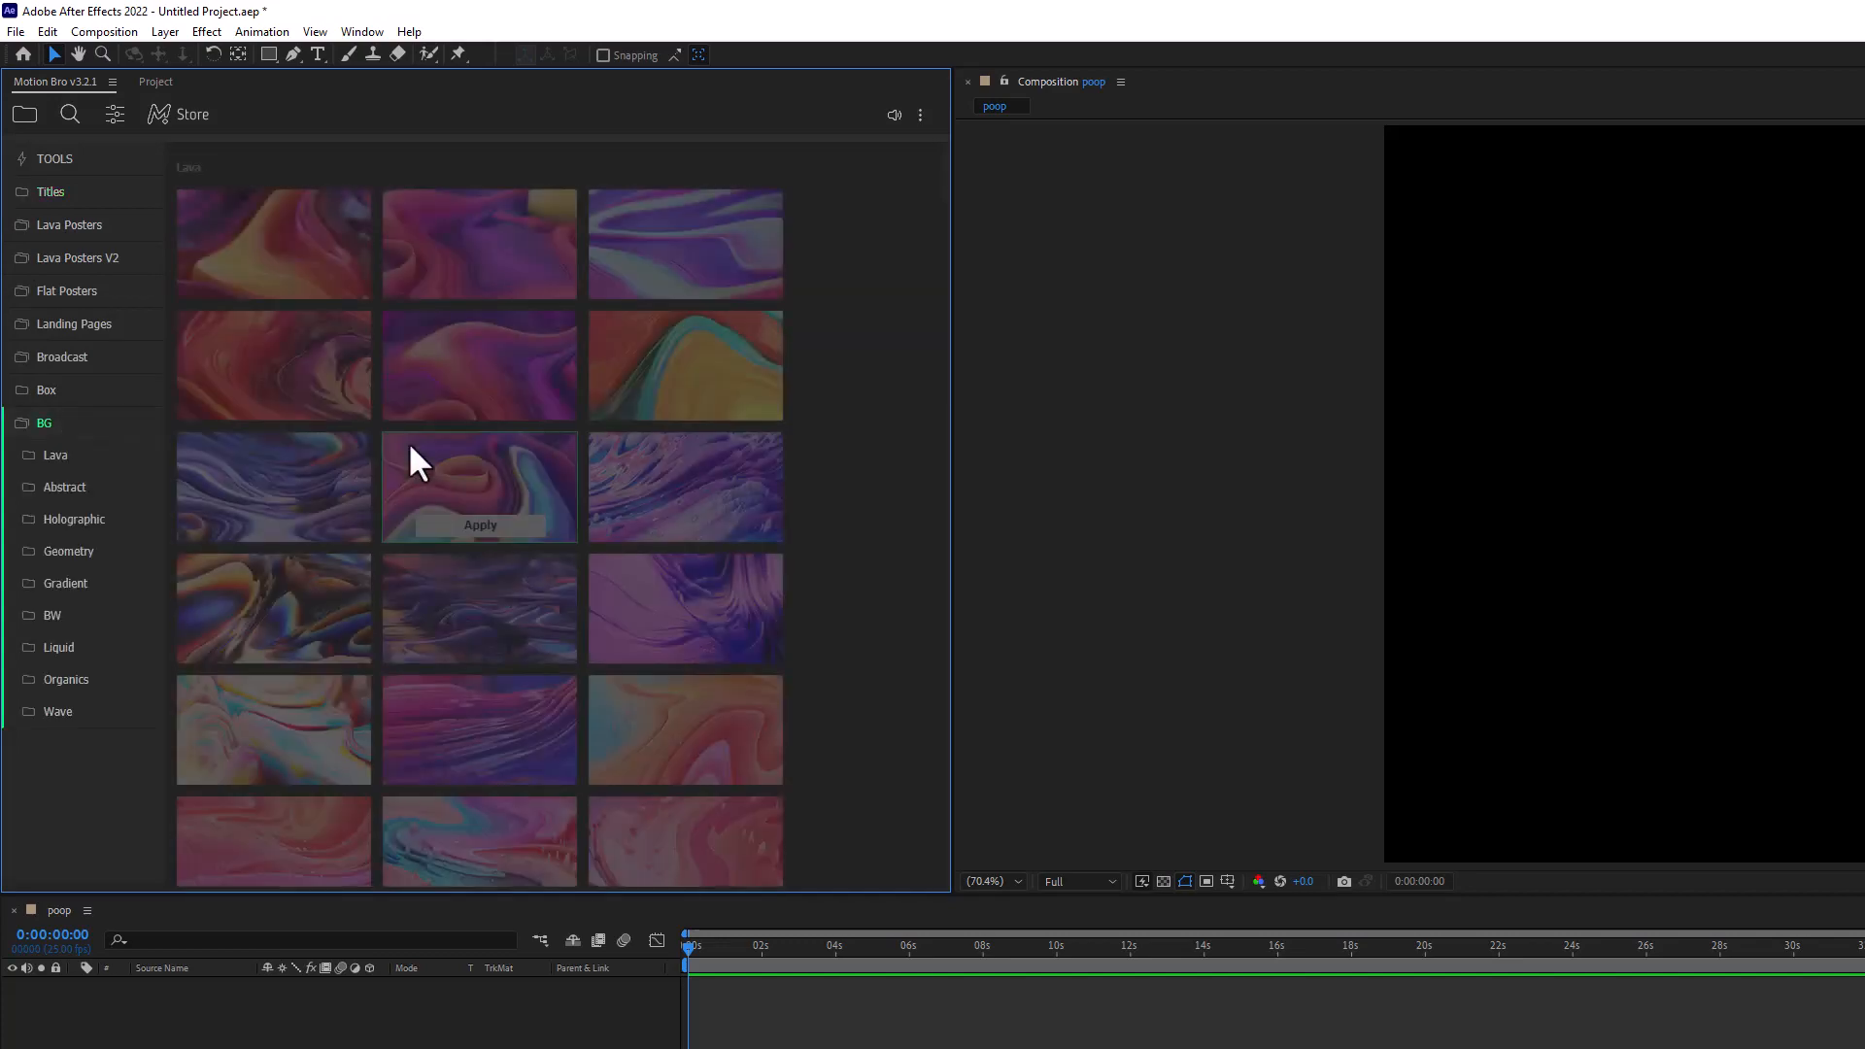
scroll("down", 3)
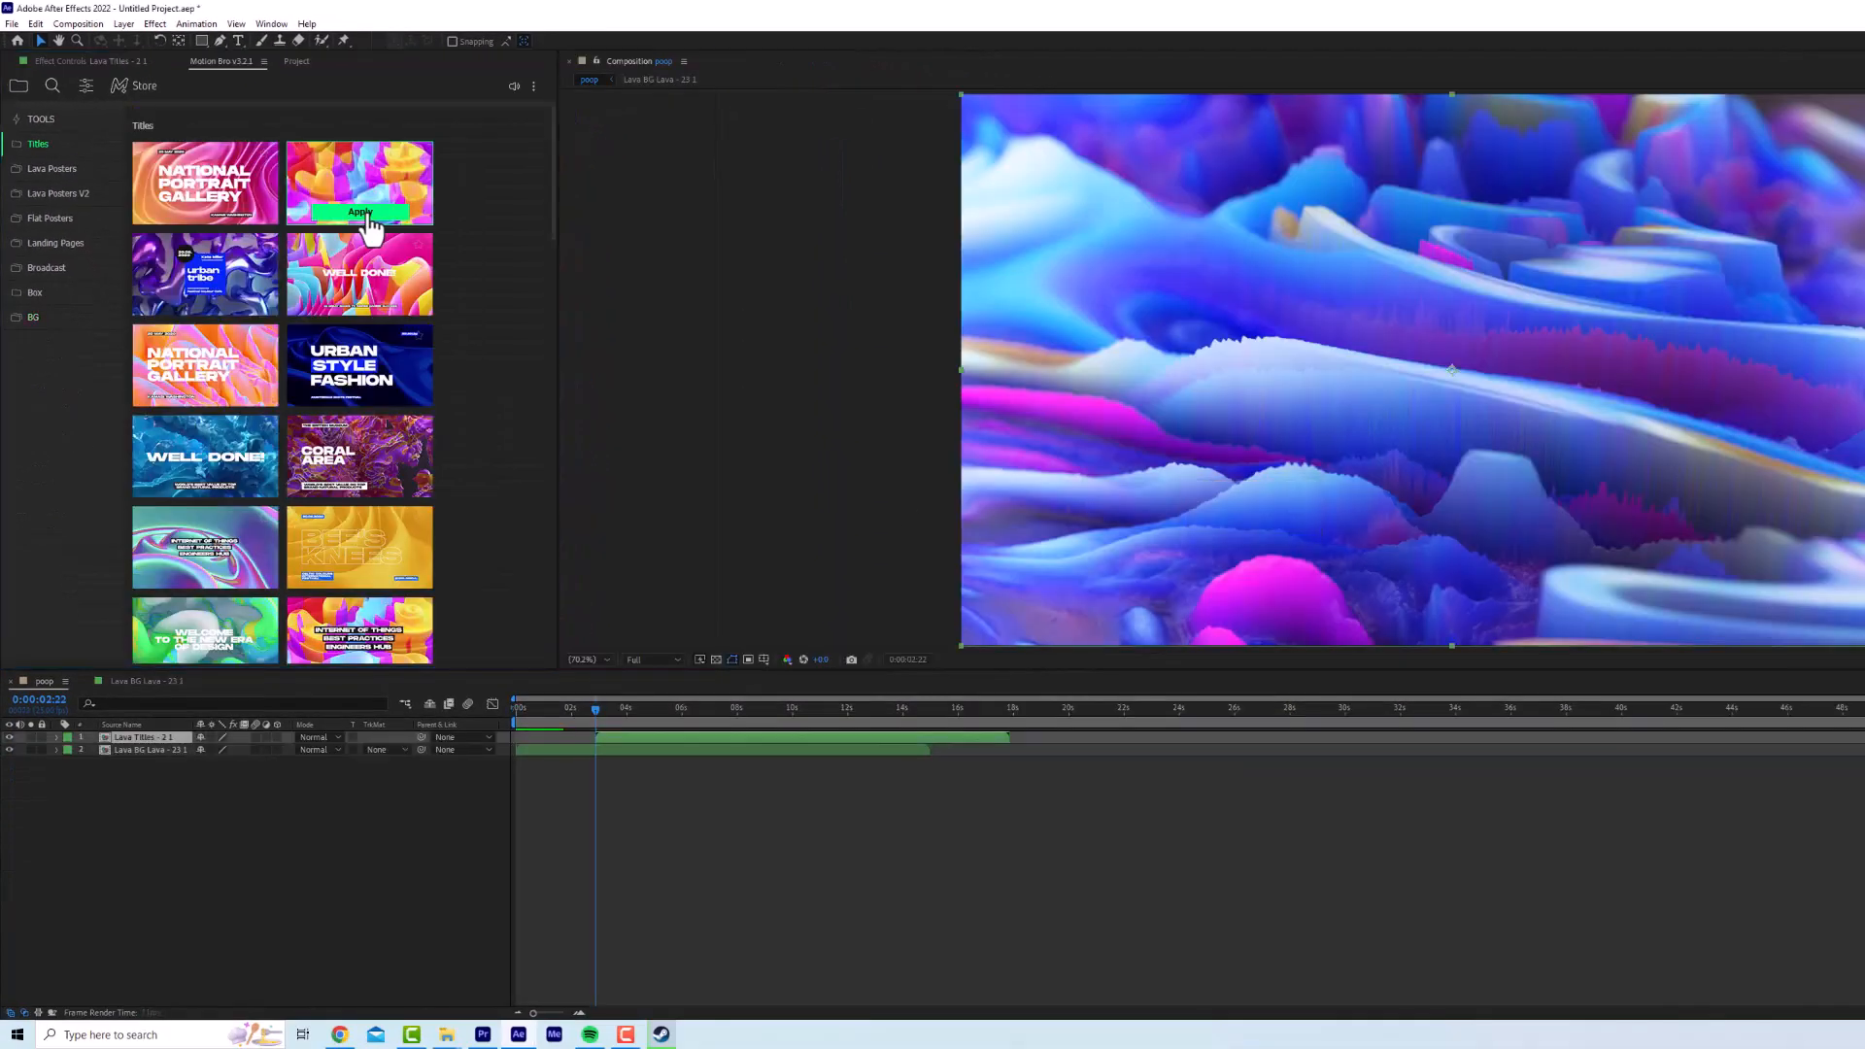
- Apply the AUSTRALIAN ALT-POP ICON title, dismiss the missing-fonts warning and edit the ALT-POP line
left_click(361, 211)
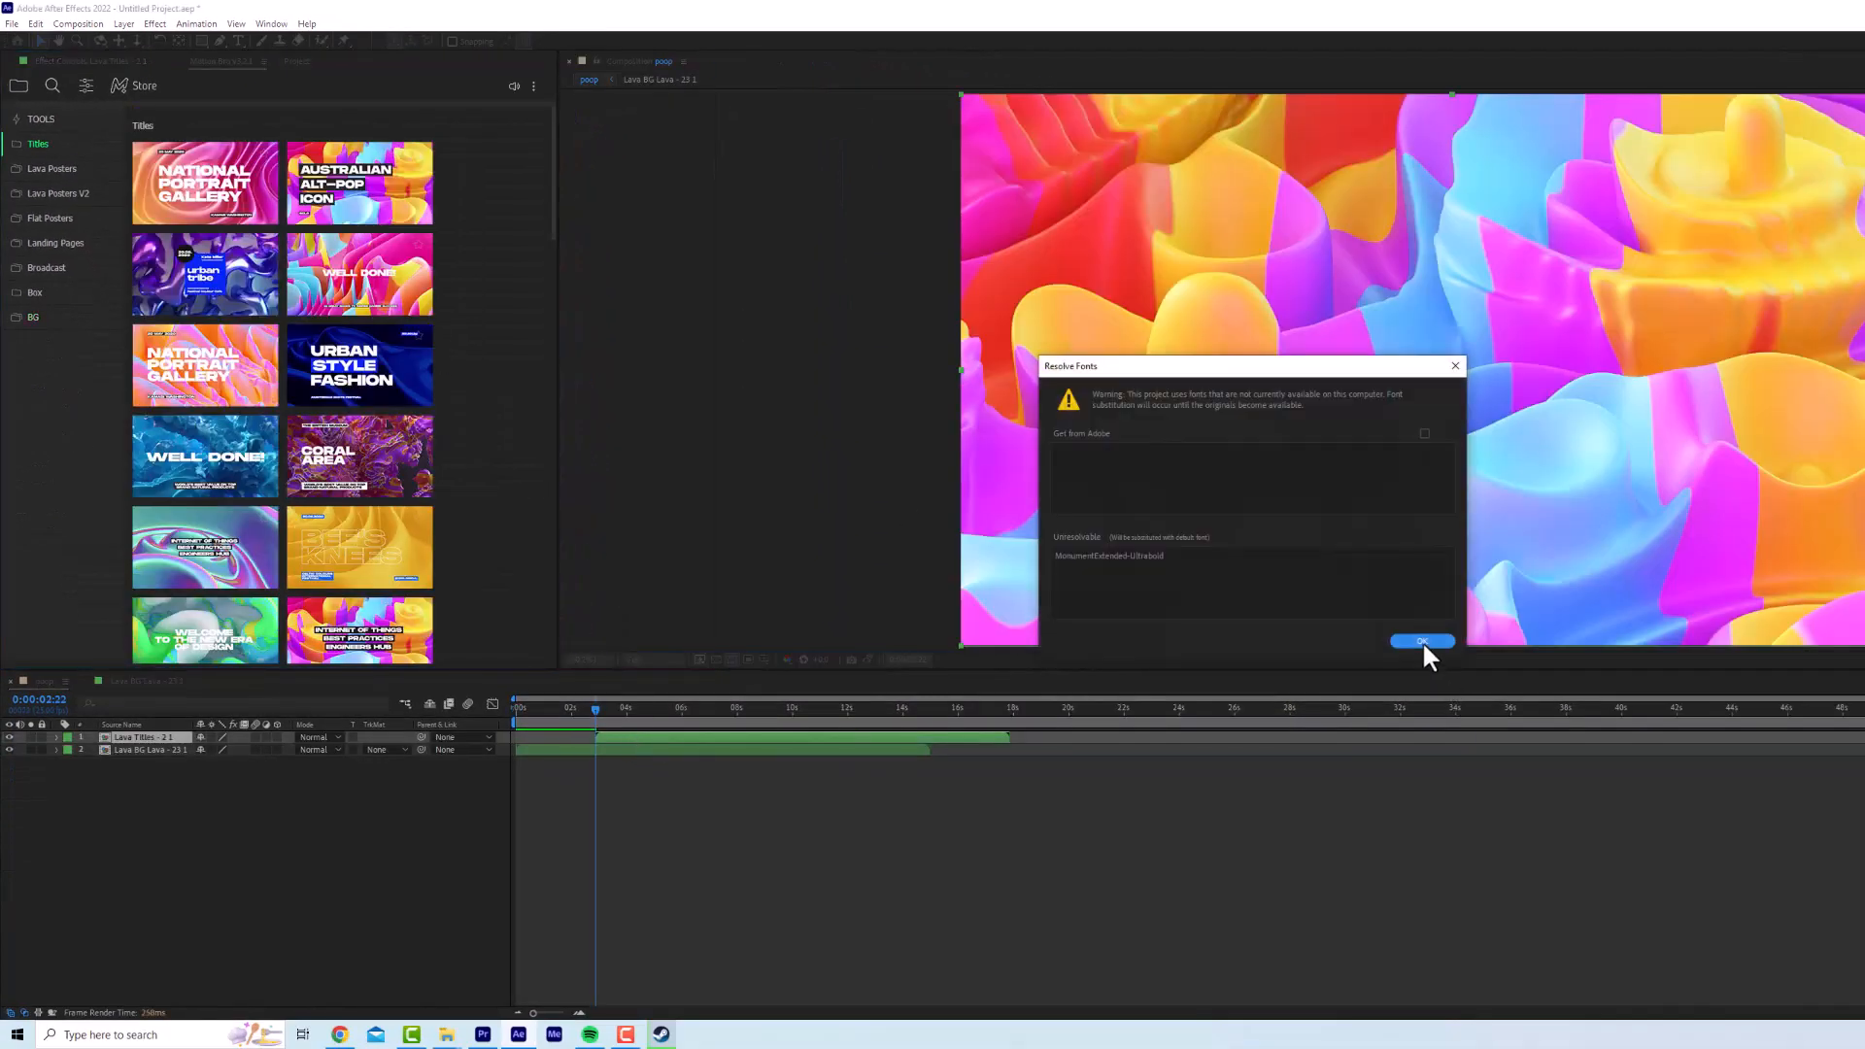
left_click(1422, 641)
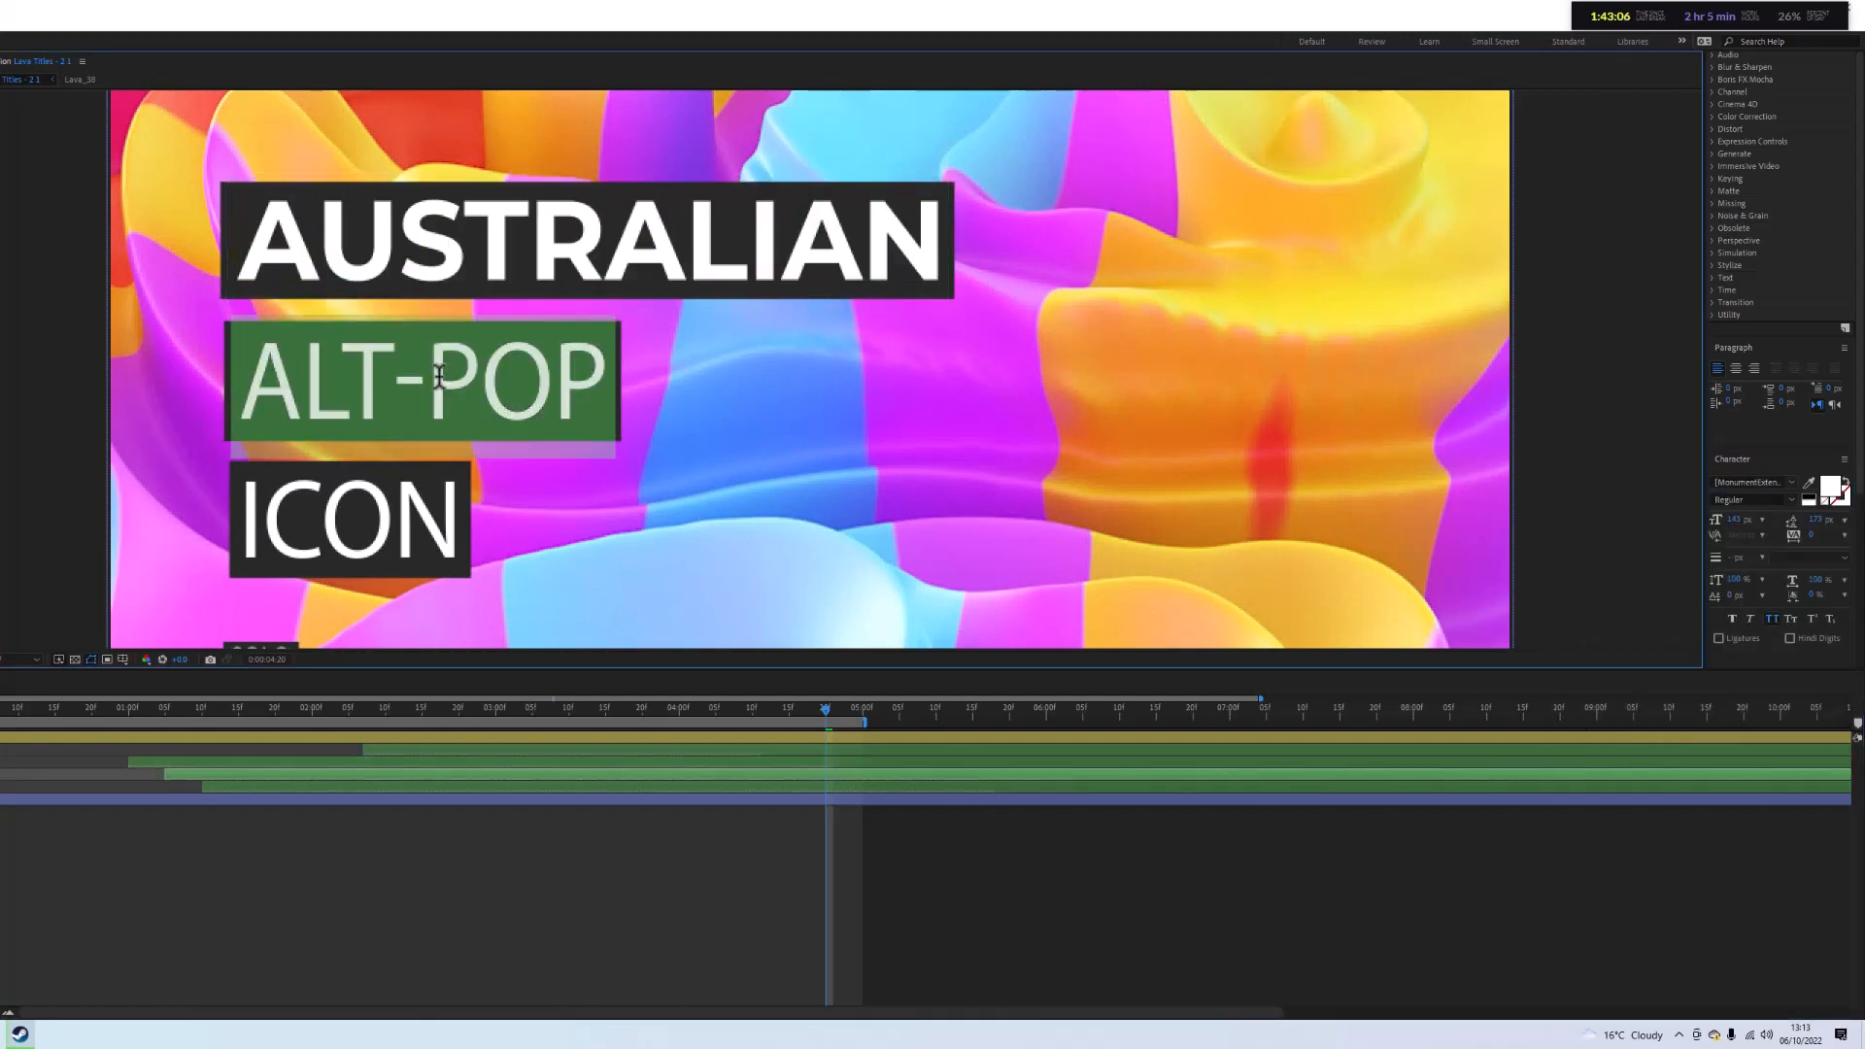
left_click(1749, 482)
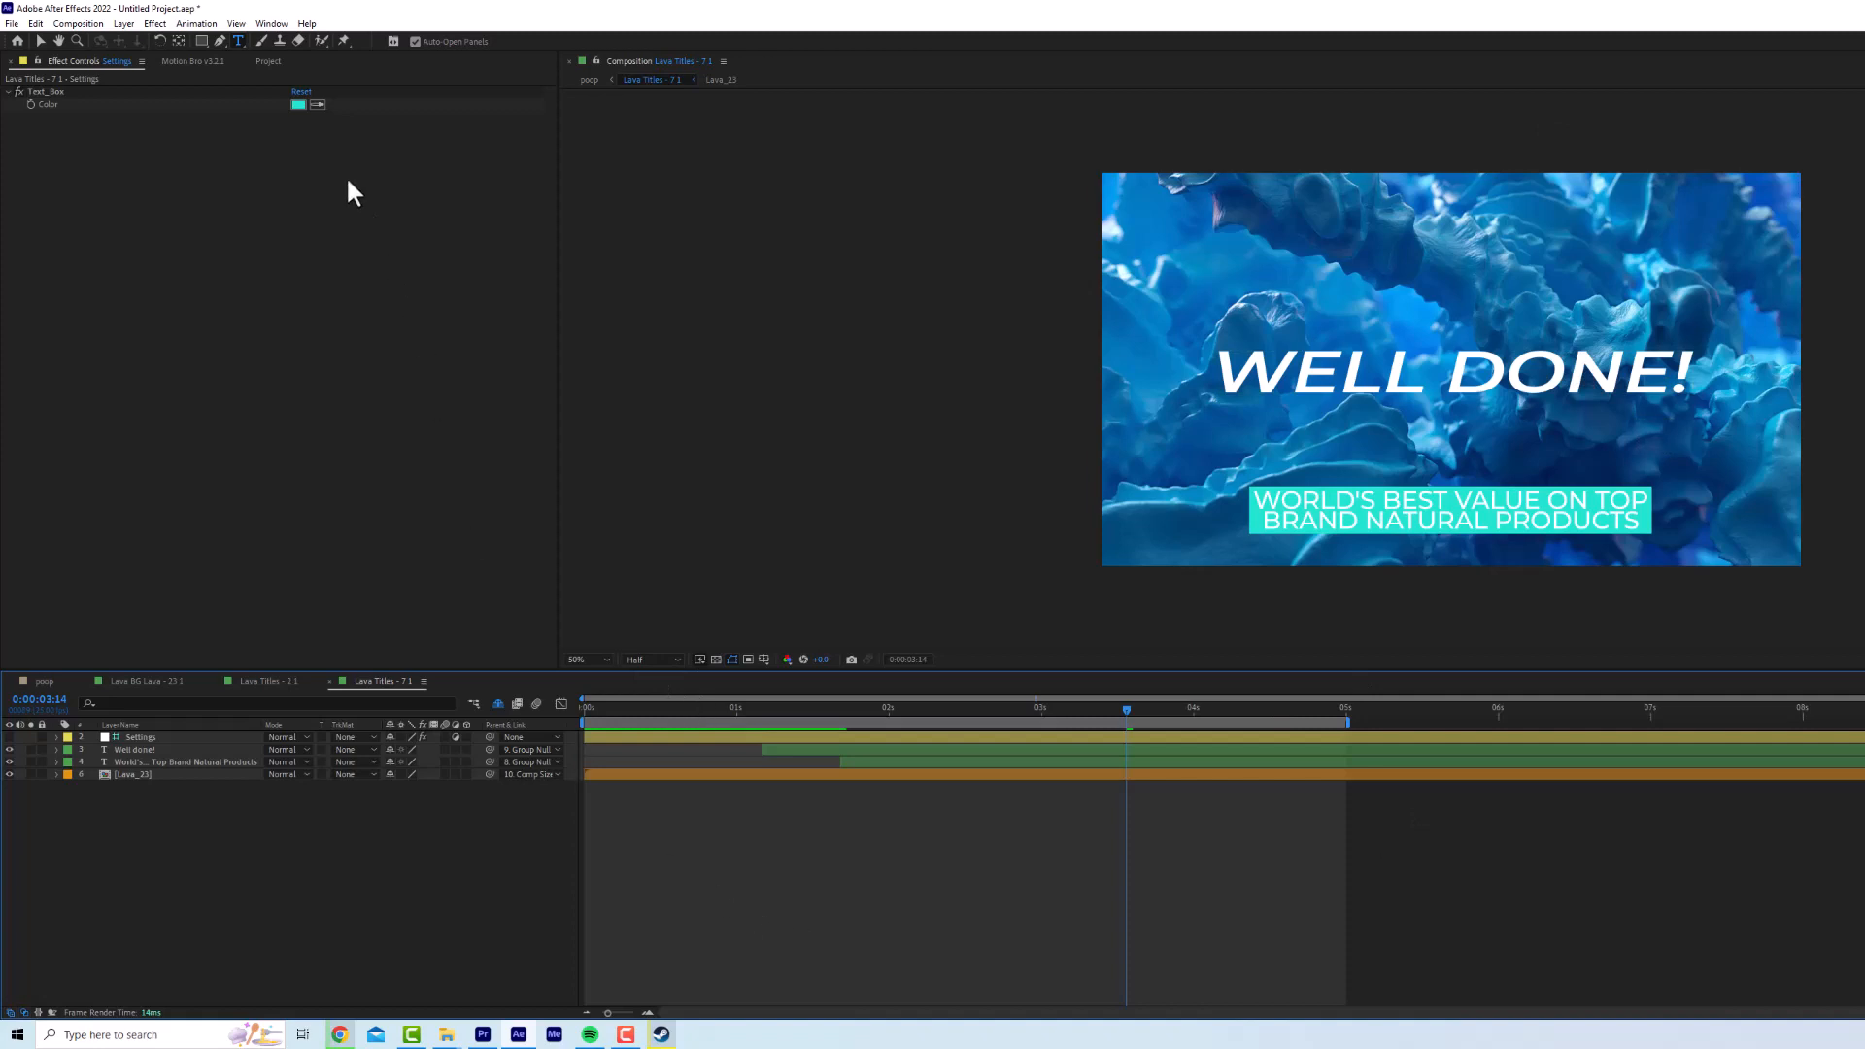
- Recolour the WELL DONE! subtitle Text_Box from teal to near-black
left_click(300, 105)
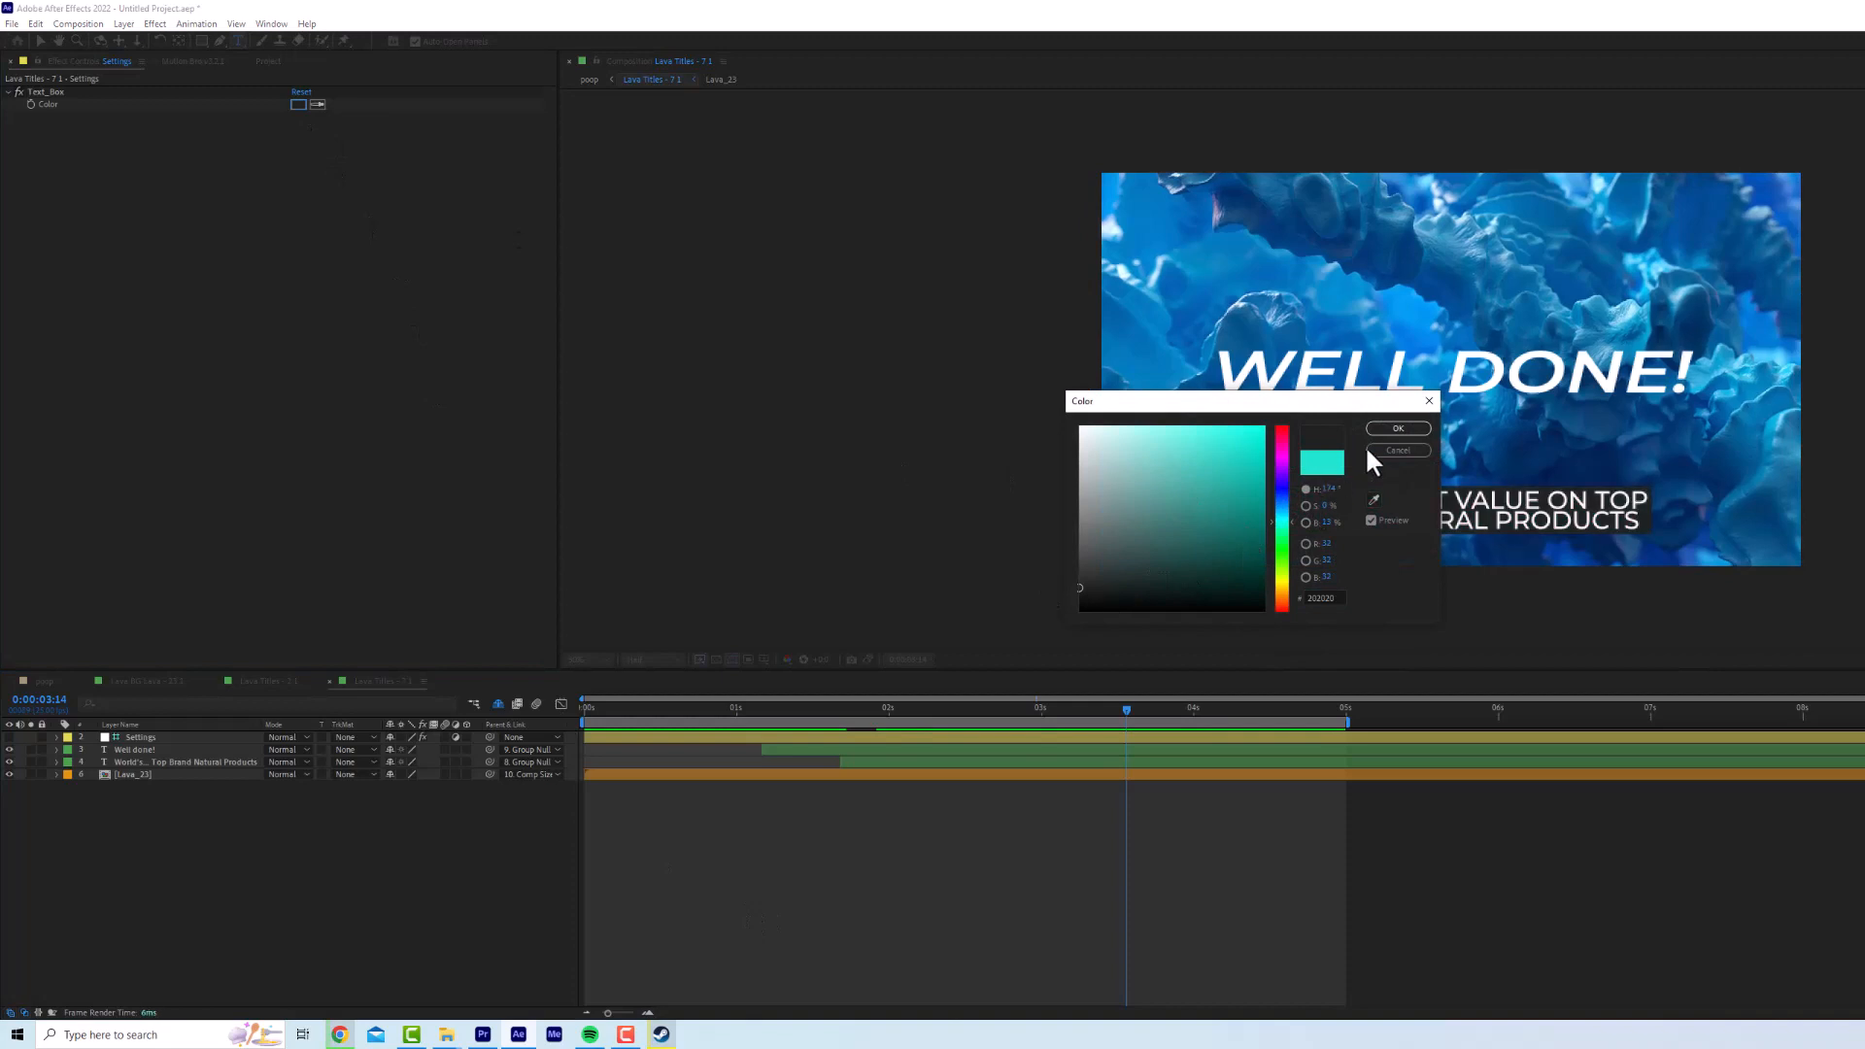
left_click(1397, 428)
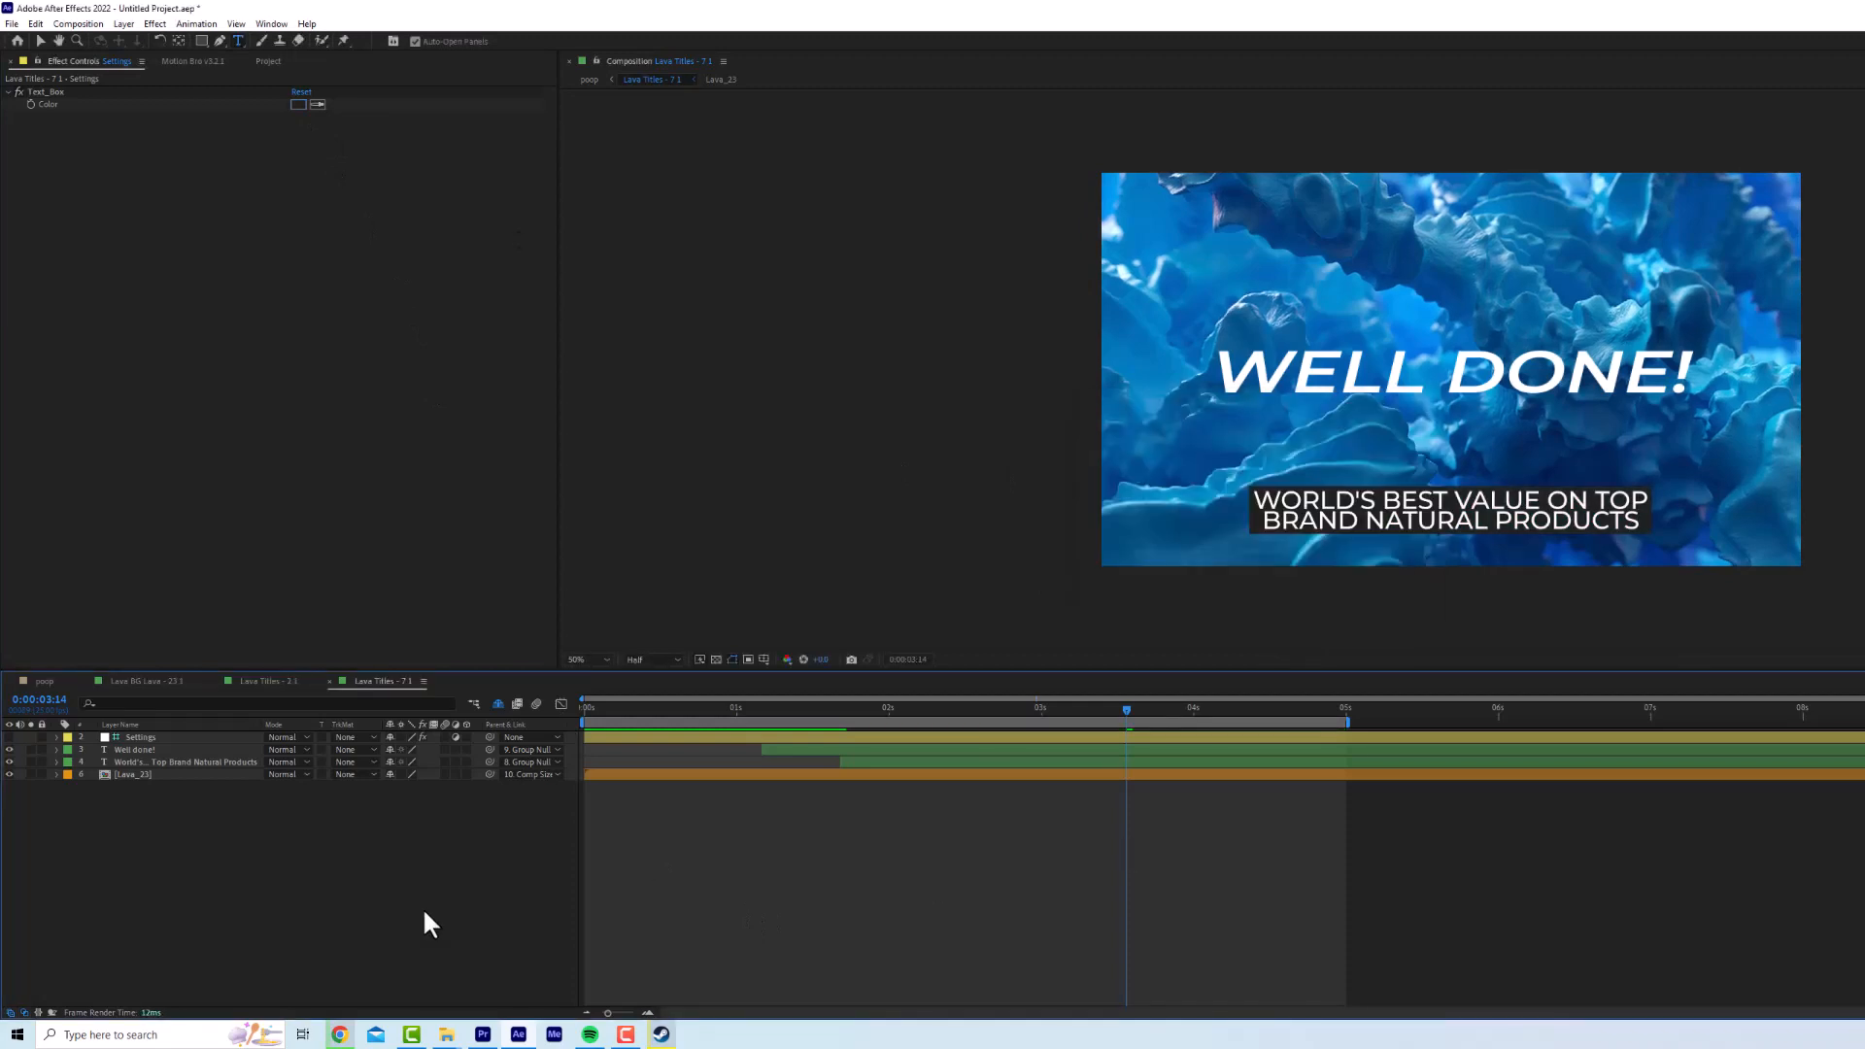